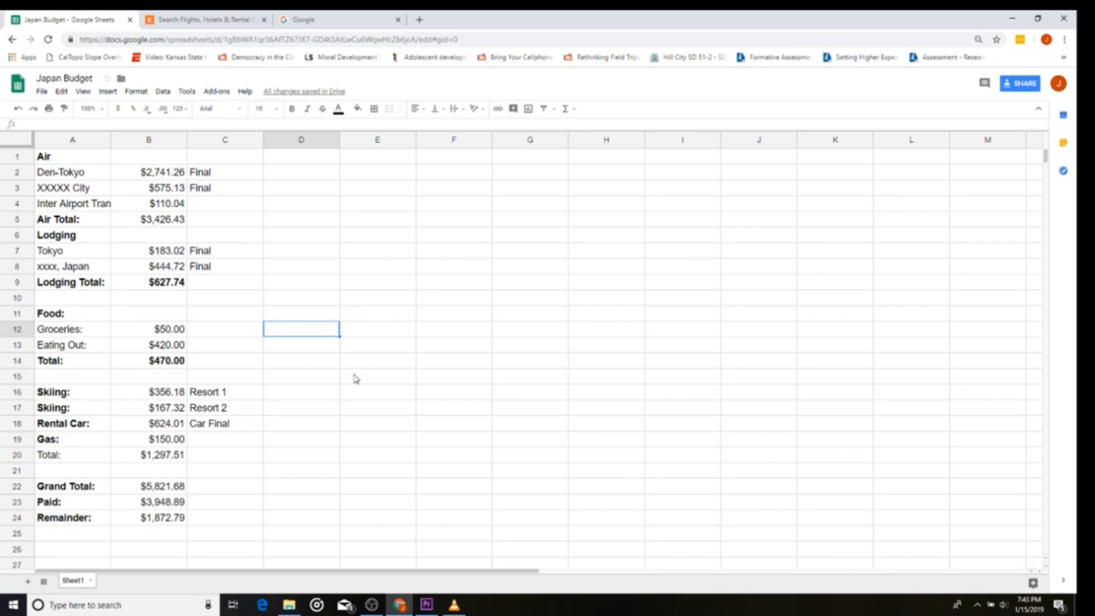
Glance at the Kayak and Google tabs, then view B22's =SUM(B5,B9,B14,B20) Grand Total formula.
click(205, 19)
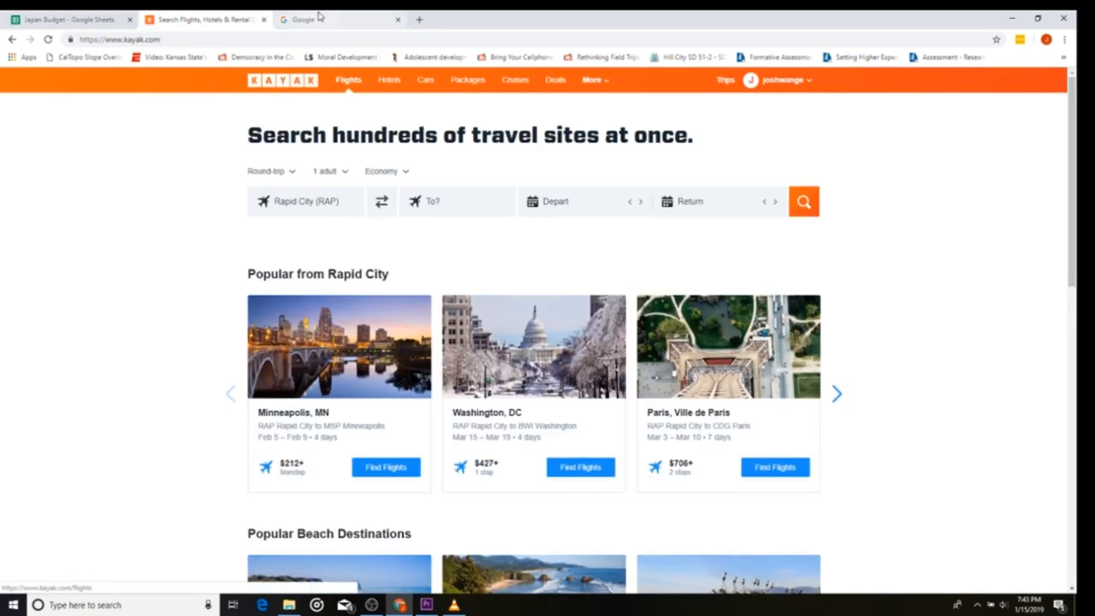
click(338, 19)
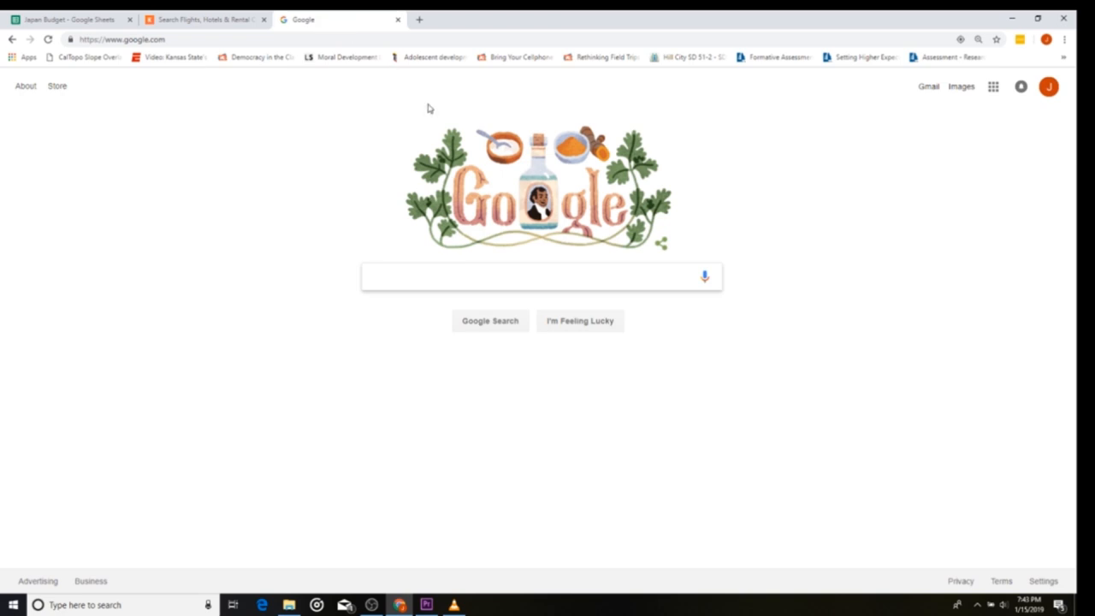
click(539, 275)
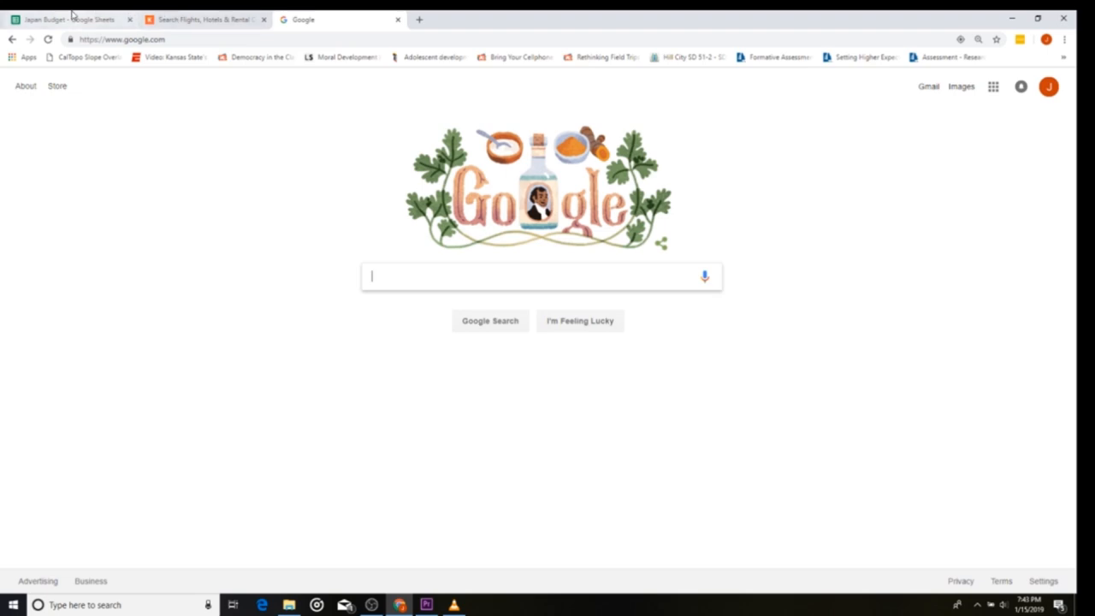
click(68, 19)
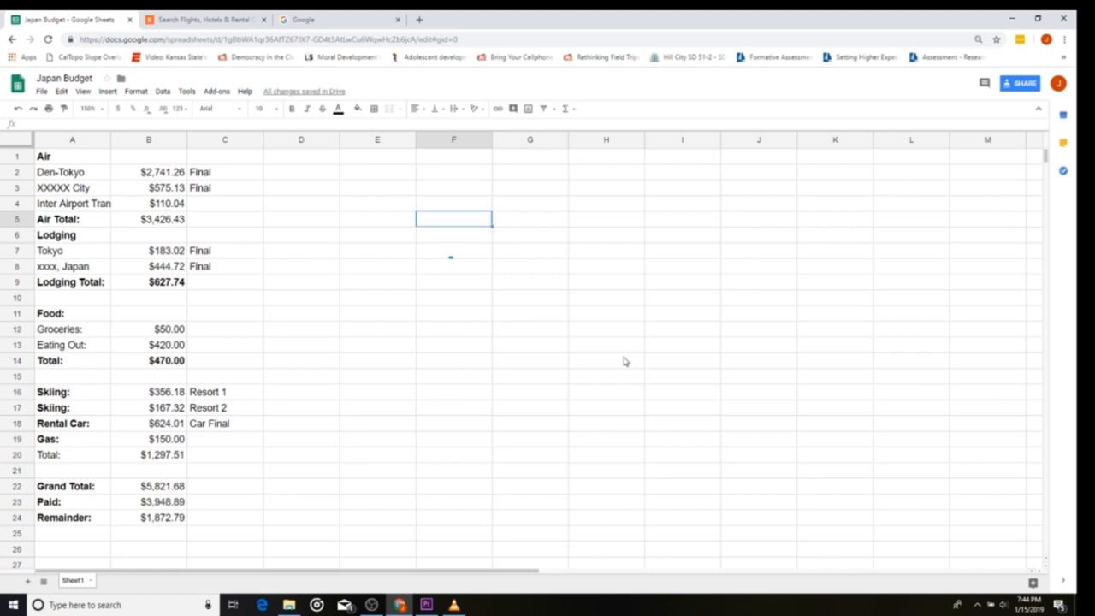
mouse_move(600, 356)
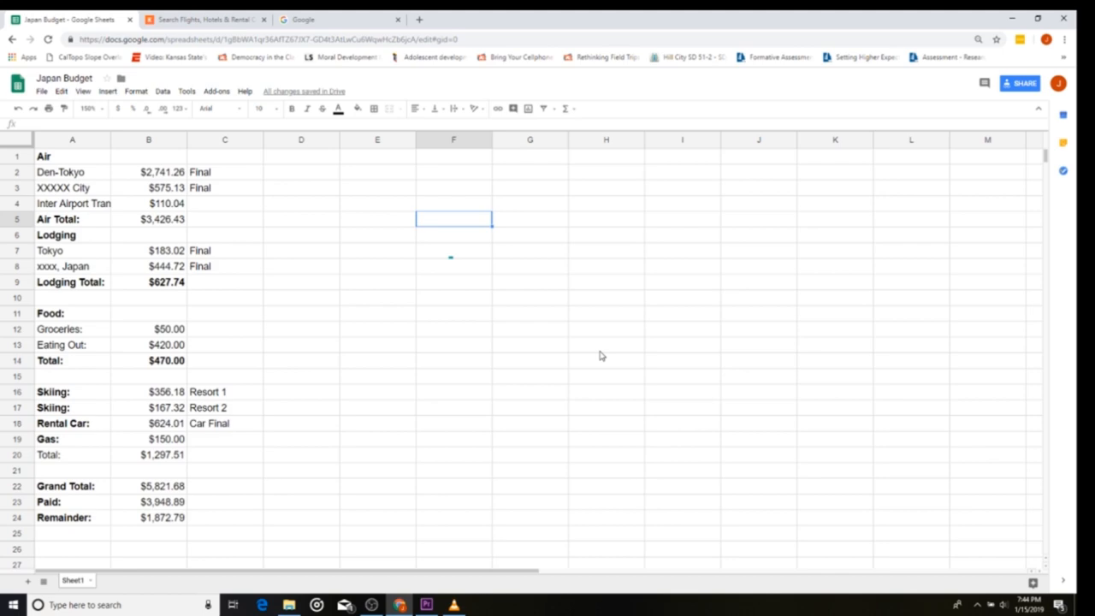
mouse_move(506, 296)
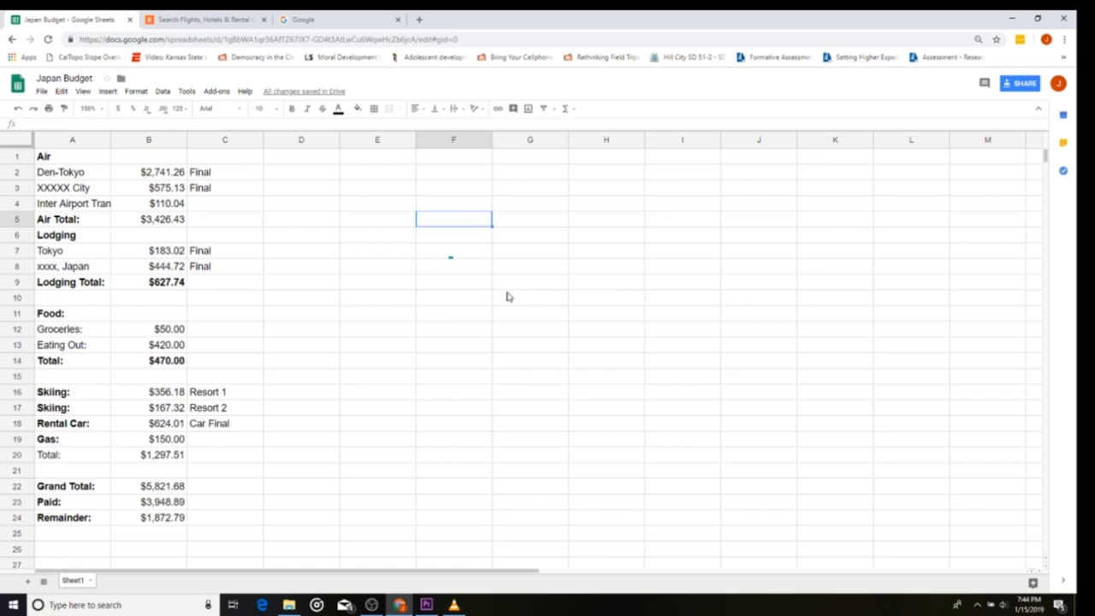
mouse_move(104, 462)
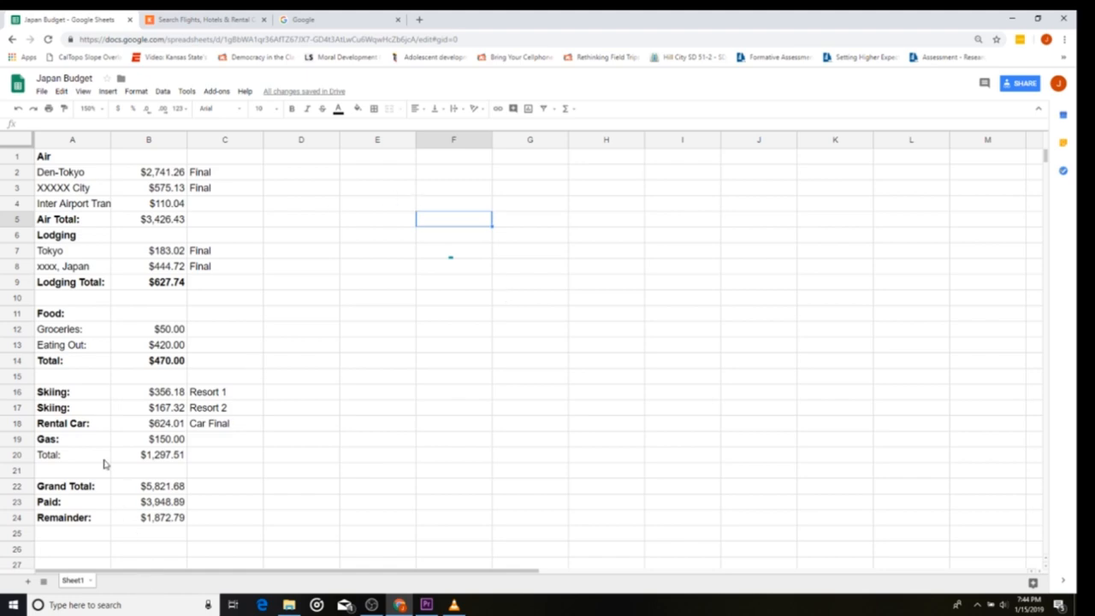
click(72, 156)
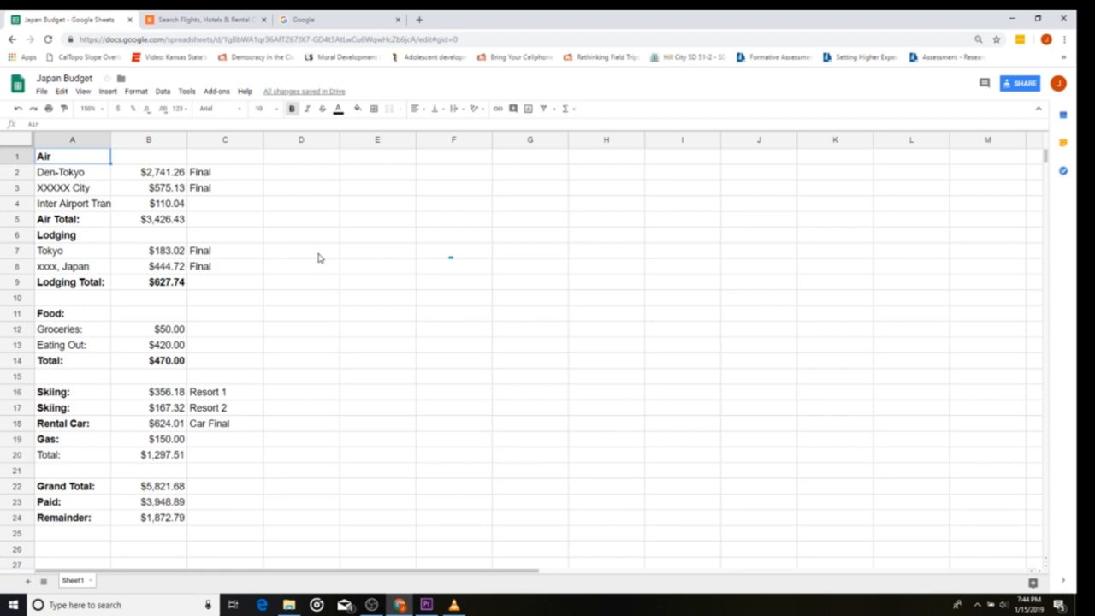
click(149, 486)
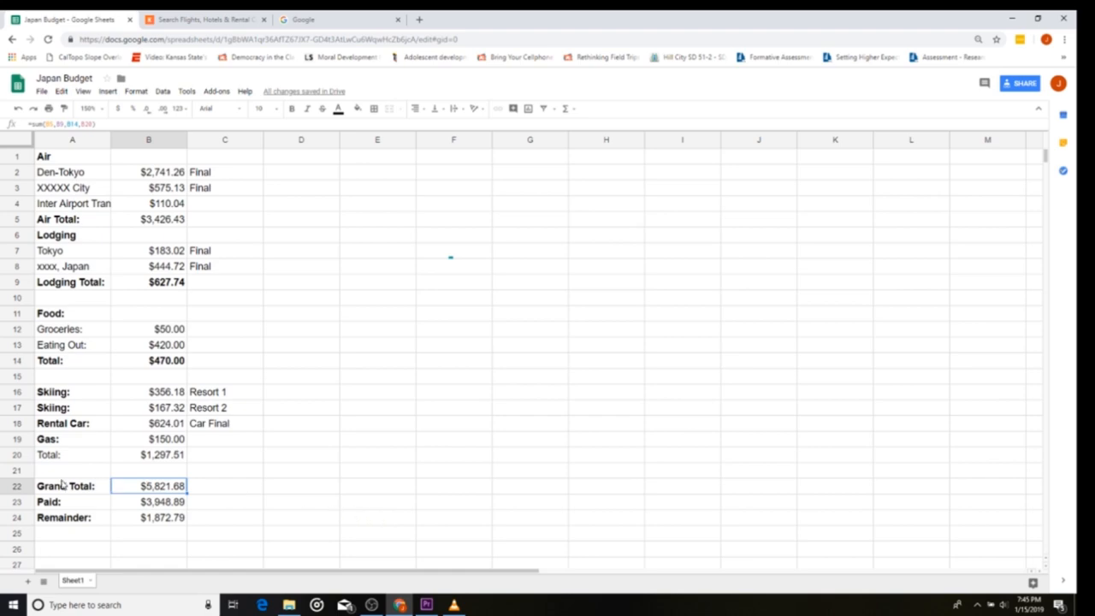
click(72, 486)
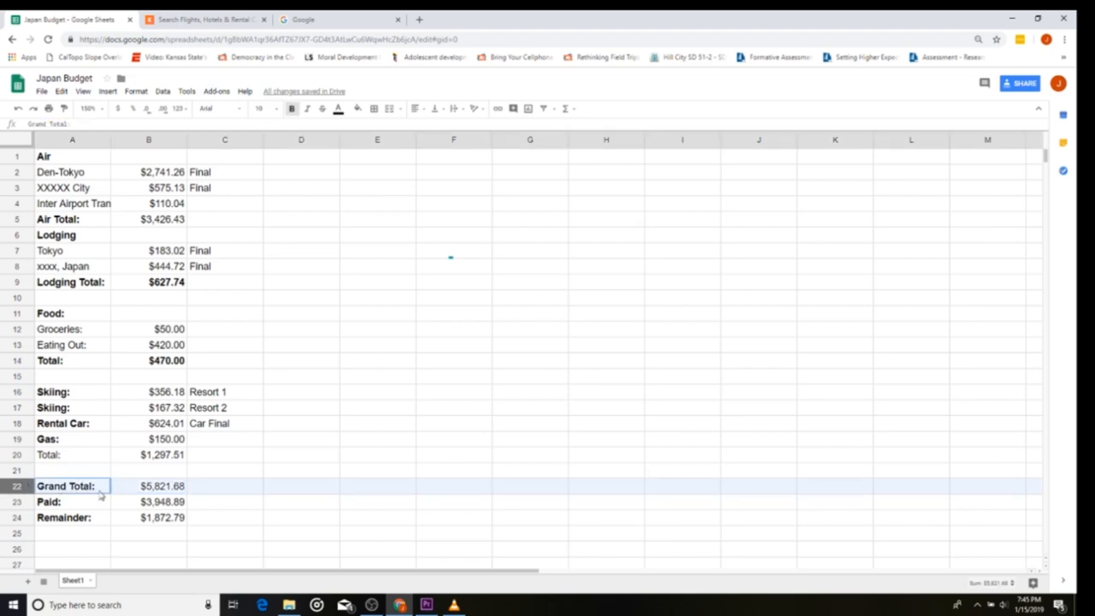
mouse_move(179, 489)
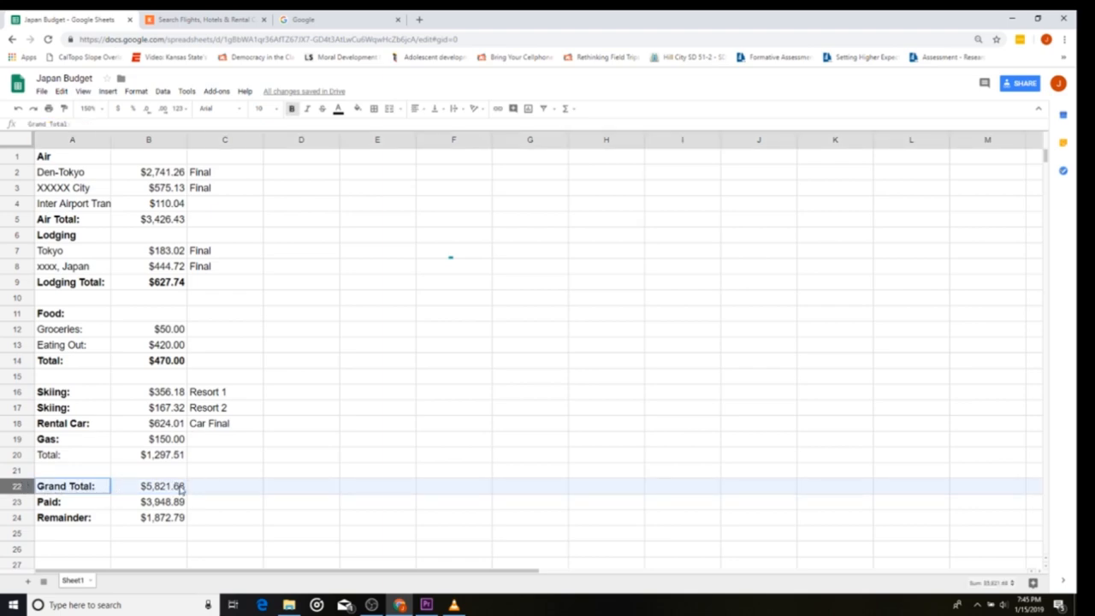
click(149, 486)
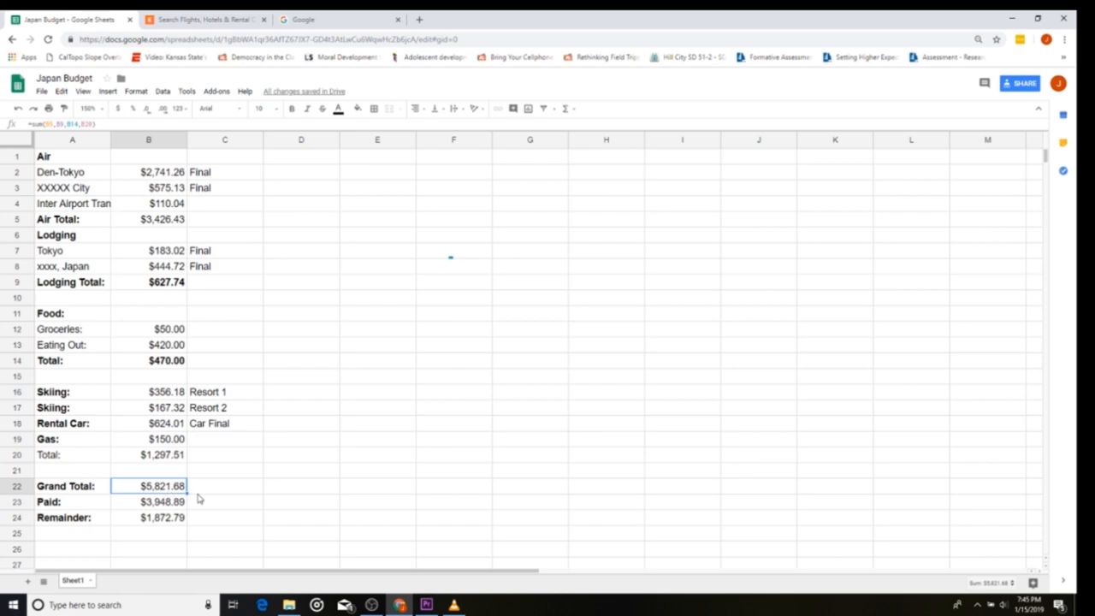
mouse_move(335, 490)
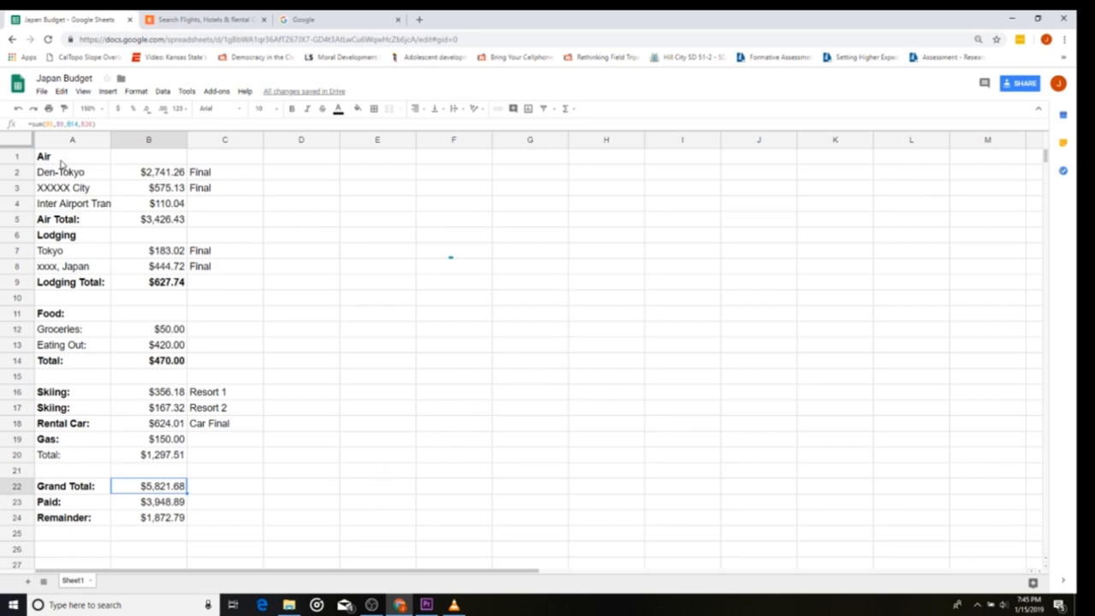
mouse_move(296, 166)
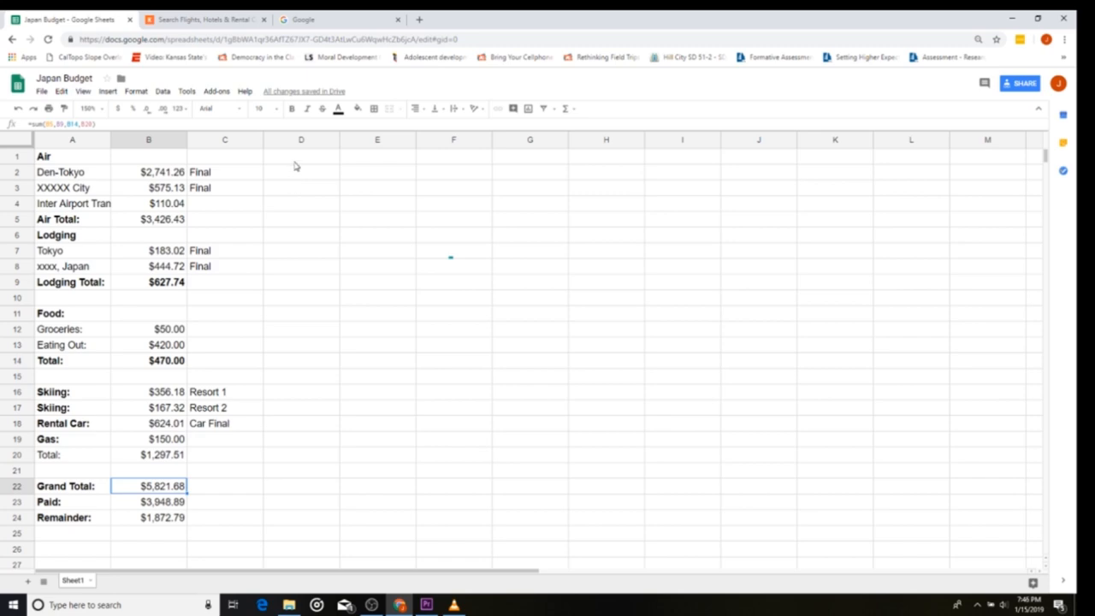
mouse_move(146, 171)
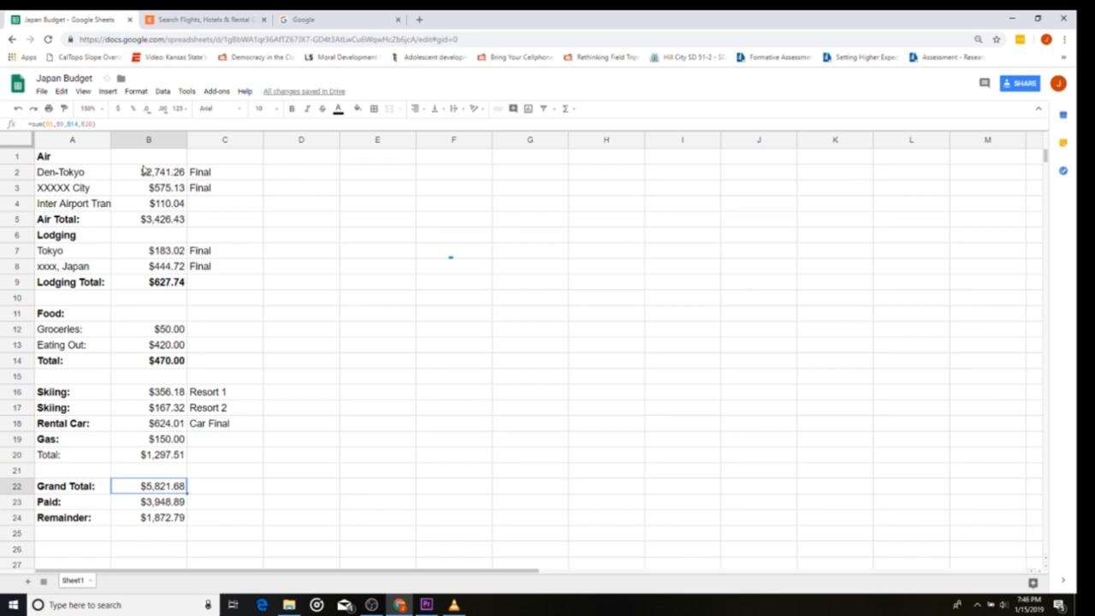
click(148, 172)
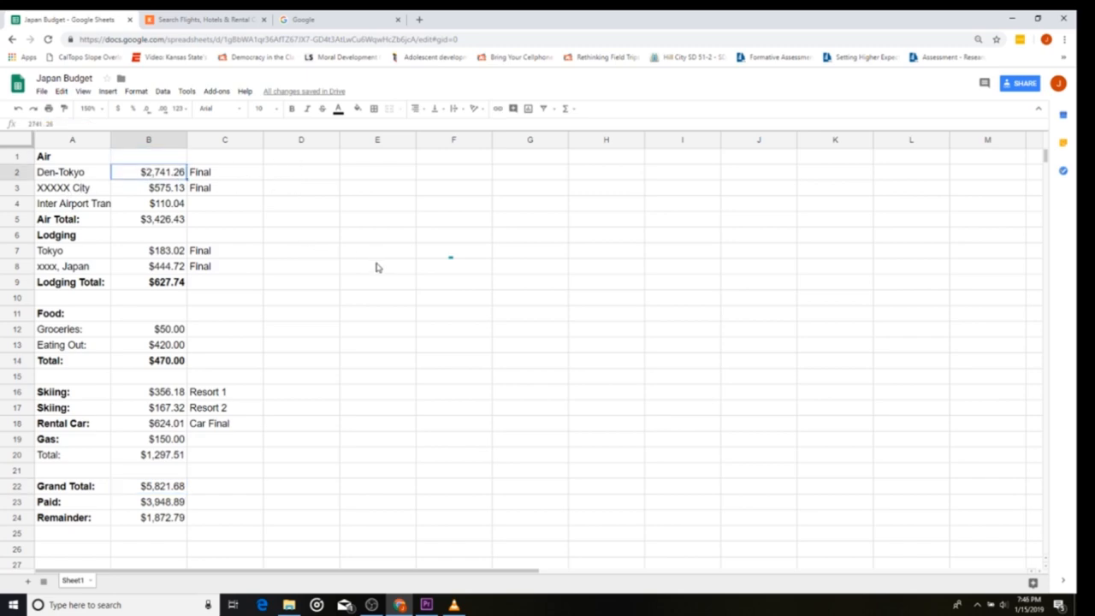
mouse_move(383, 261)
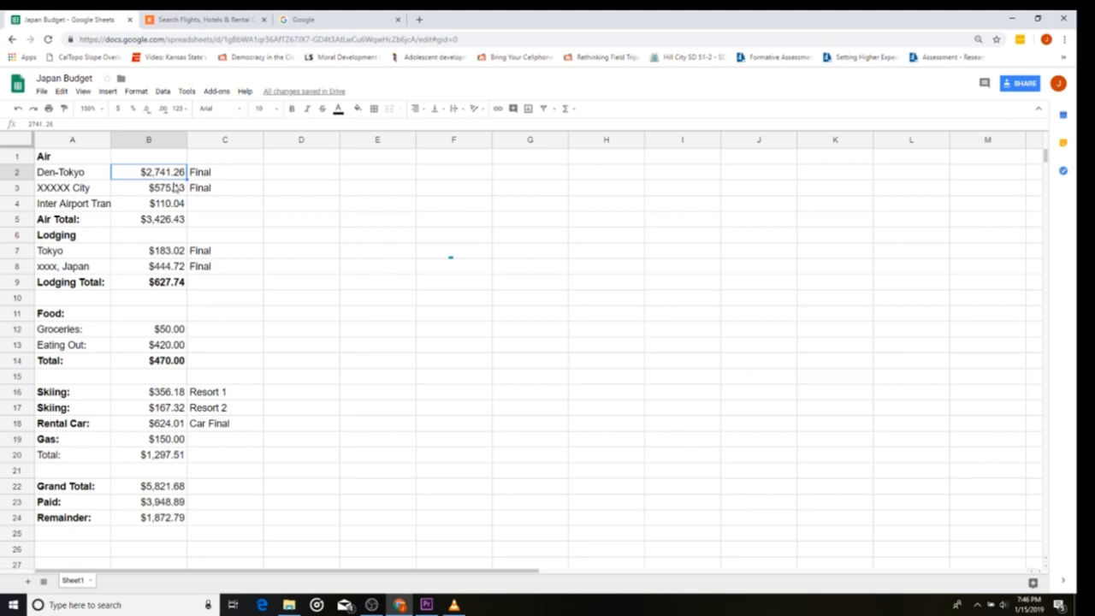
click(149, 187)
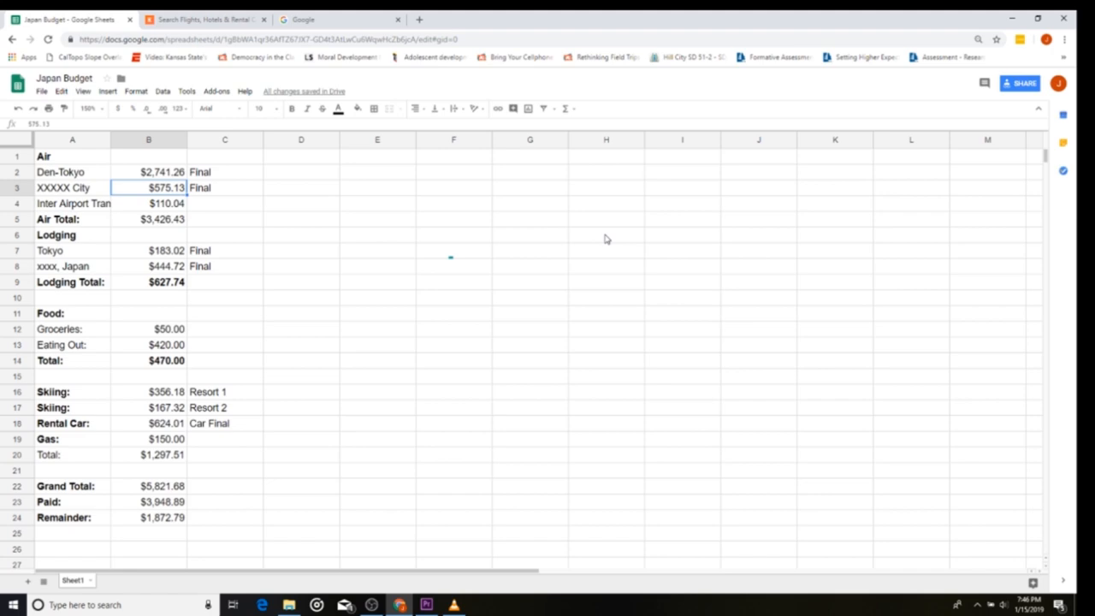
click(72, 187)
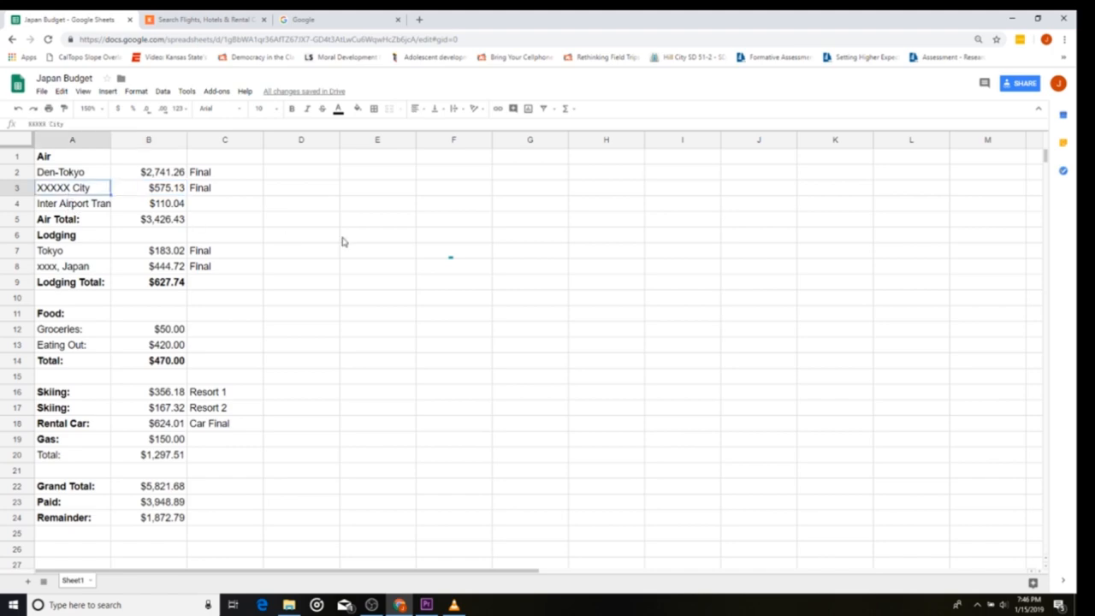
click(377, 219)
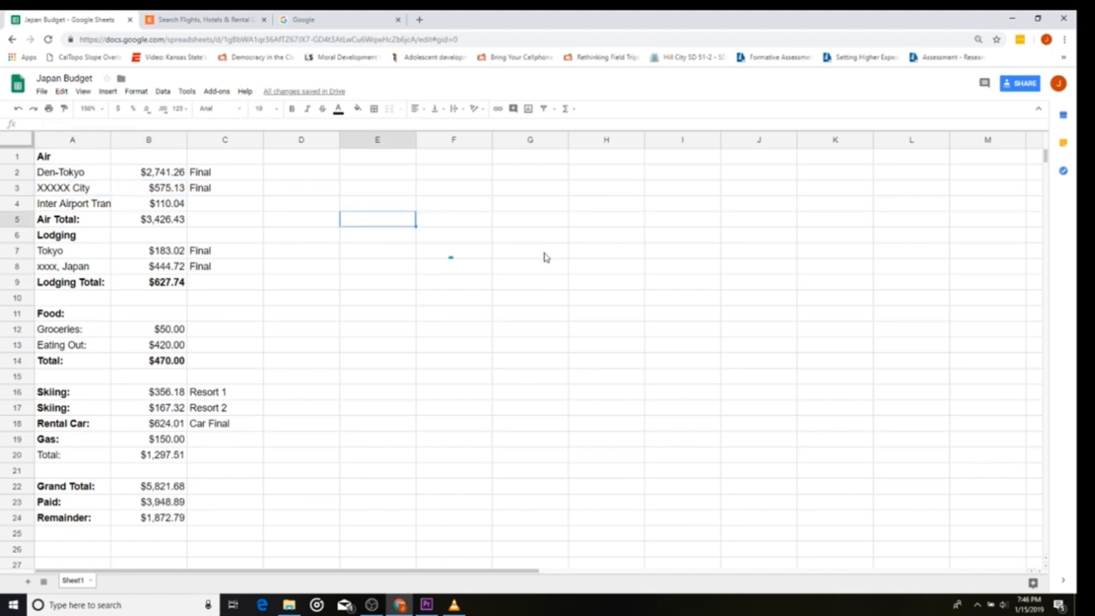
mouse_move(456, 258)
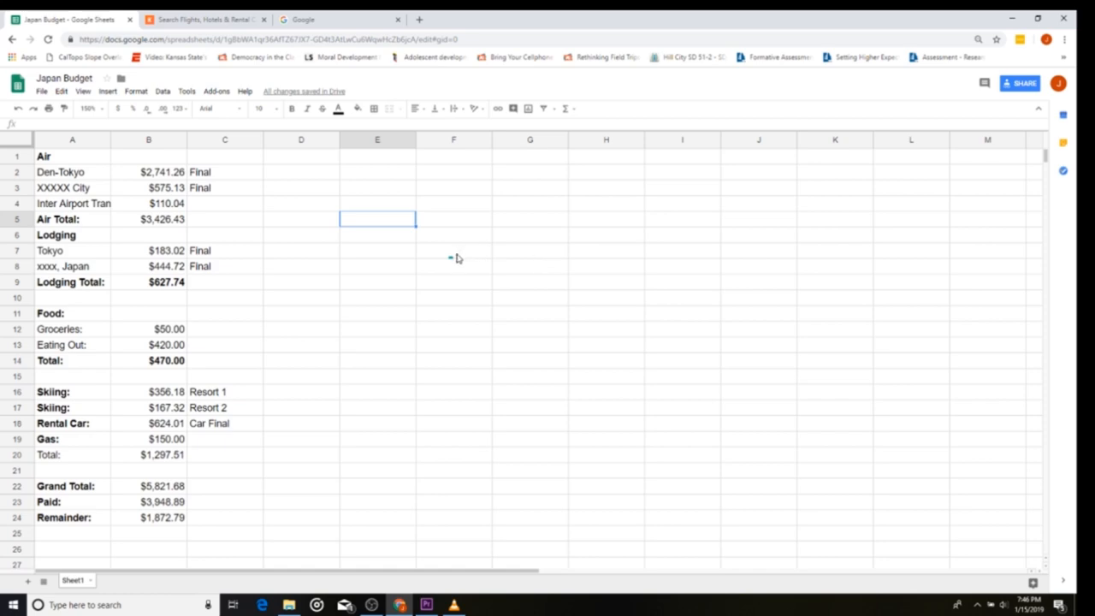
mouse_move(304, 238)
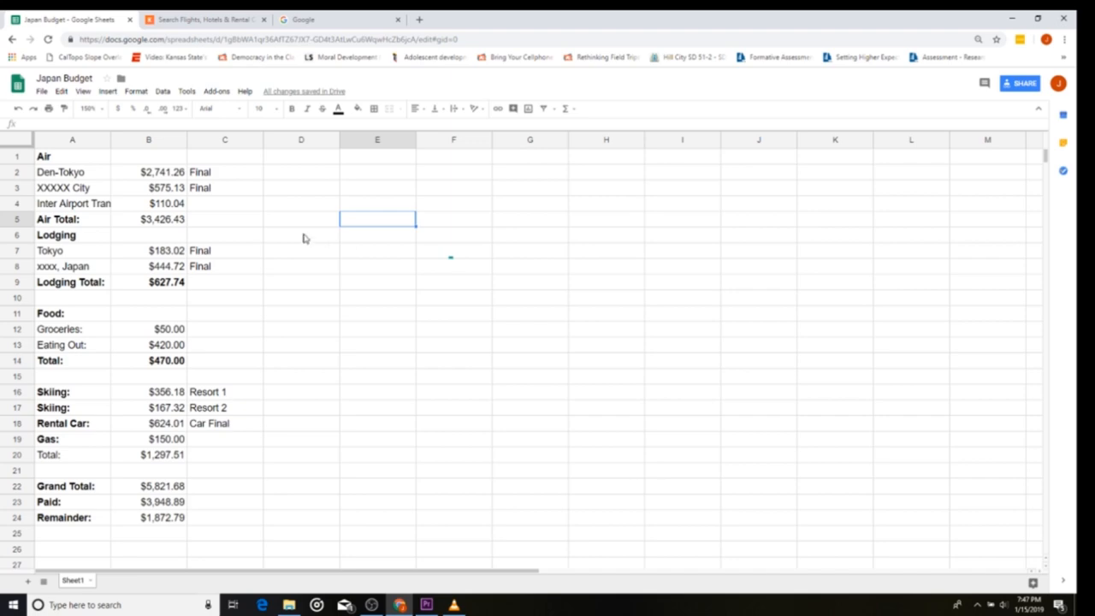
Check the Air Total formula =SUM(B2:B4) in B5 after a quick visit to Google.
click(149, 203)
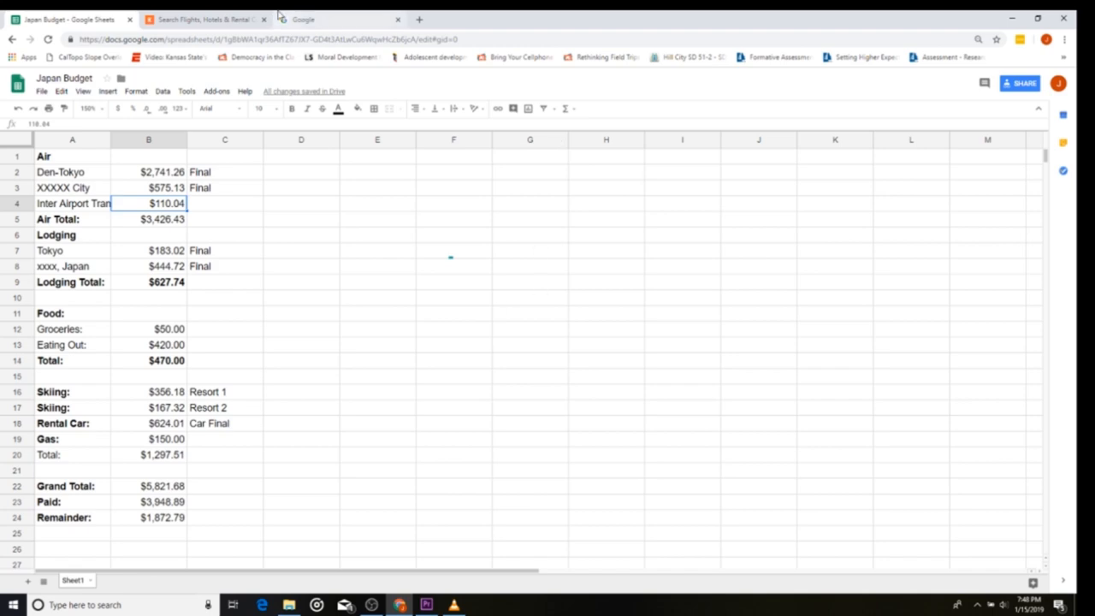
click(333, 19)
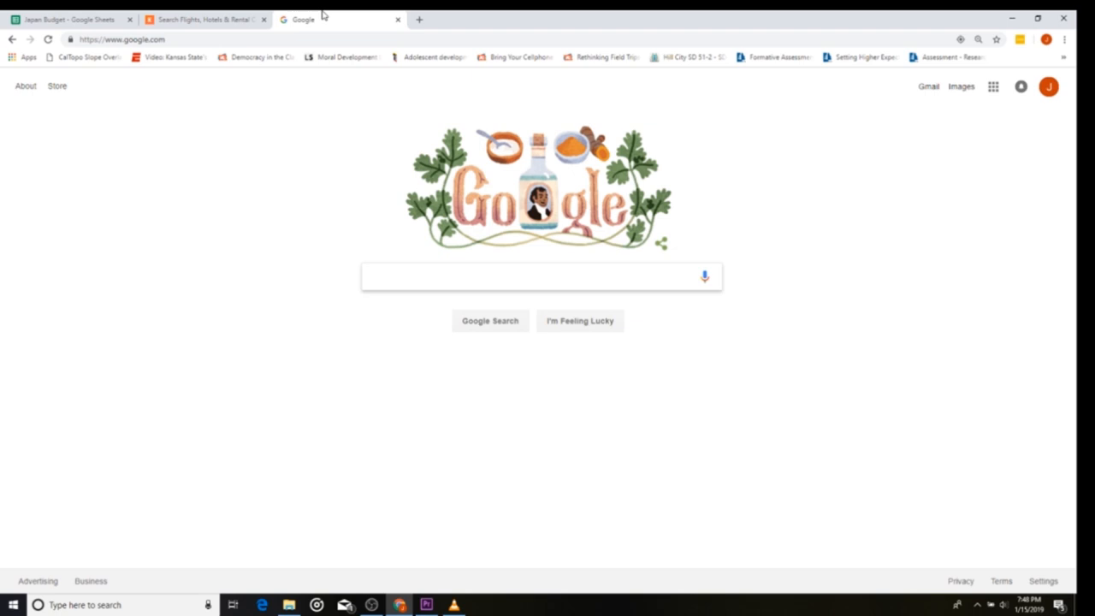
click(69, 19)
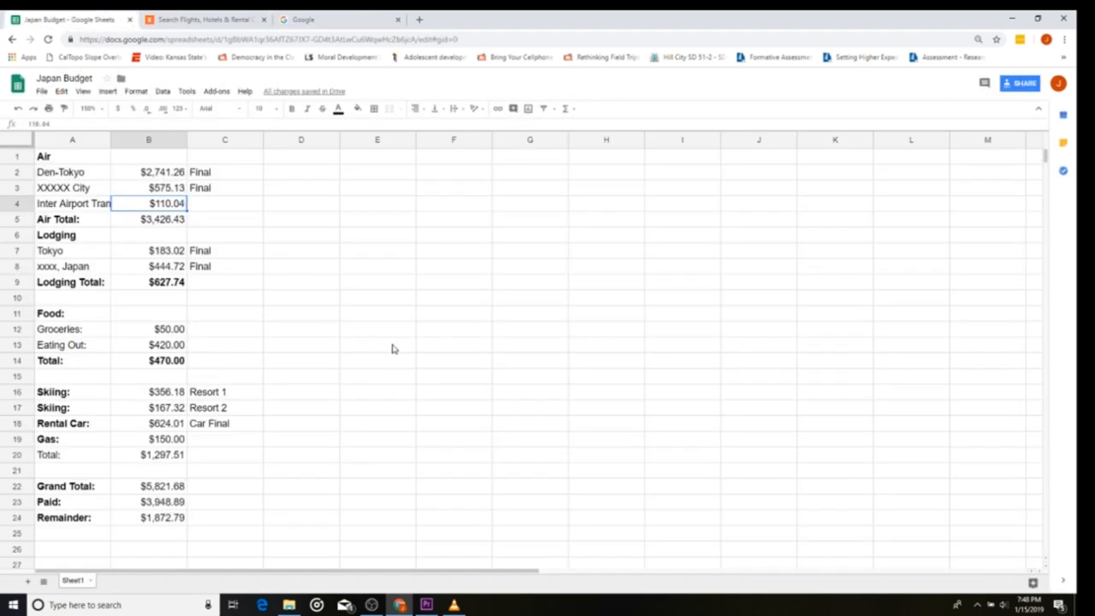
click(149, 219)
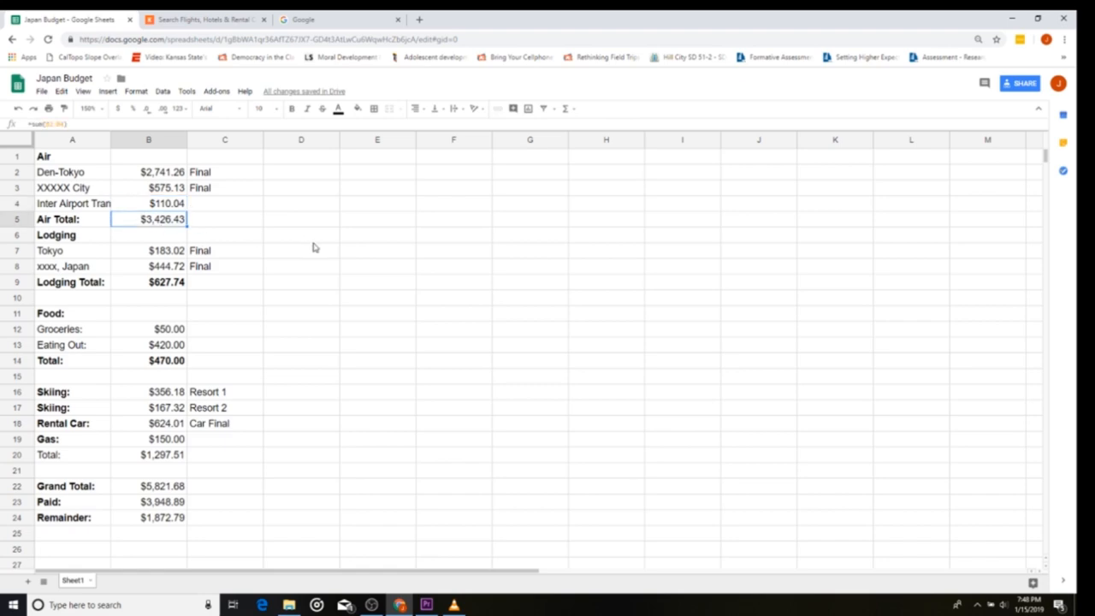
mouse_move(68, 196)
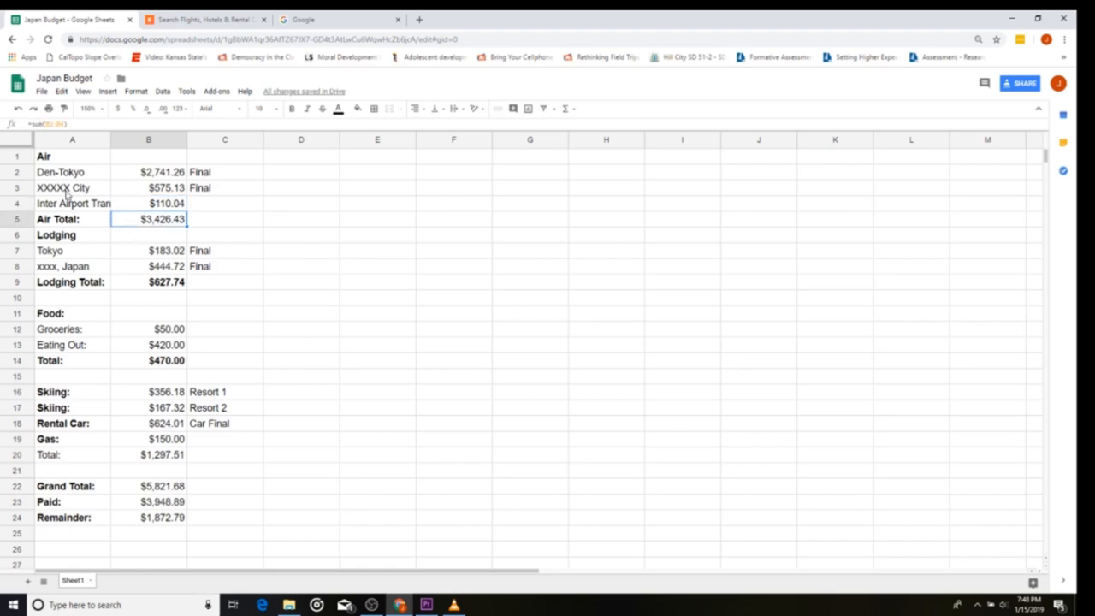
mouse_move(271, 258)
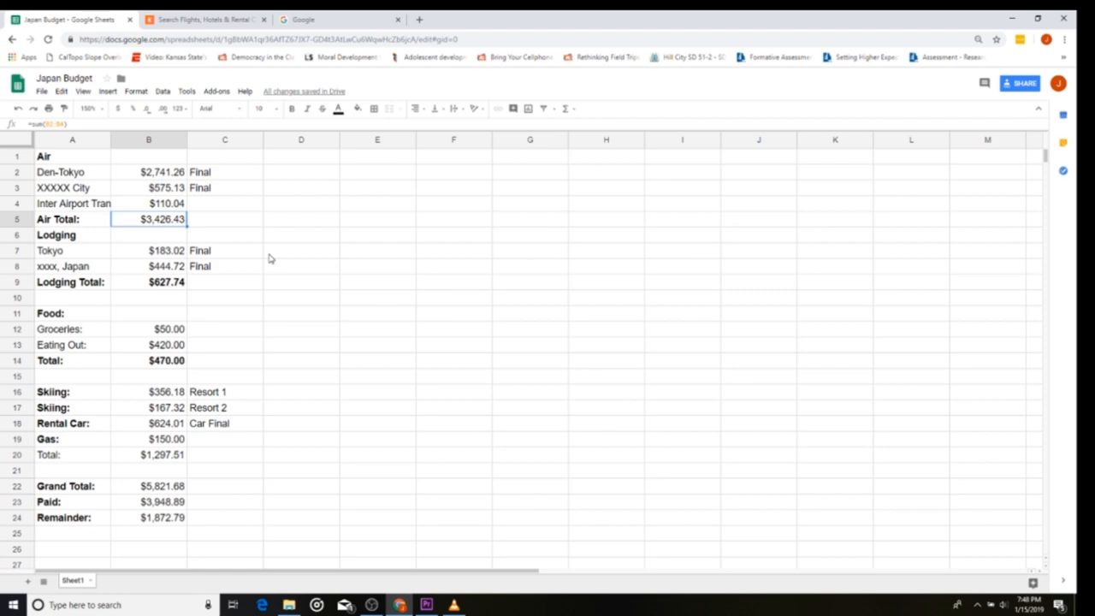
click(149, 486)
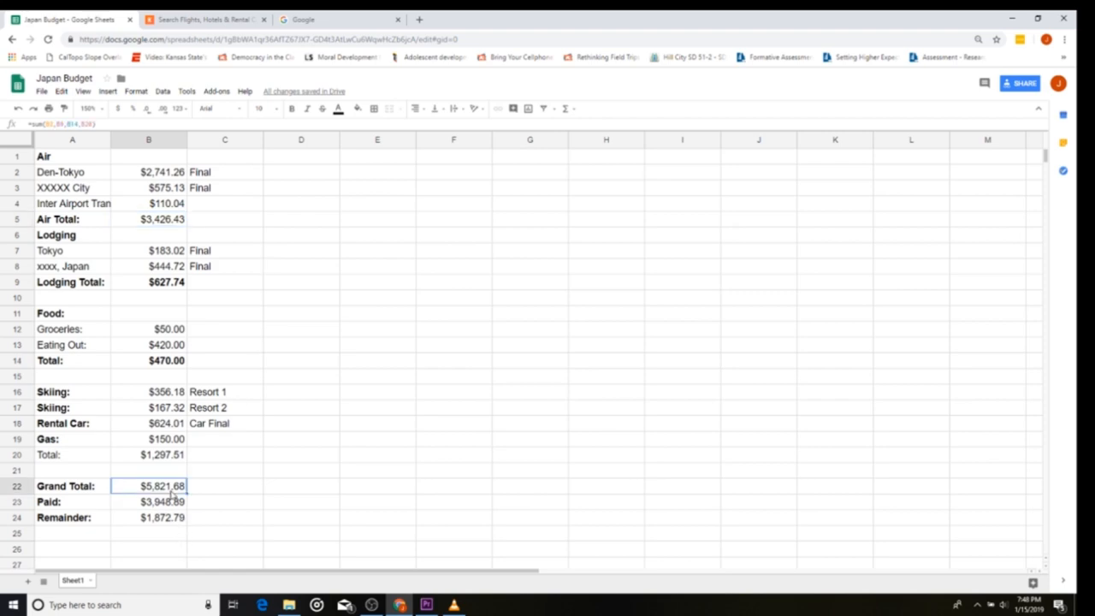
mouse_move(212, 219)
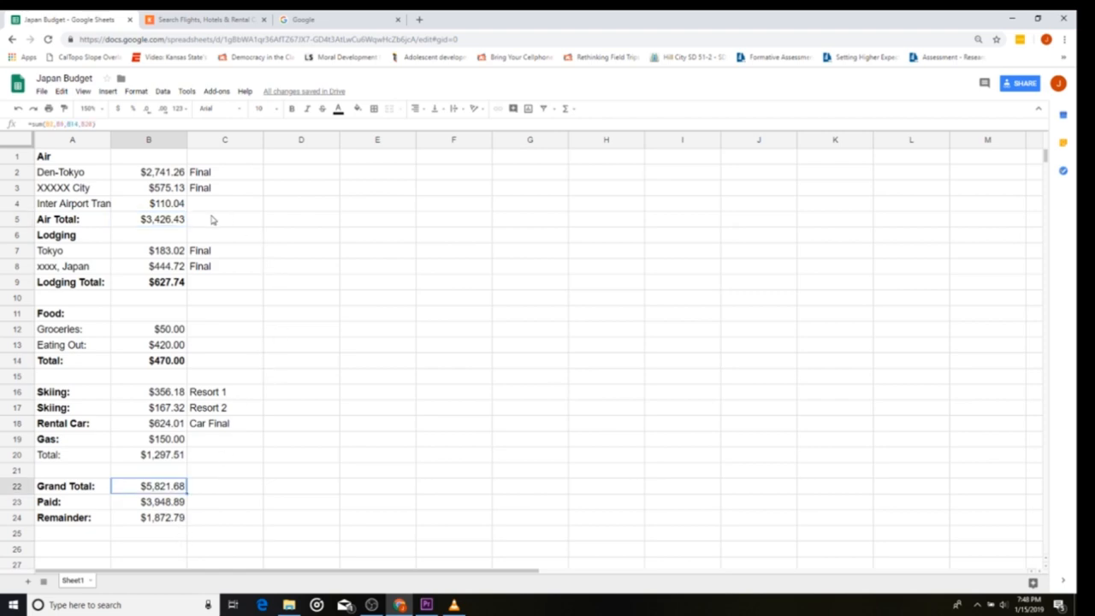
click(149, 219)
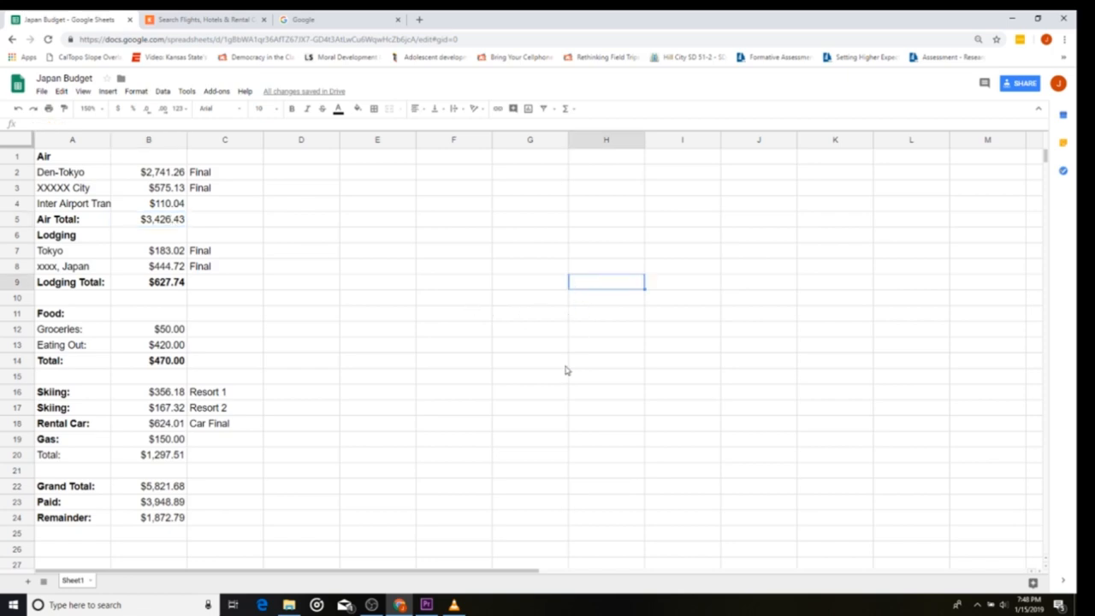
mouse_move(560, 406)
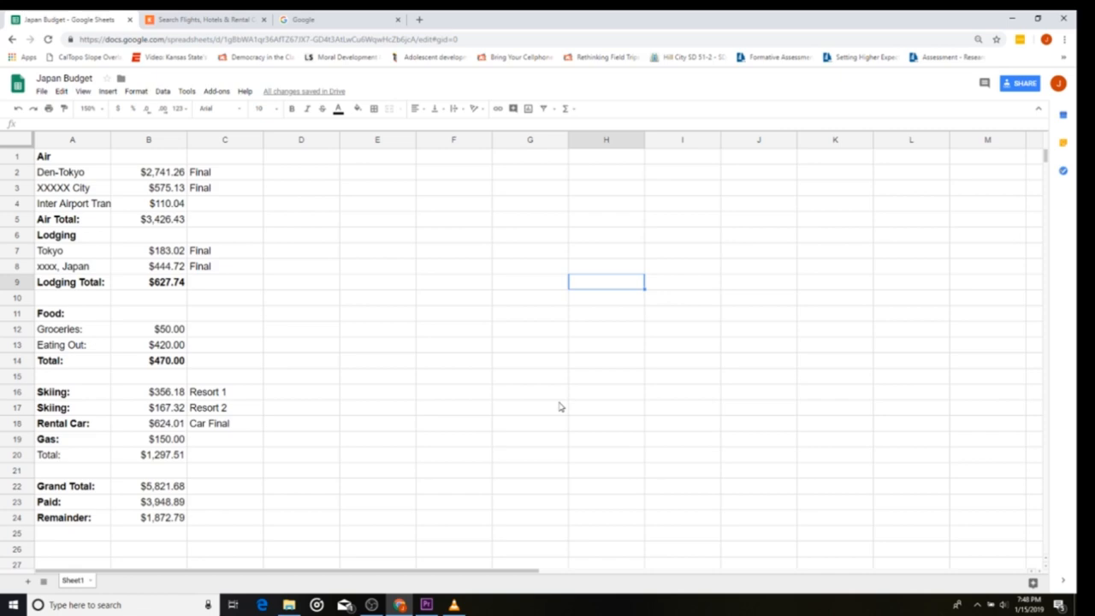
mouse_move(177, 238)
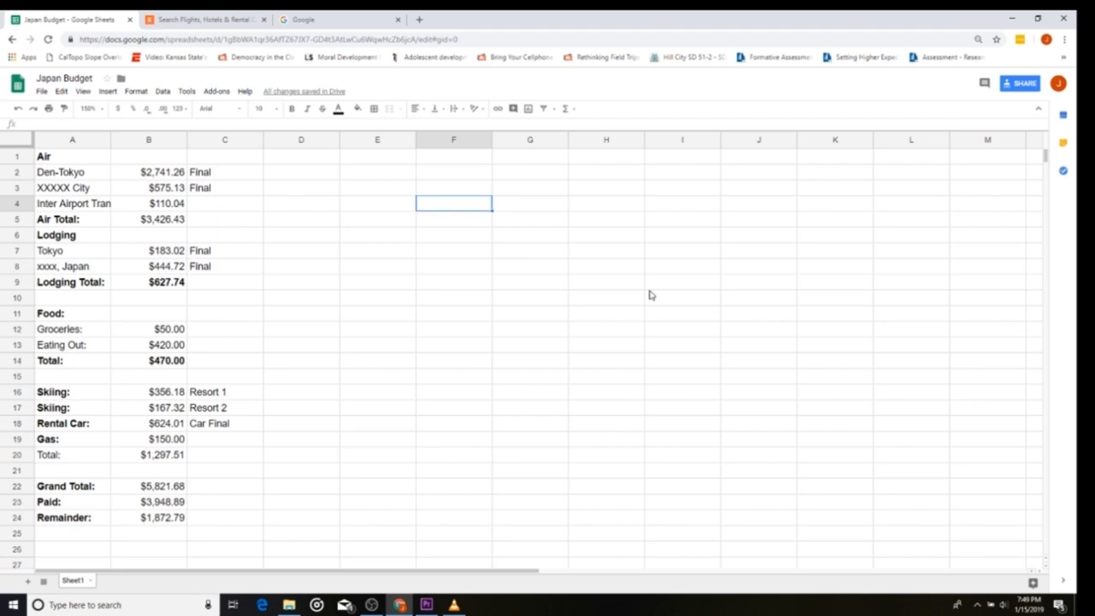
Enter 3 in F6 and select the test numbers in F4:F6.
text(3)
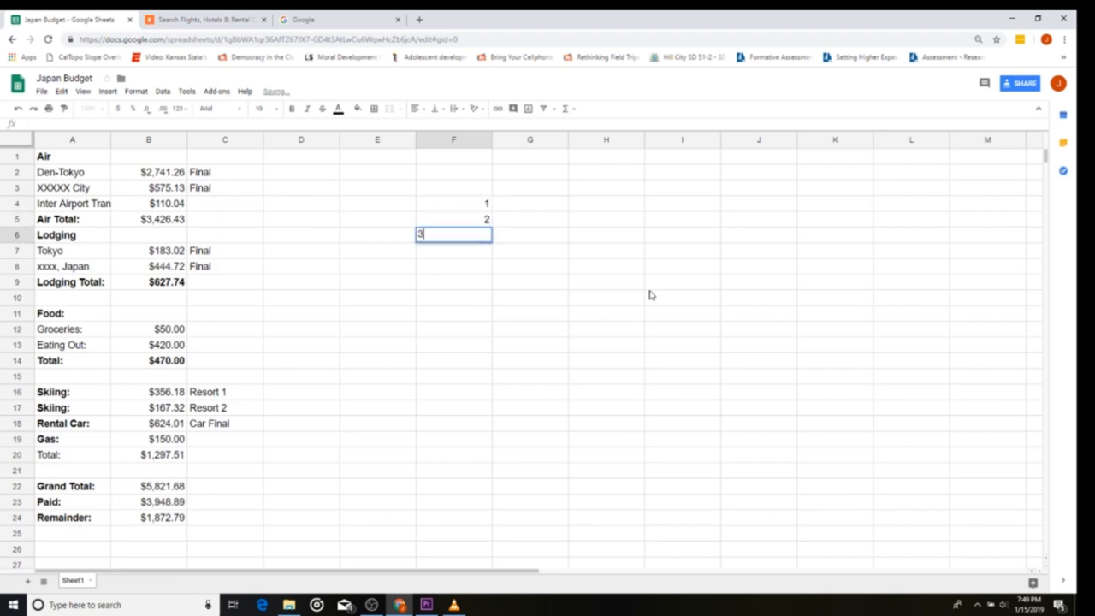
key(enter)
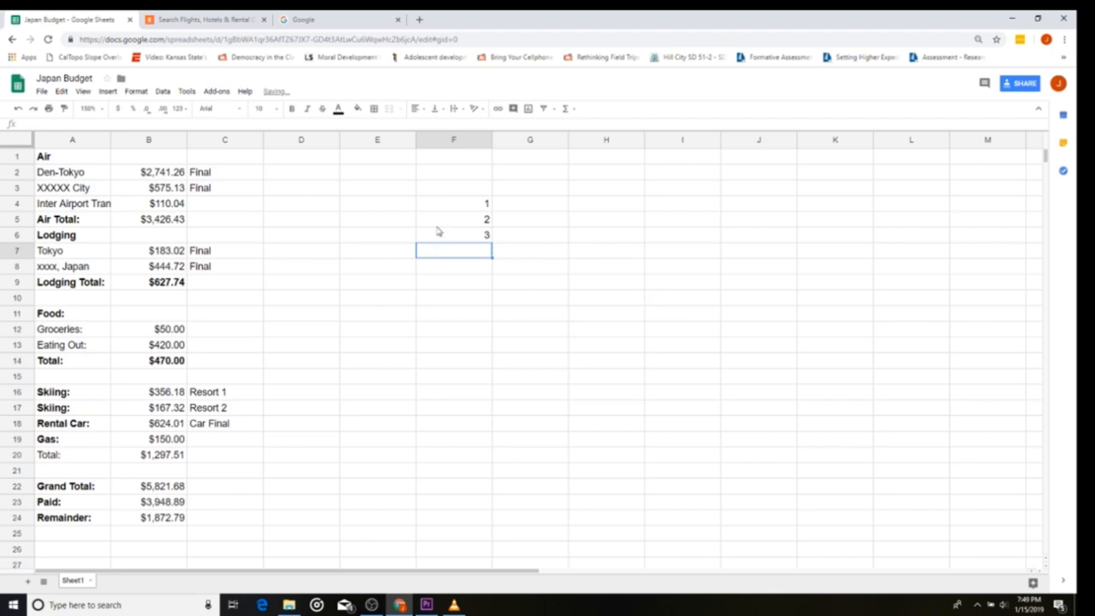
drag(453, 203, 453, 234)
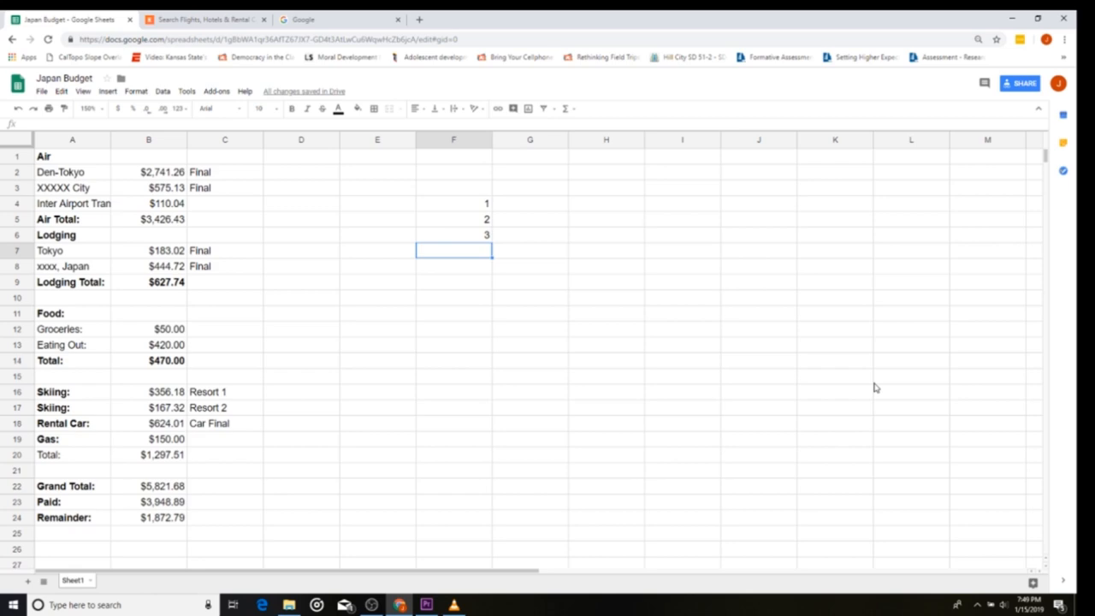
Select the Air costs B2:B4 to read their status-bar sum, then pick F7.
click(149, 172)
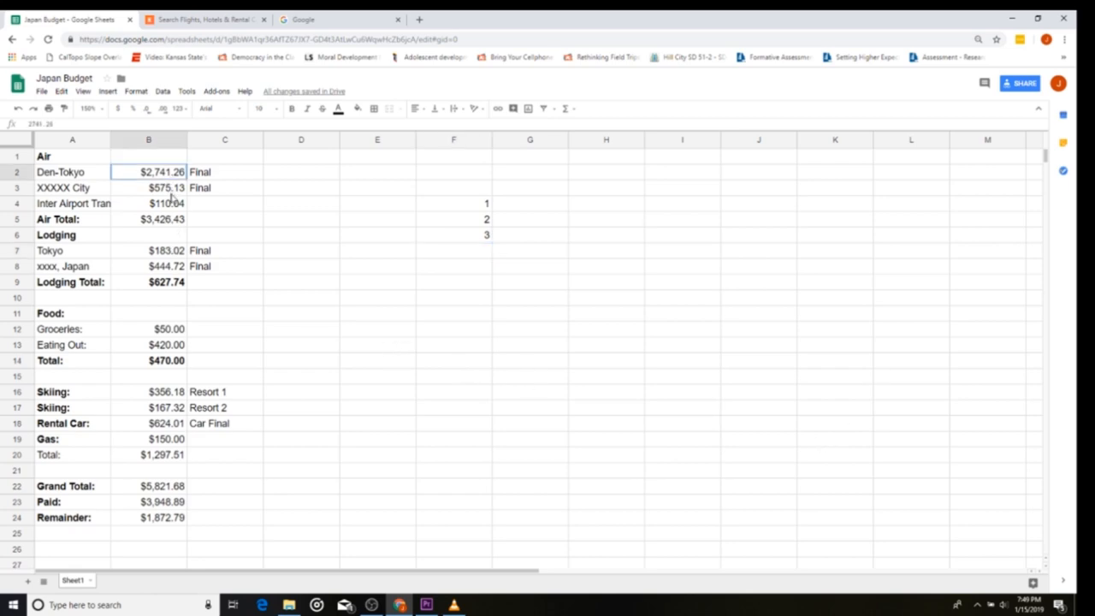
drag(149, 172, 149, 203)
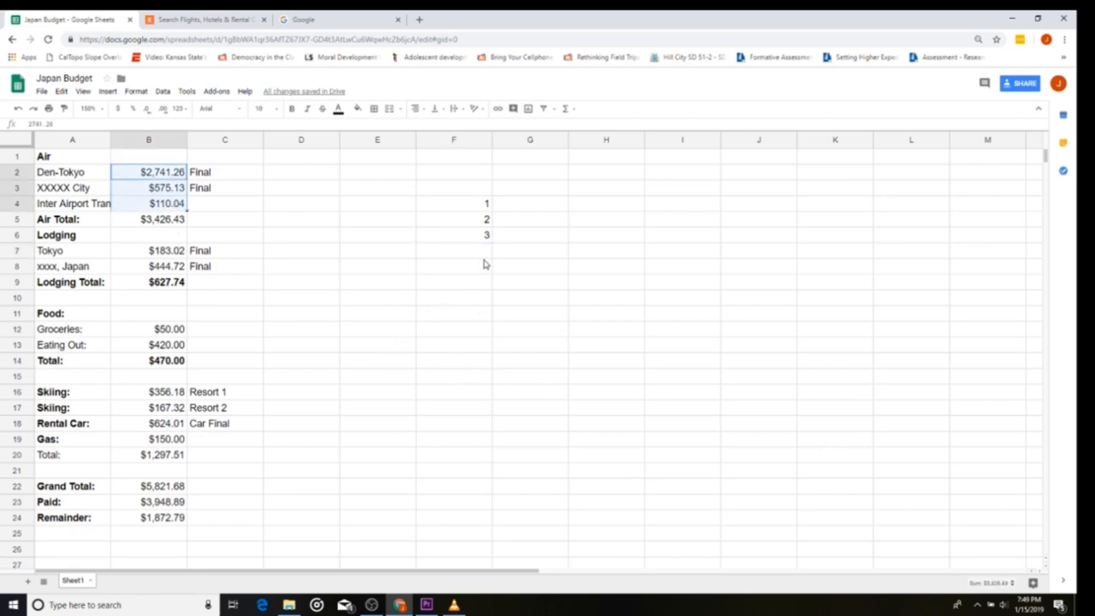
mouse_move(481, 259)
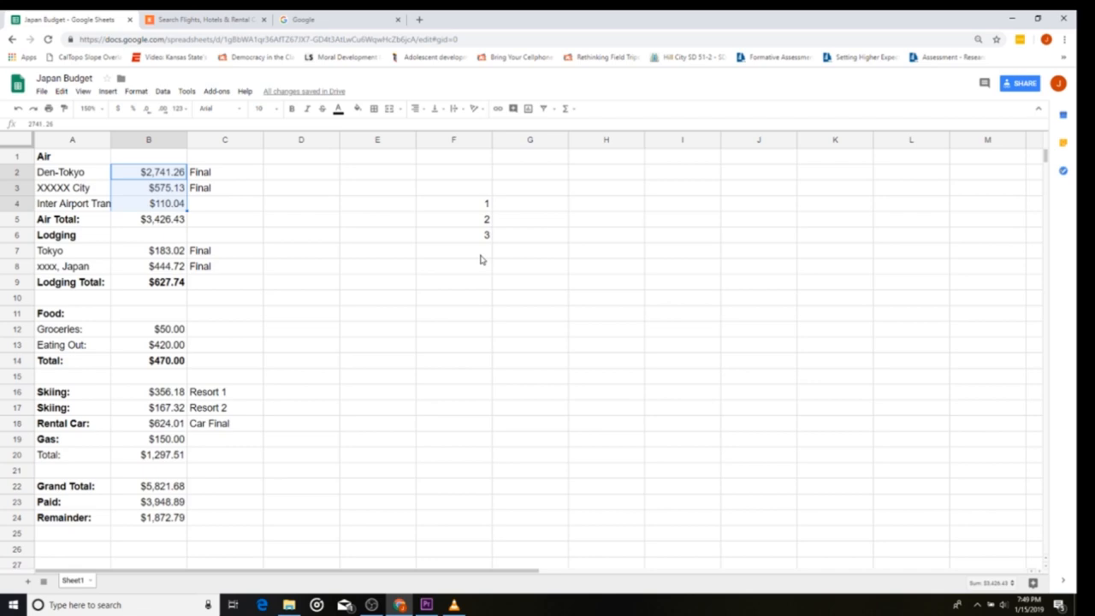
click(454, 234)
text(=)
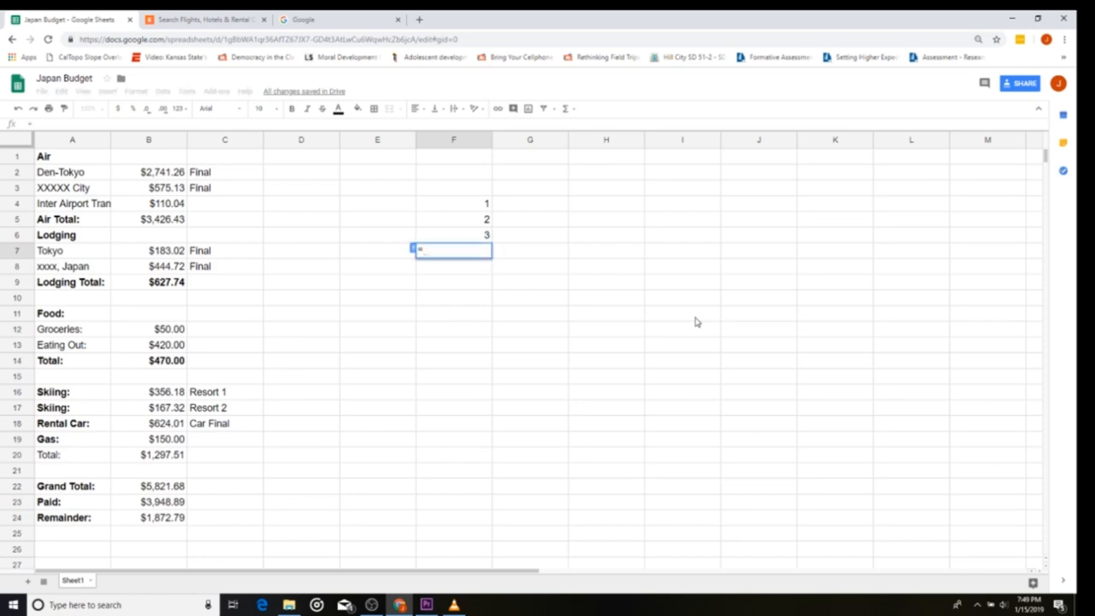
Enter =SUM(F4:F6) in F7 to return 6, restarting after a mistyped entry.
text(su)
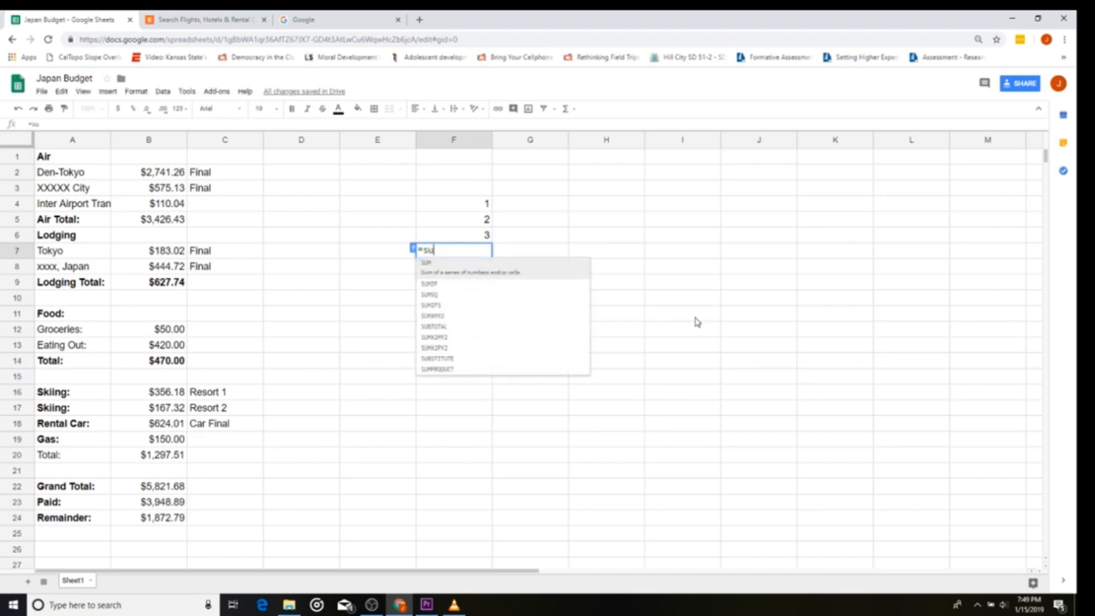
key(Backspace)
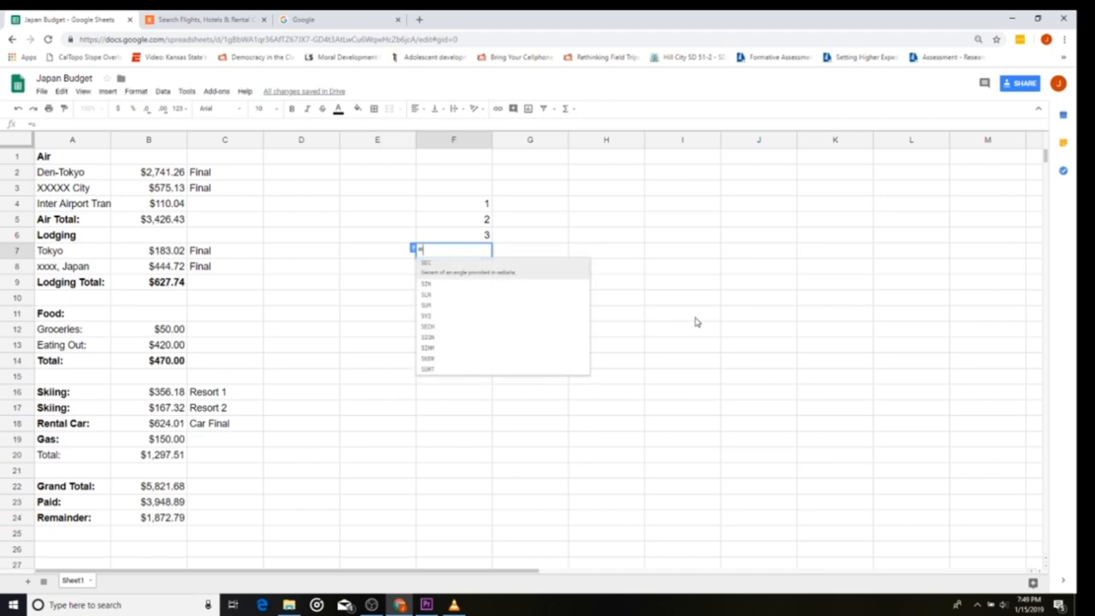
key(Escape)
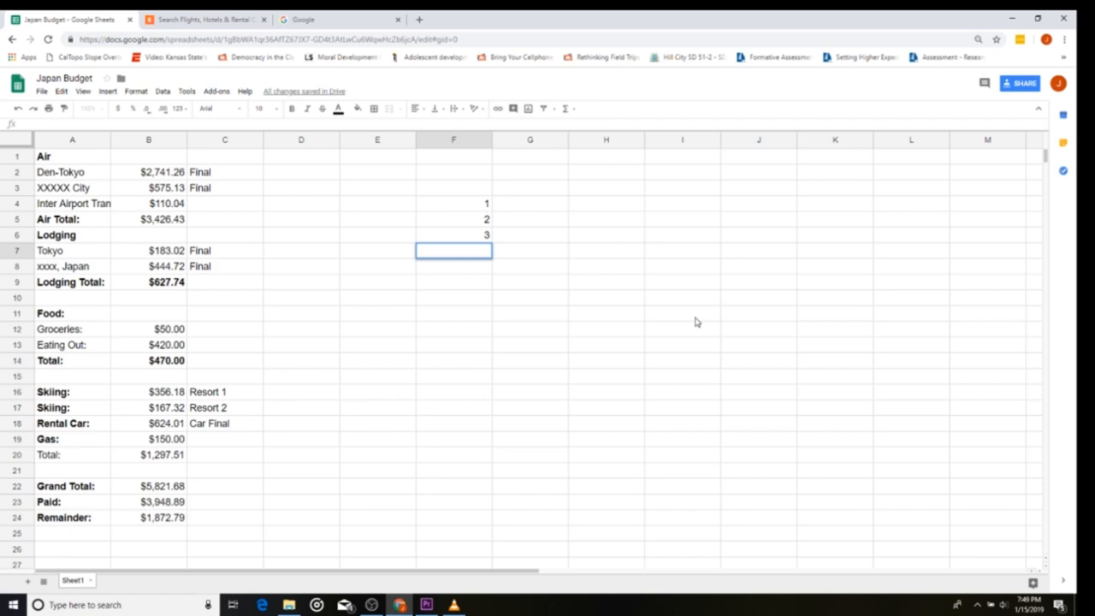
text(=)
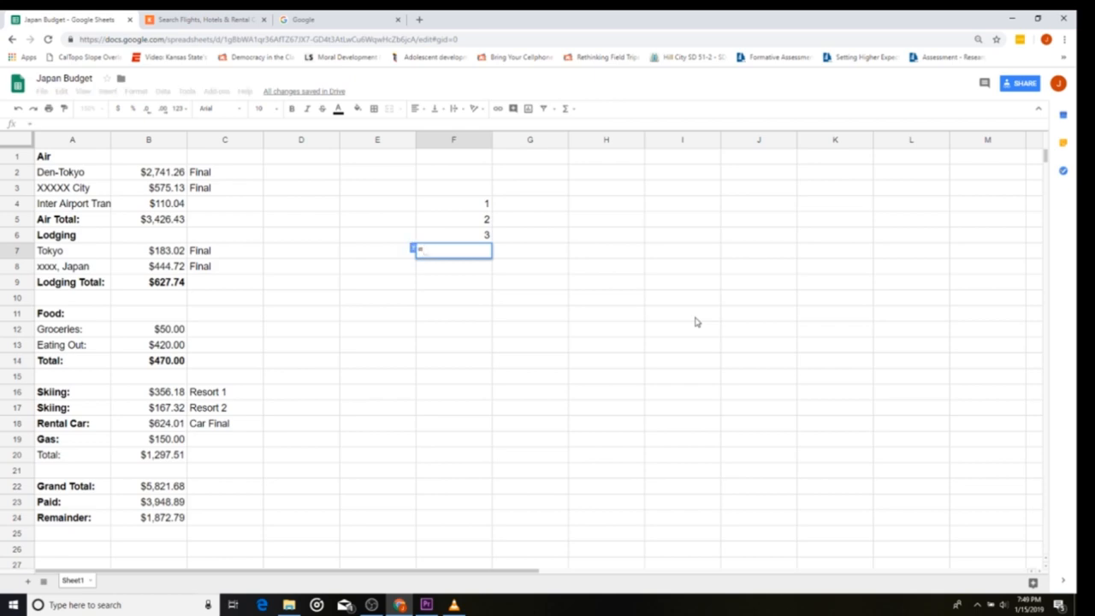
text(sum)
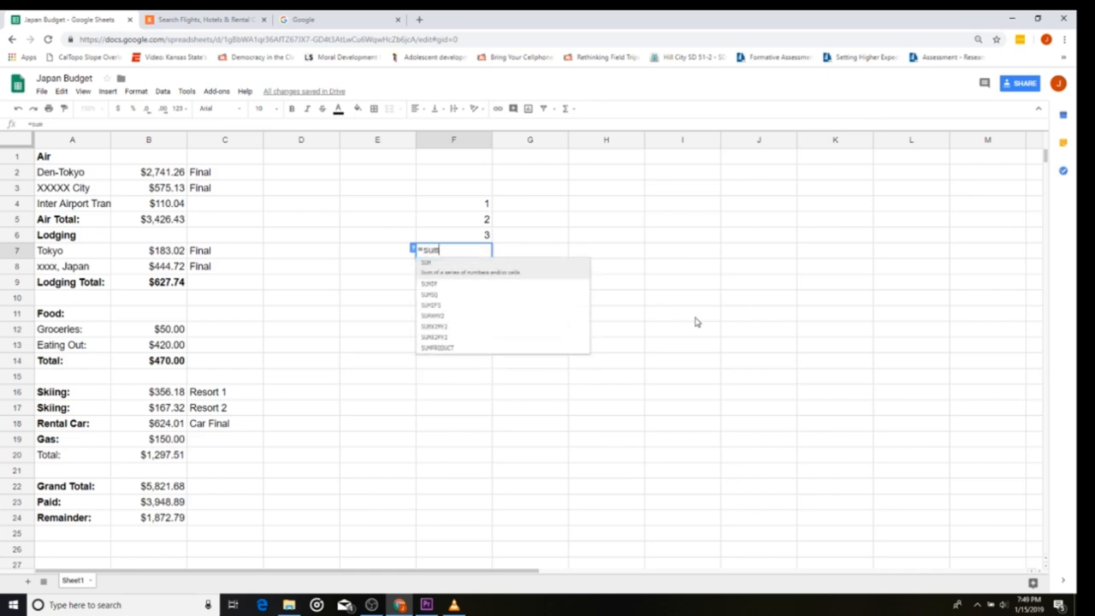
text(()
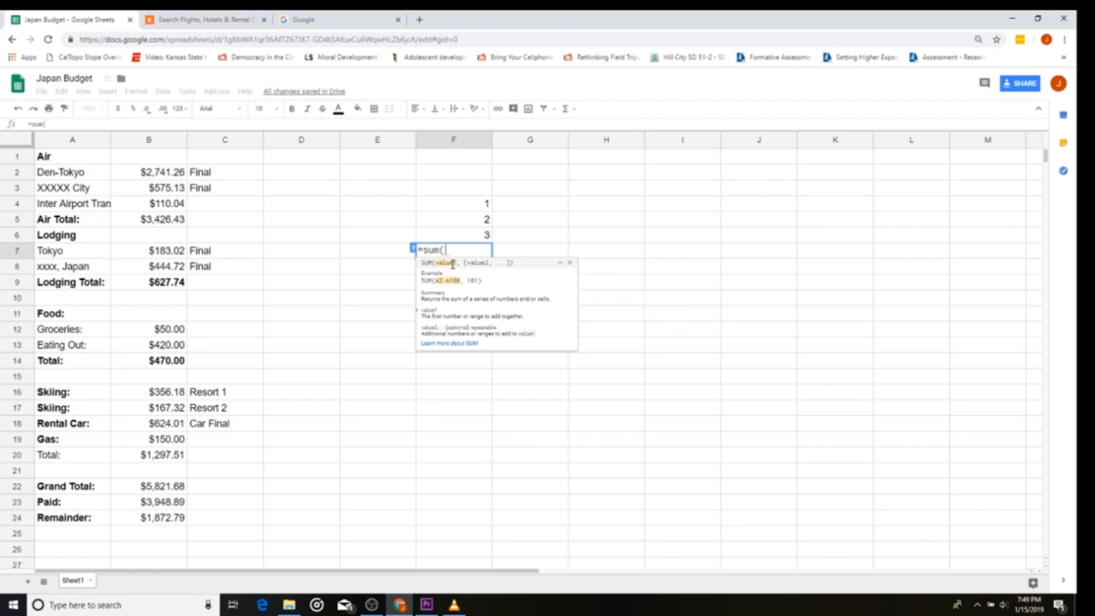
mouse_move(676, 271)
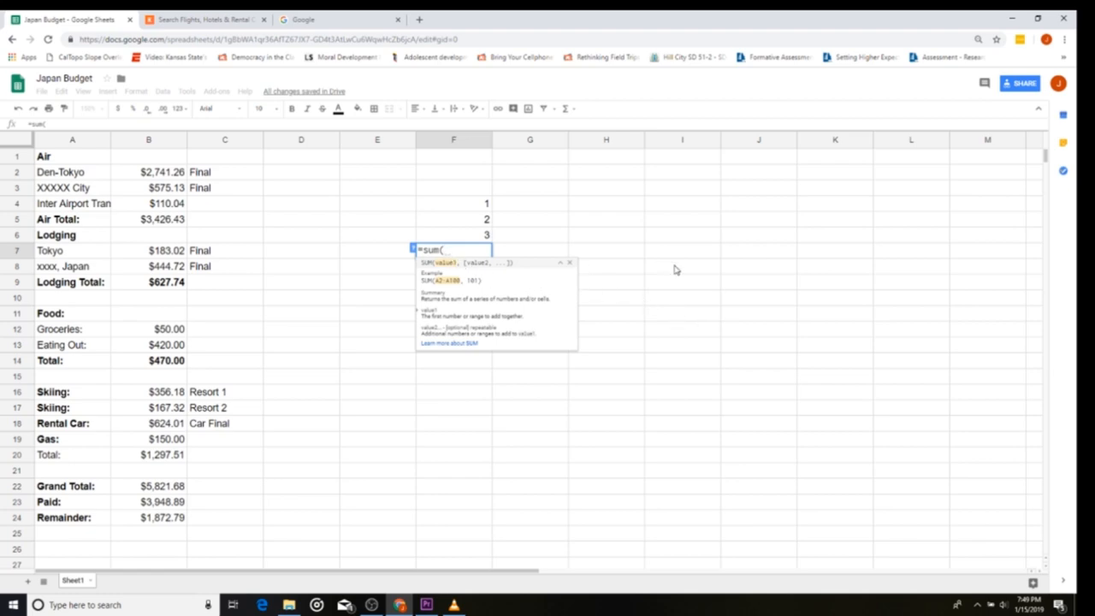
mouse_move(471, 210)
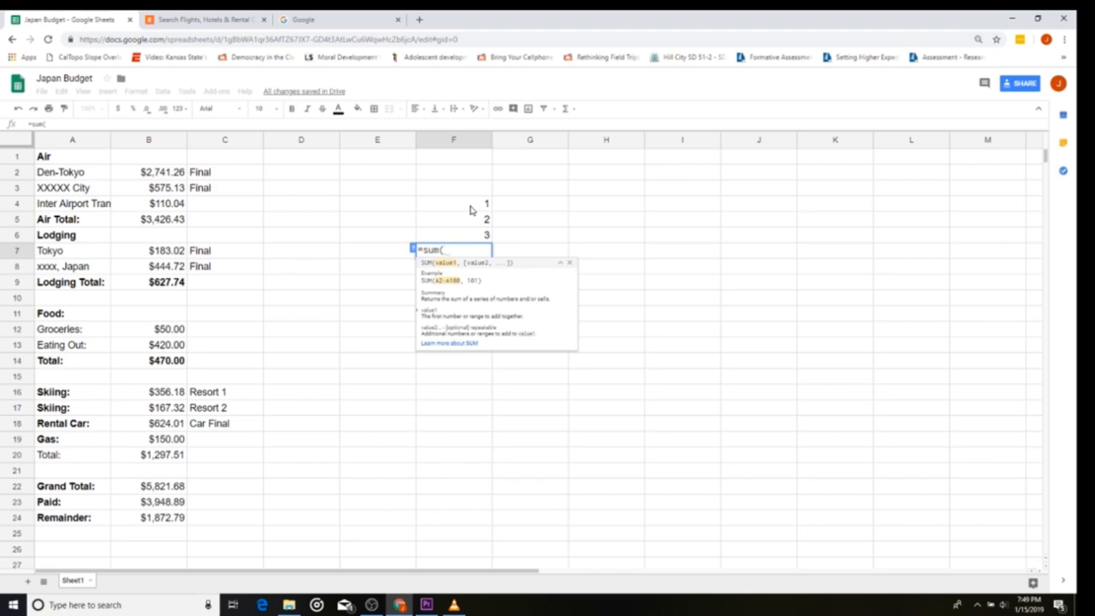
mouse_move(675, 218)
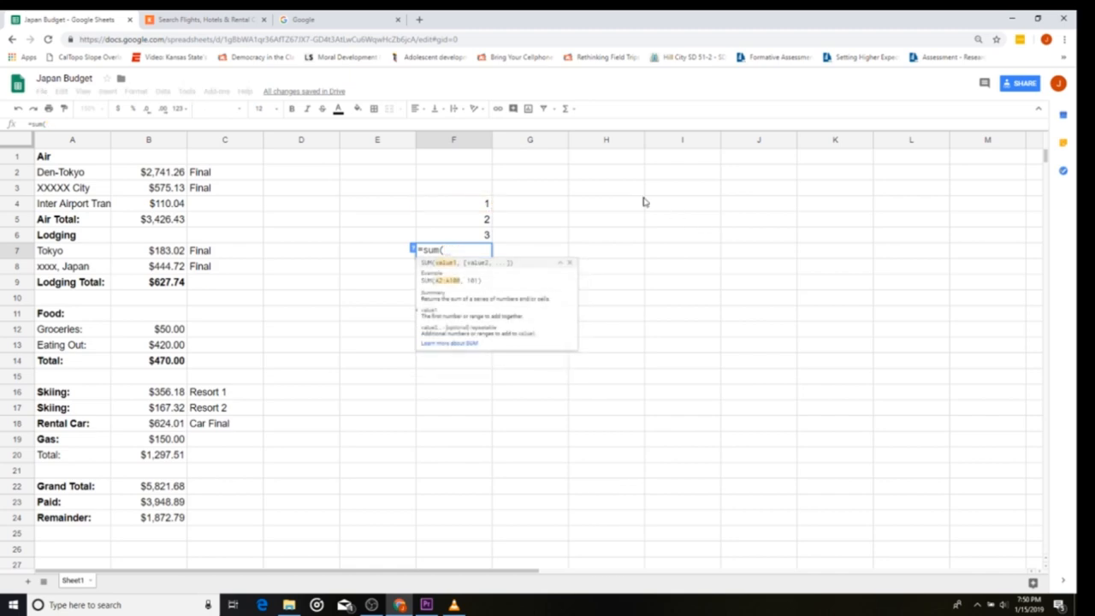
drag(454, 203, 453, 219)
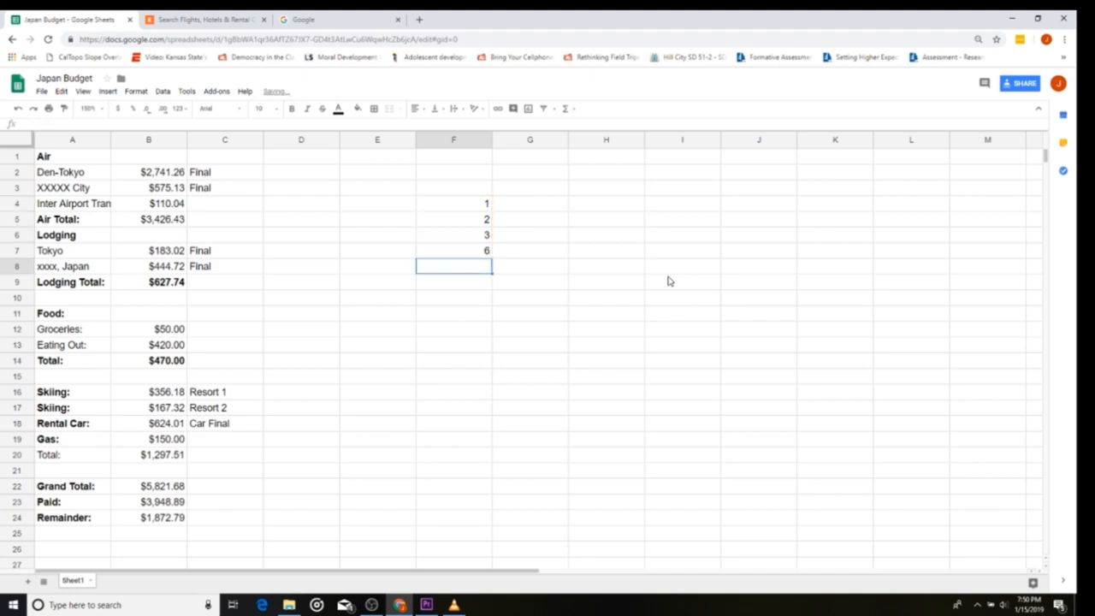
click(453, 251)
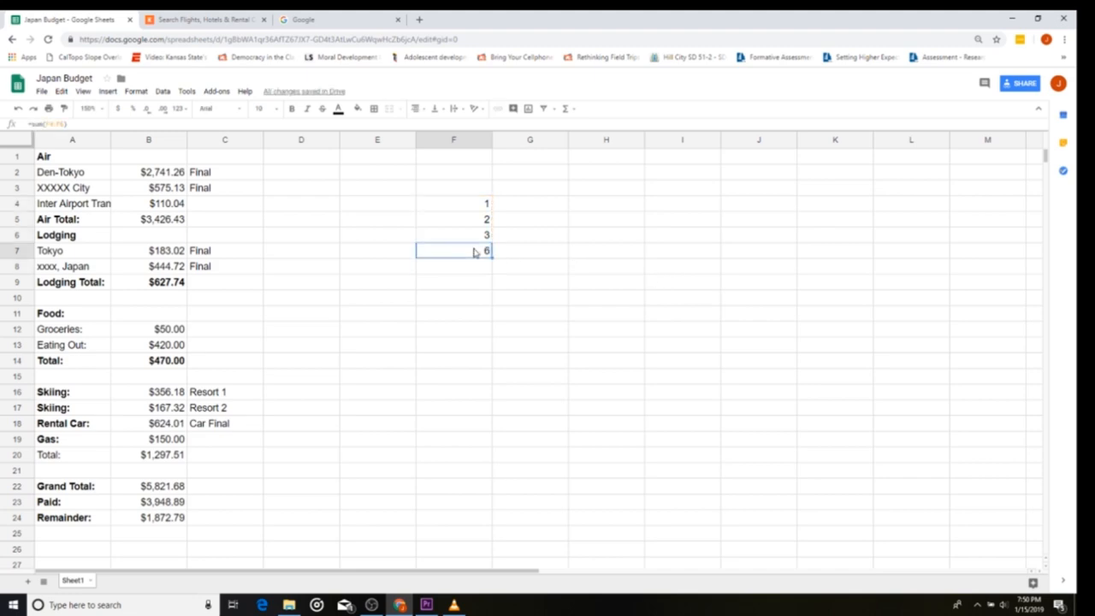
Check F7's SUM formula, then delete the practice values from F4:F7.
click(72, 219)
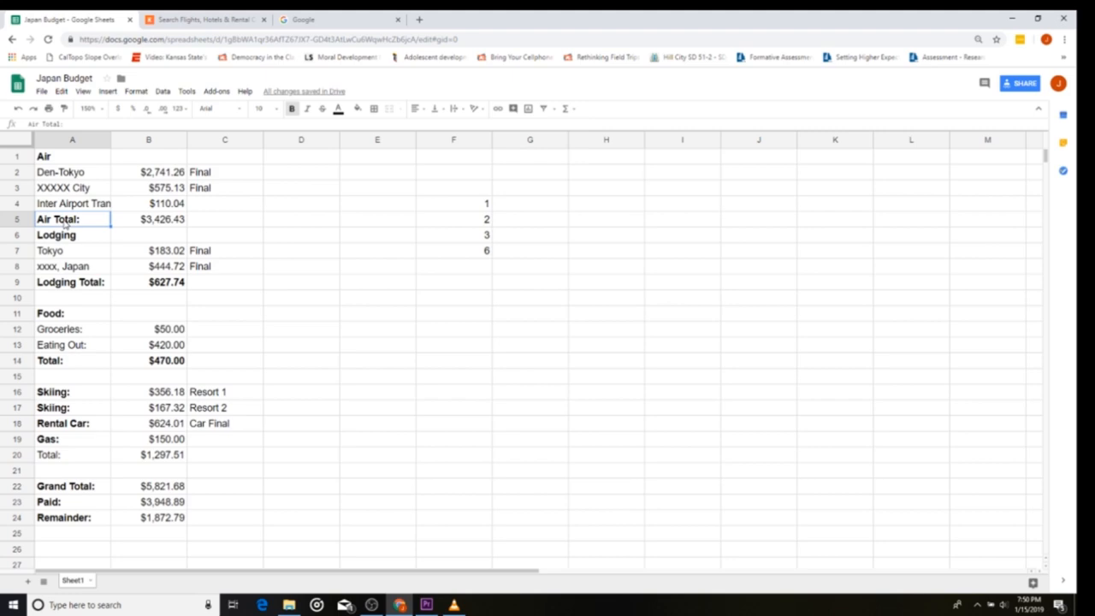
mouse_move(89, 155)
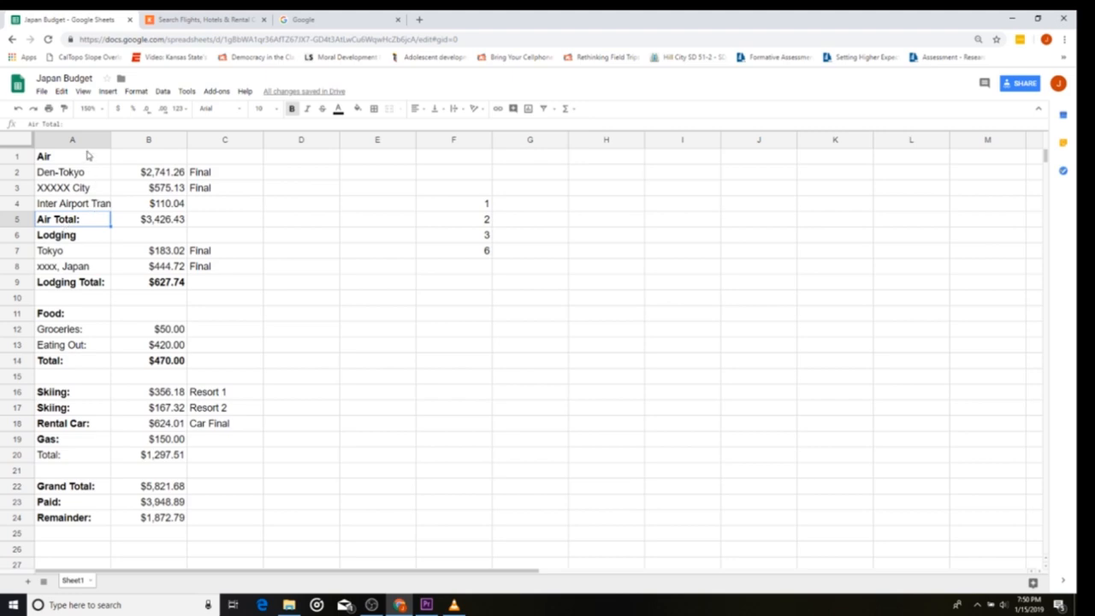
click(71, 156)
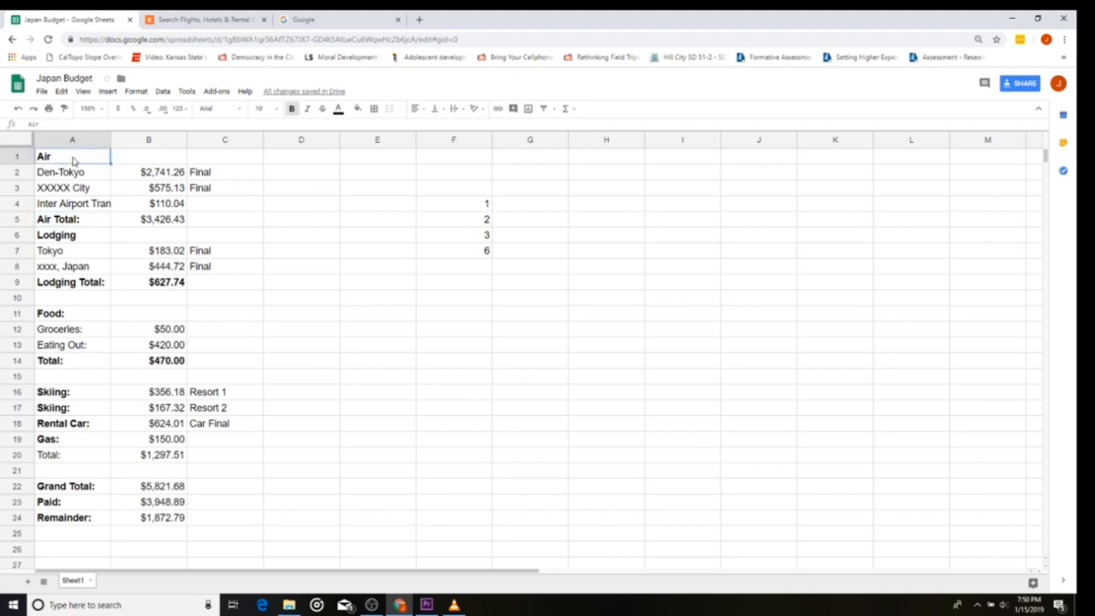
click(72, 219)
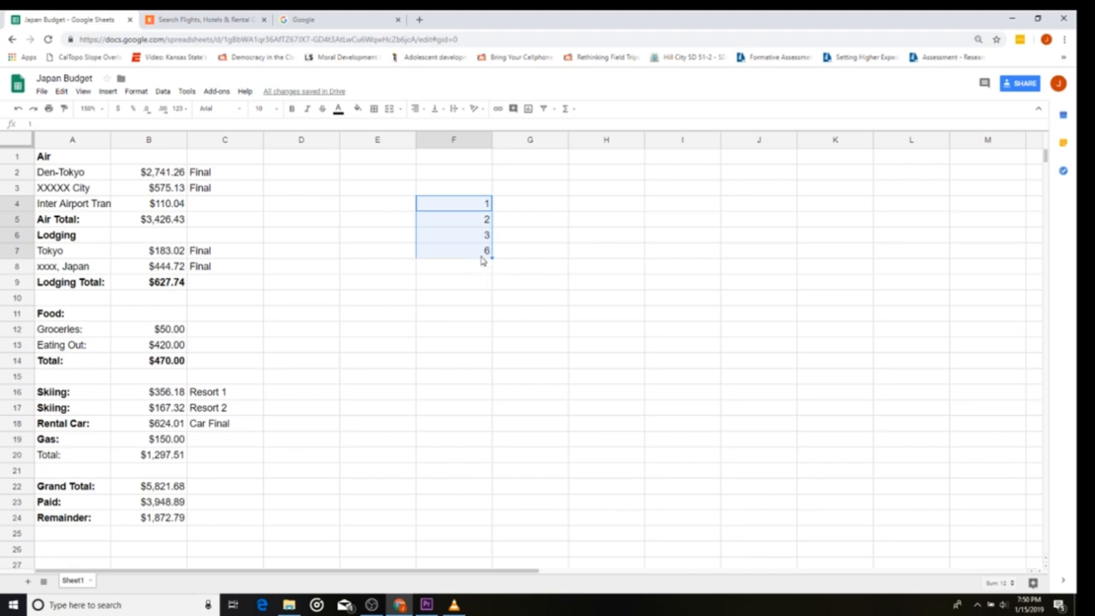
click(454, 250)
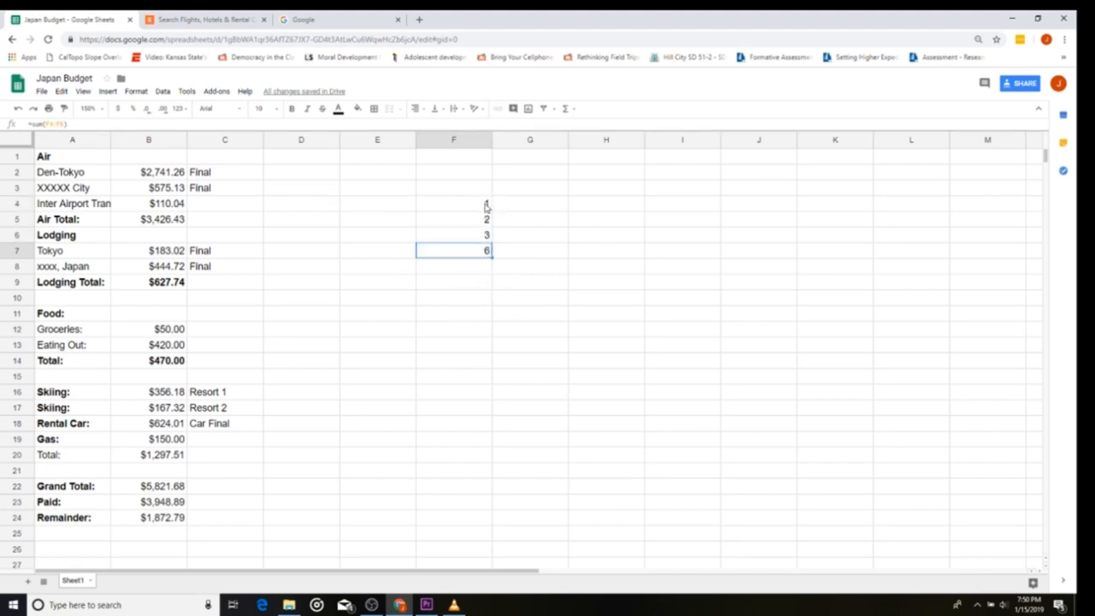
drag(453, 203, 454, 250)
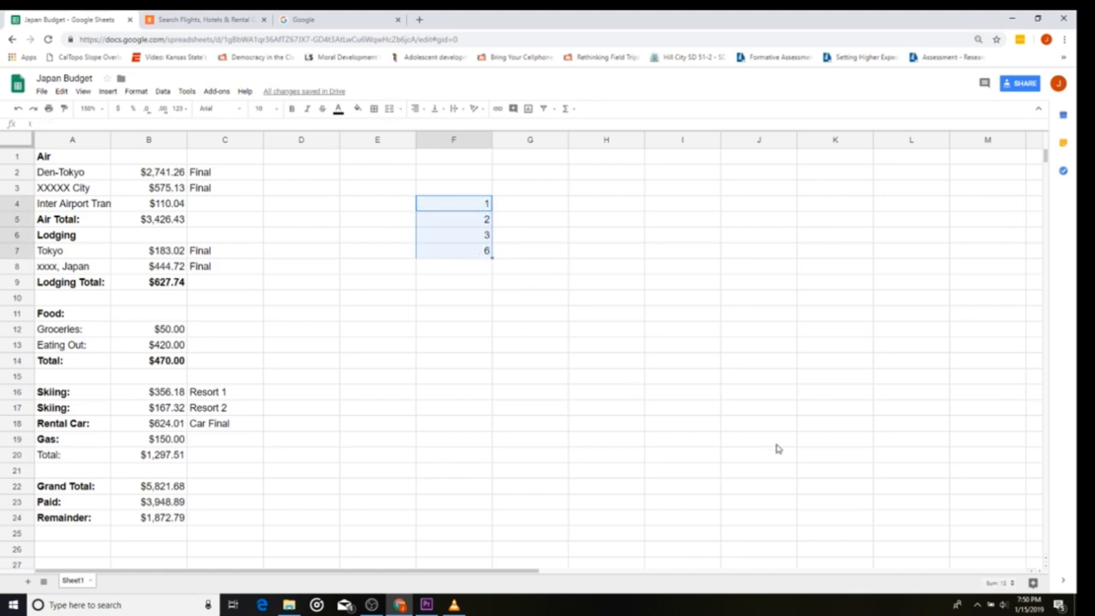
key(Delete)
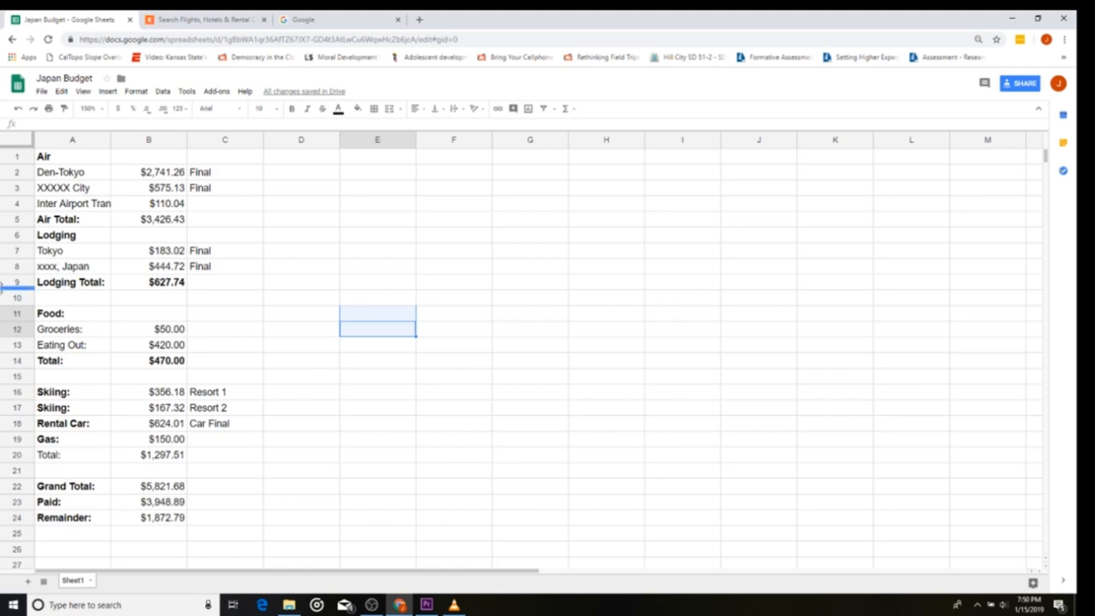
click(72, 250)
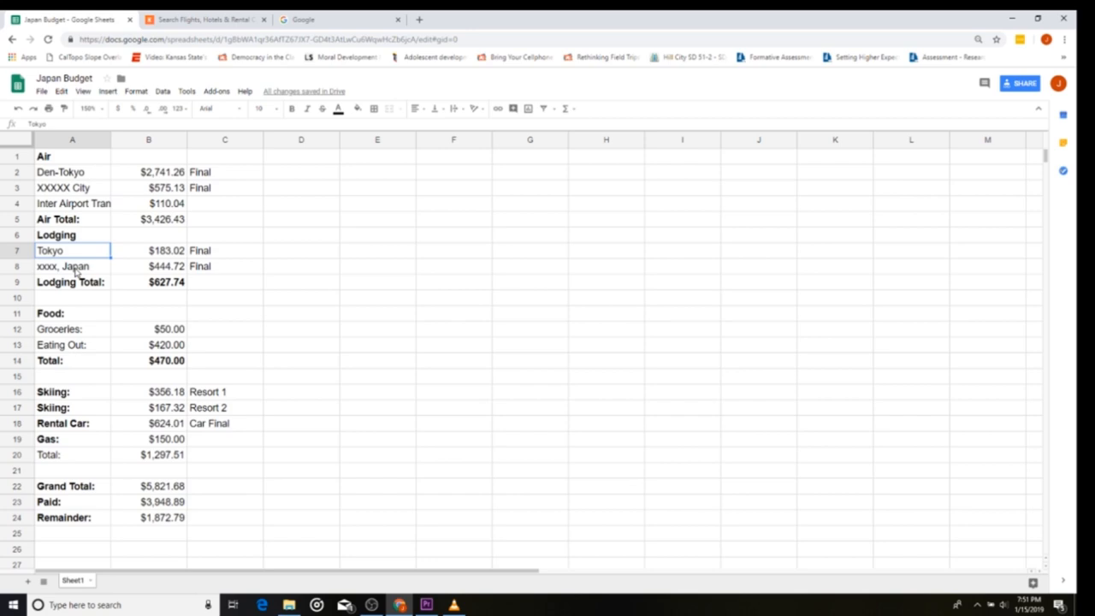
click(72, 266)
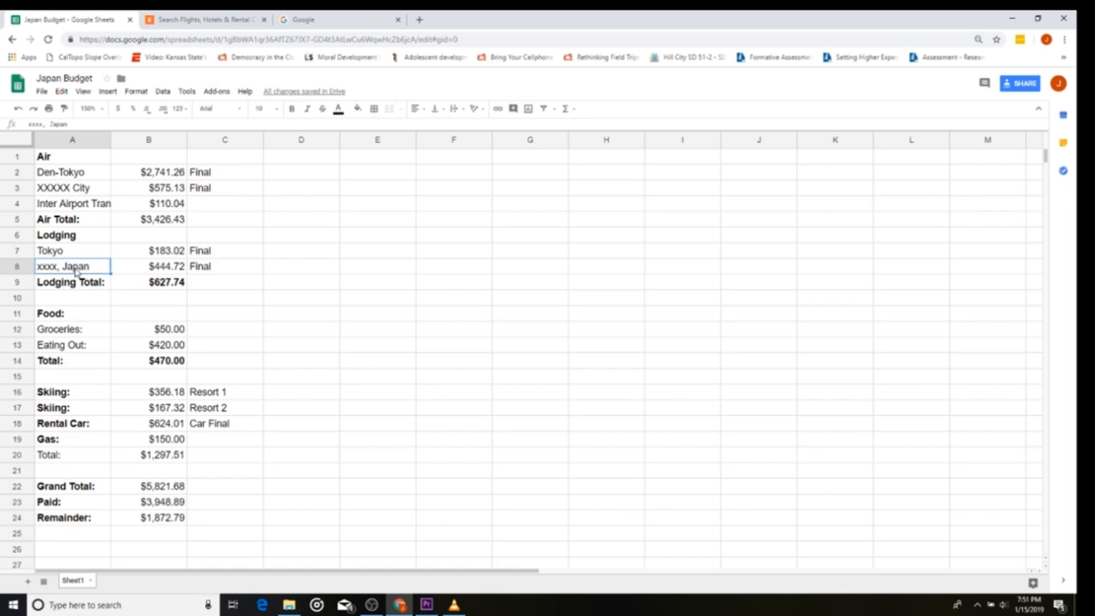
click(149, 250)
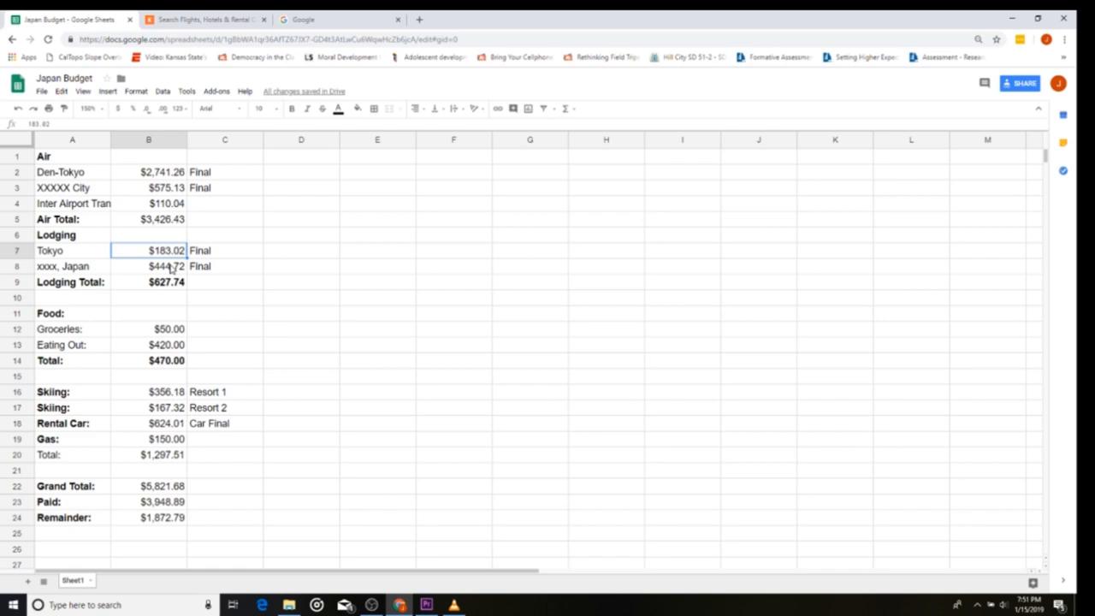
click(149, 266)
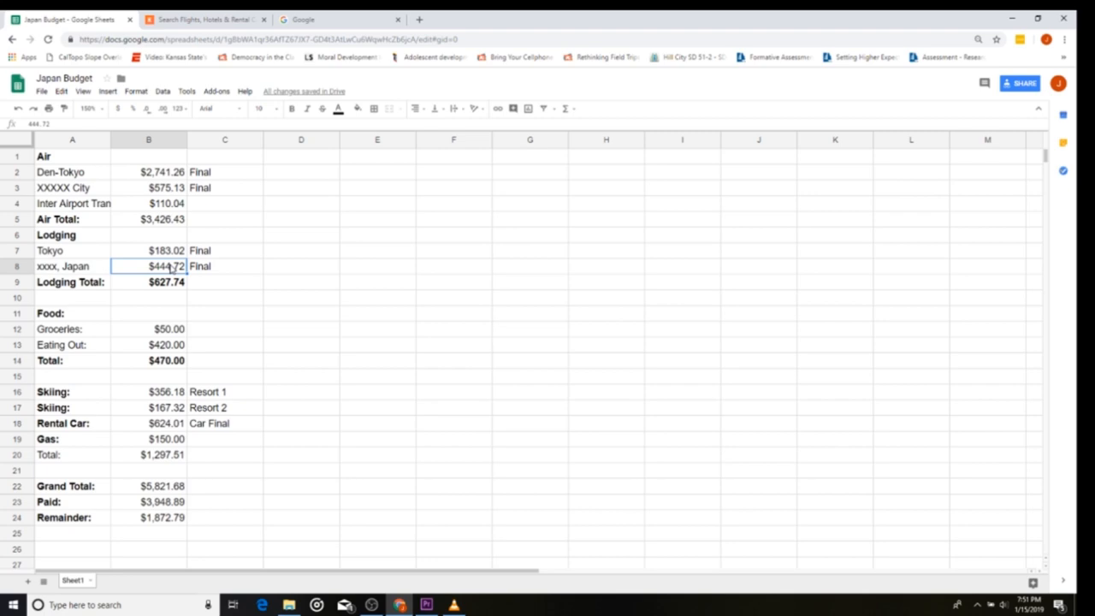
mouse_move(367, 340)
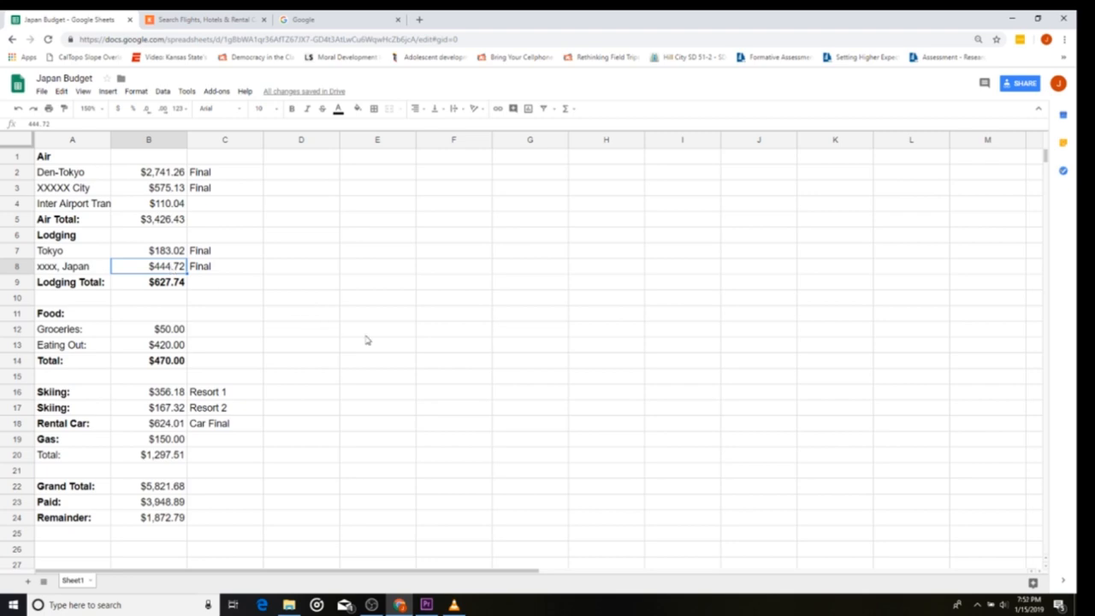
click(167, 281)
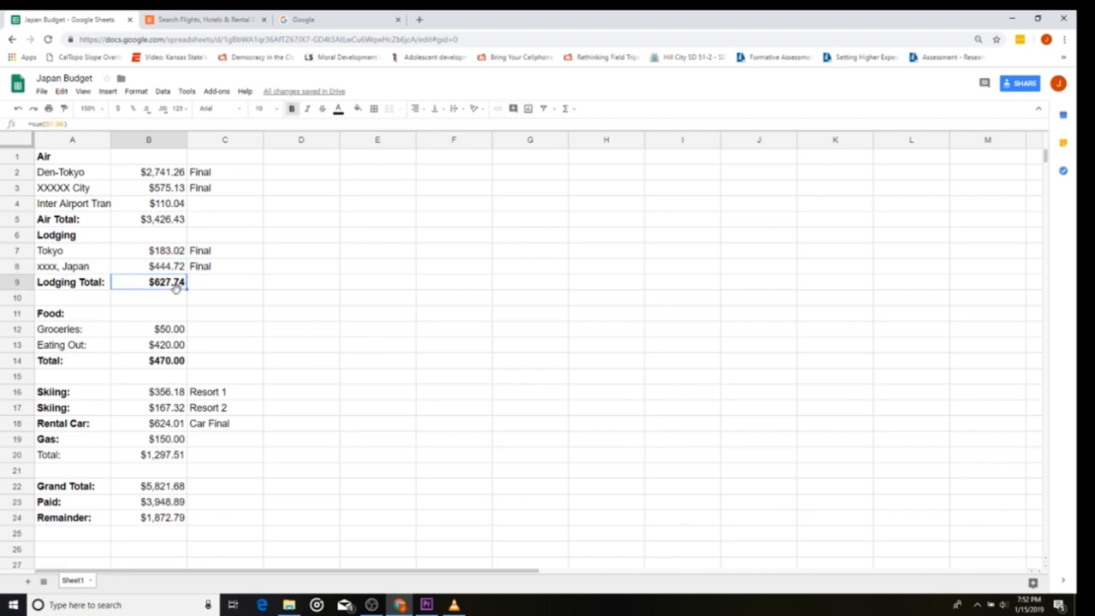
mouse_move(482, 307)
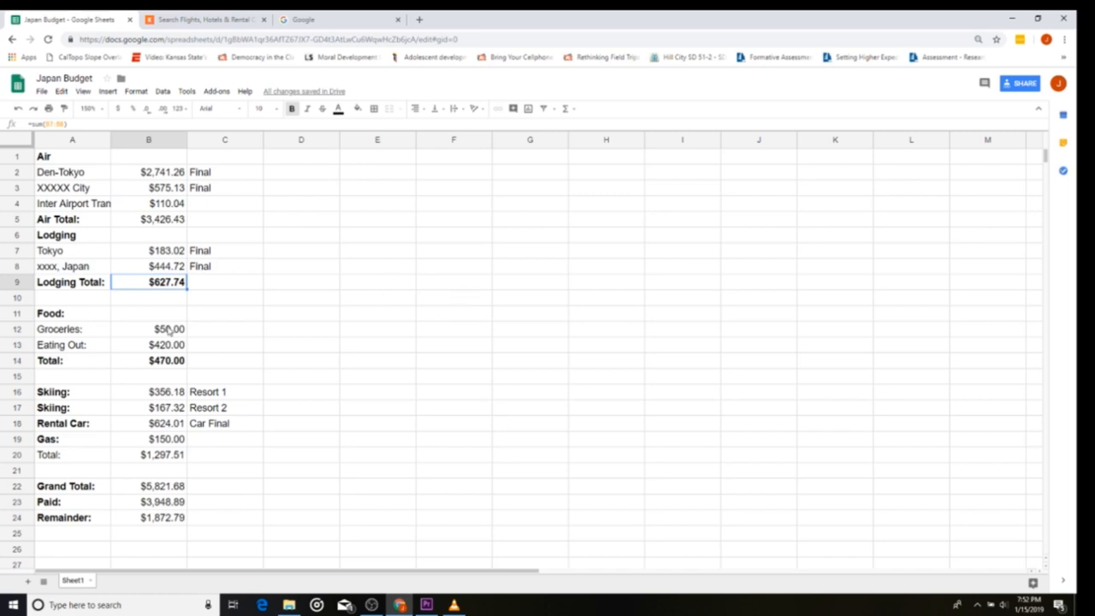
click(148, 329)
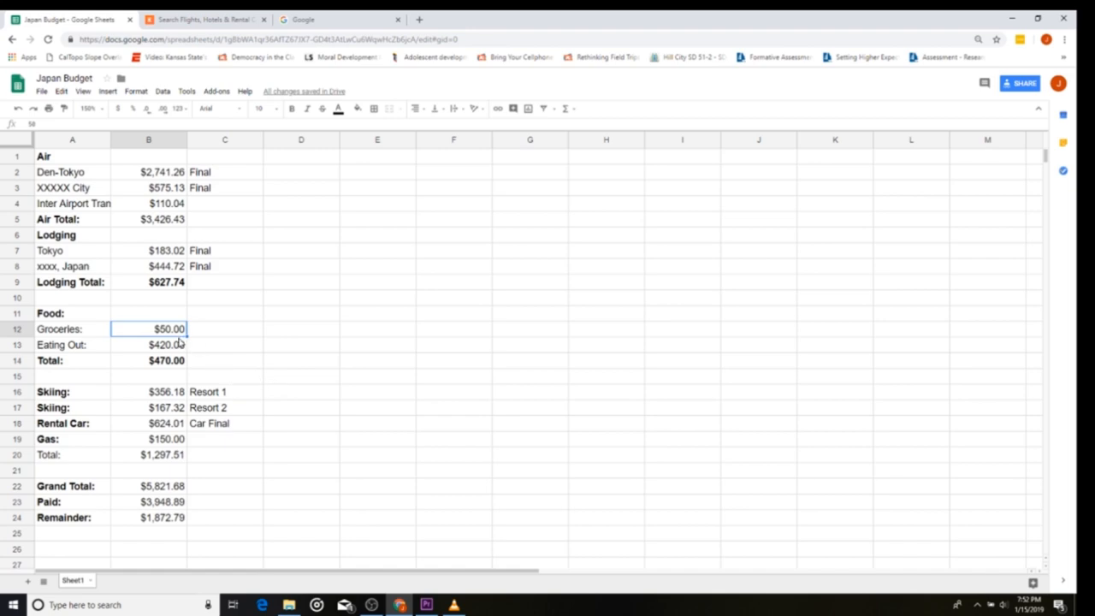
click(148, 344)
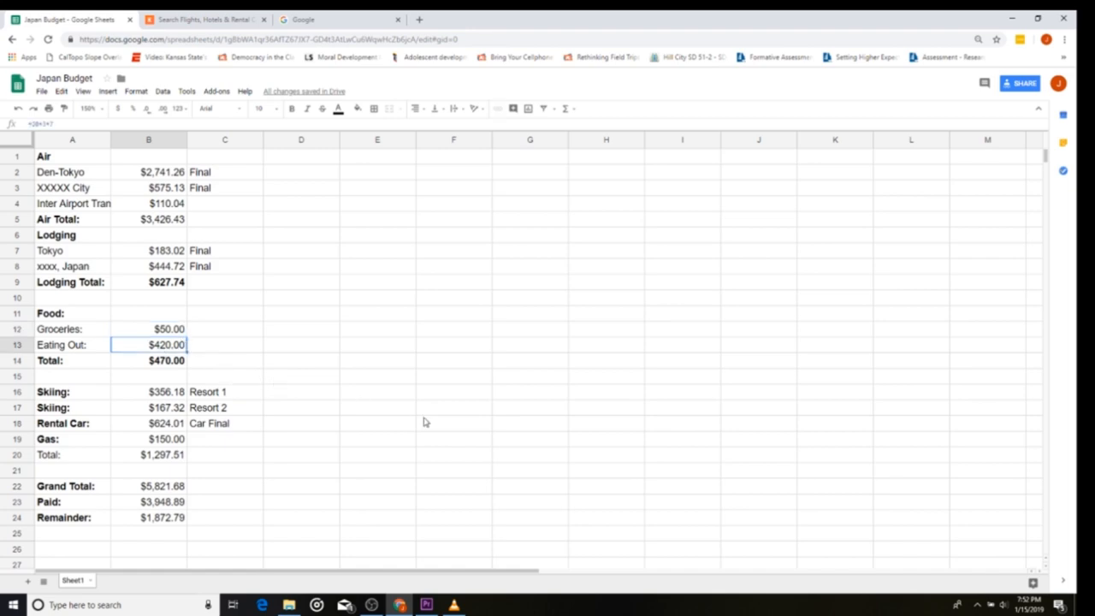
click(149, 328)
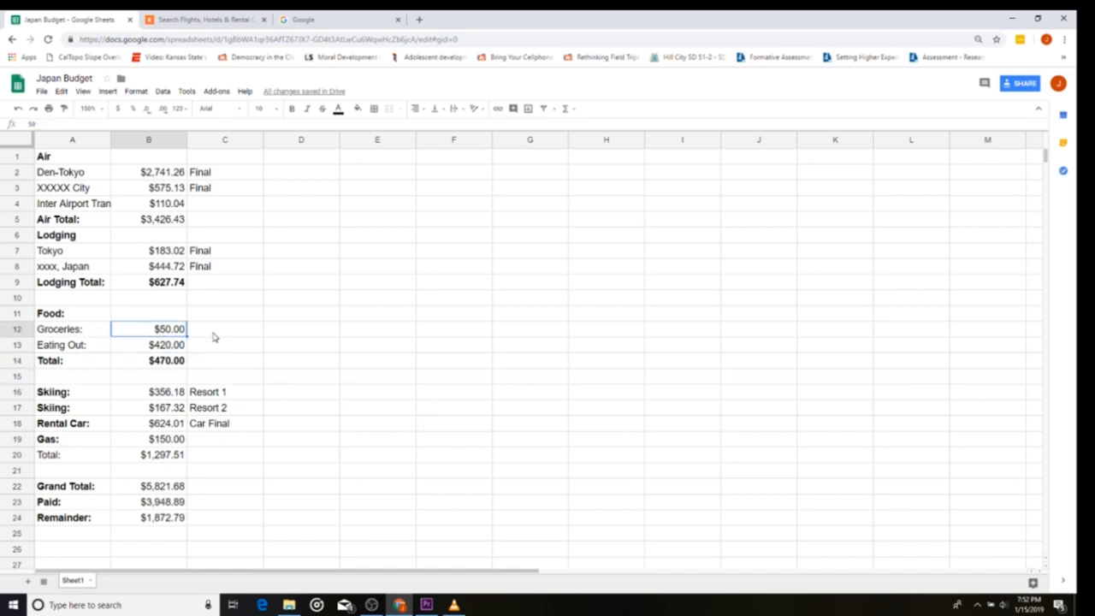
mouse_move(537, 382)
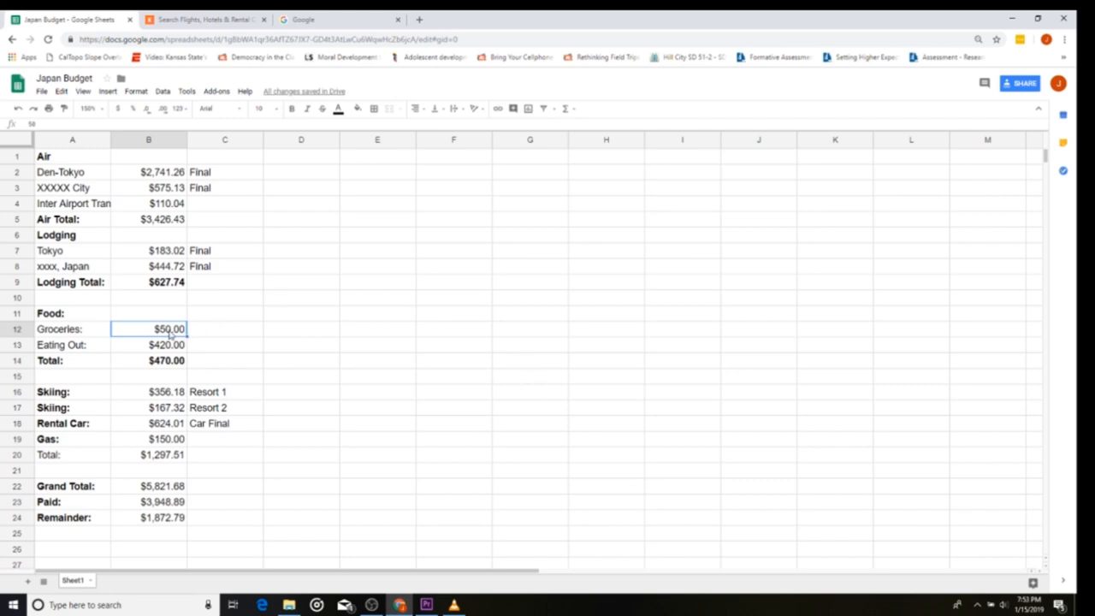
mouse_move(573, 397)
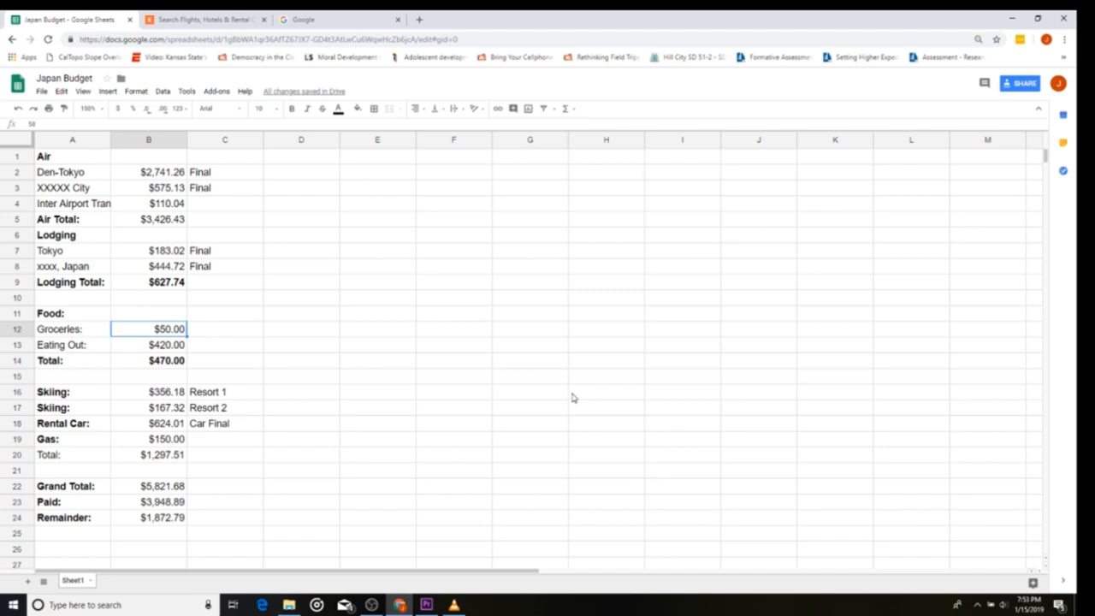
mouse_move(164, 355)
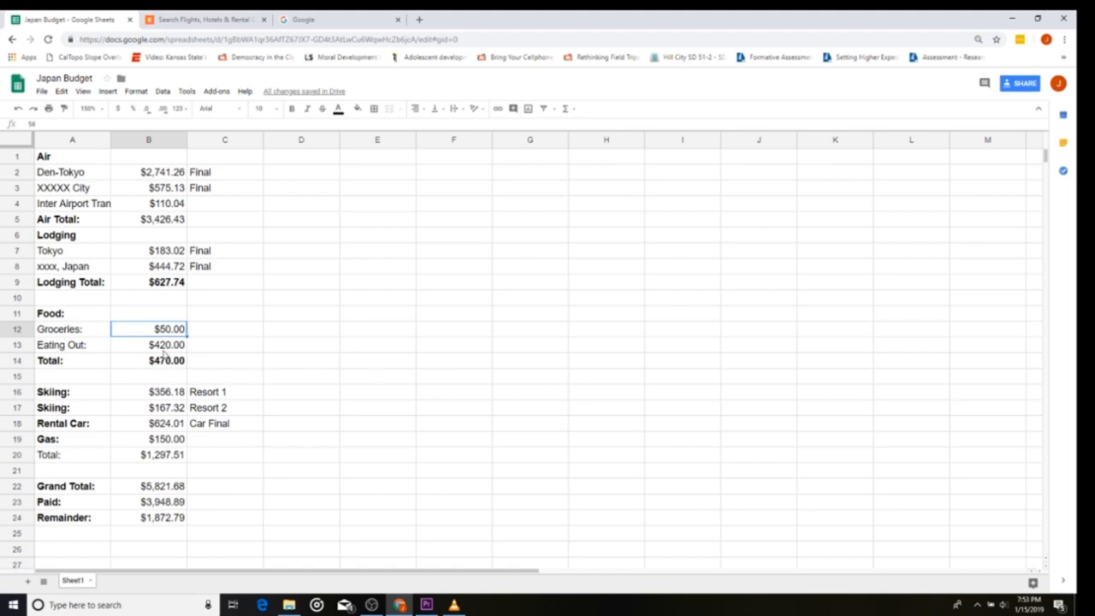
click(149, 360)
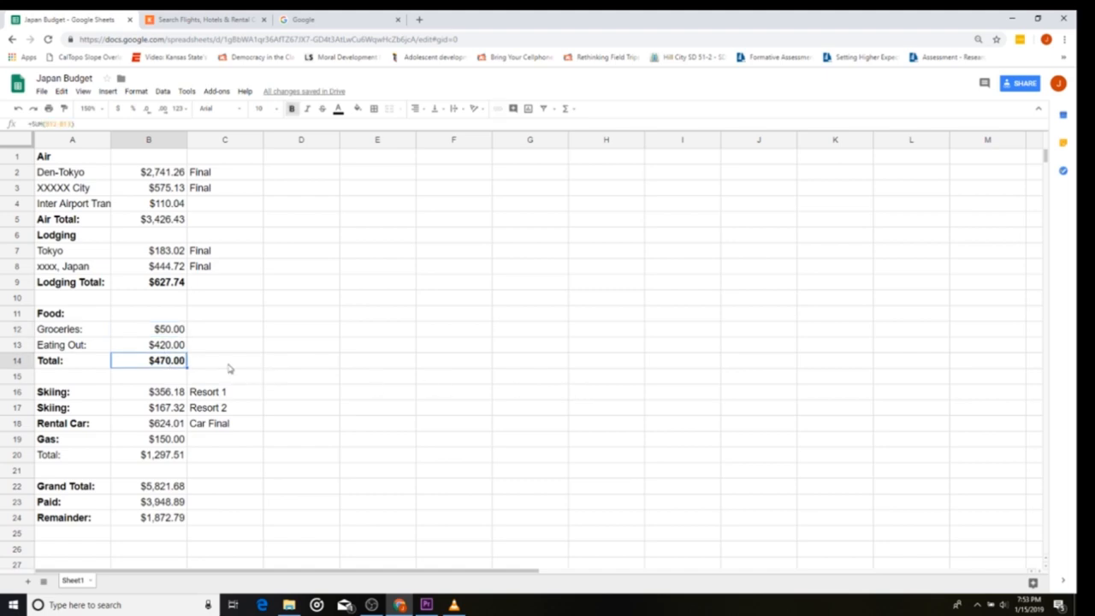
mouse_move(72, 382)
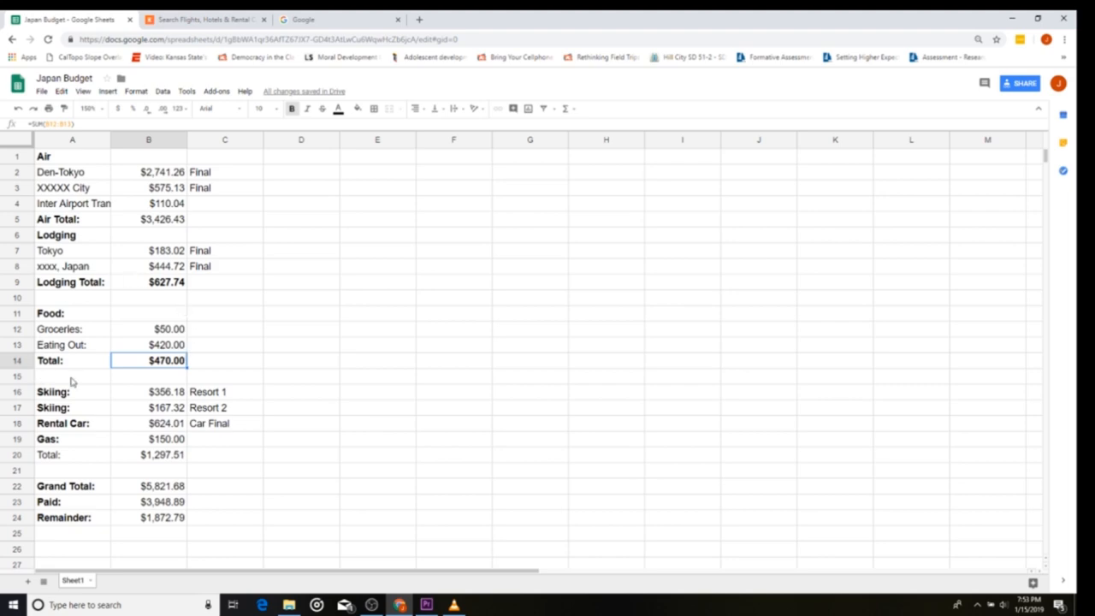
mouse_move(166, 367)
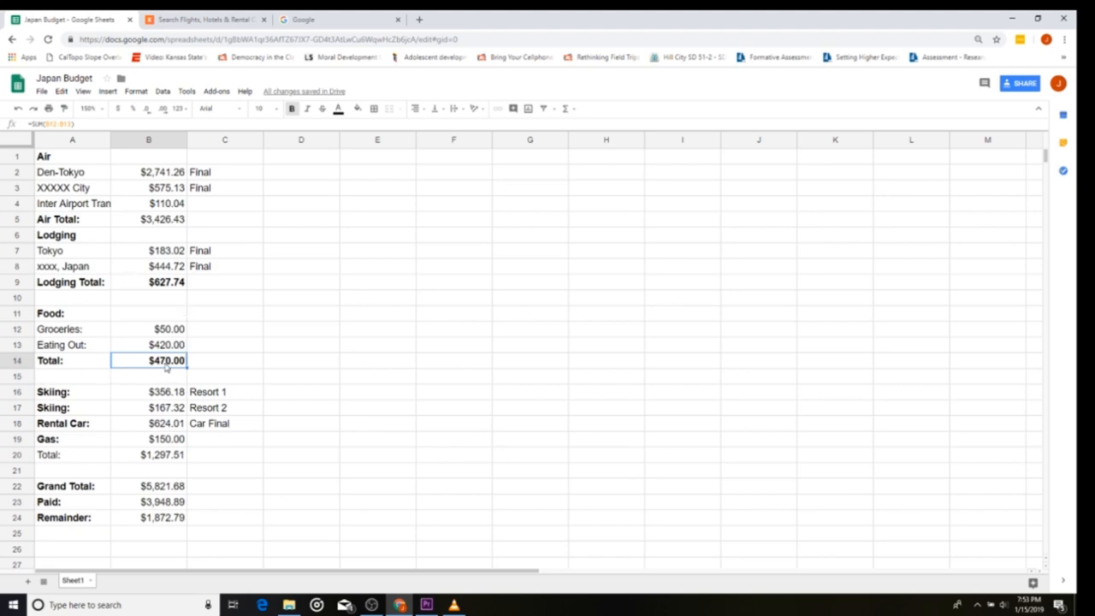
mouse_move(450, 432)
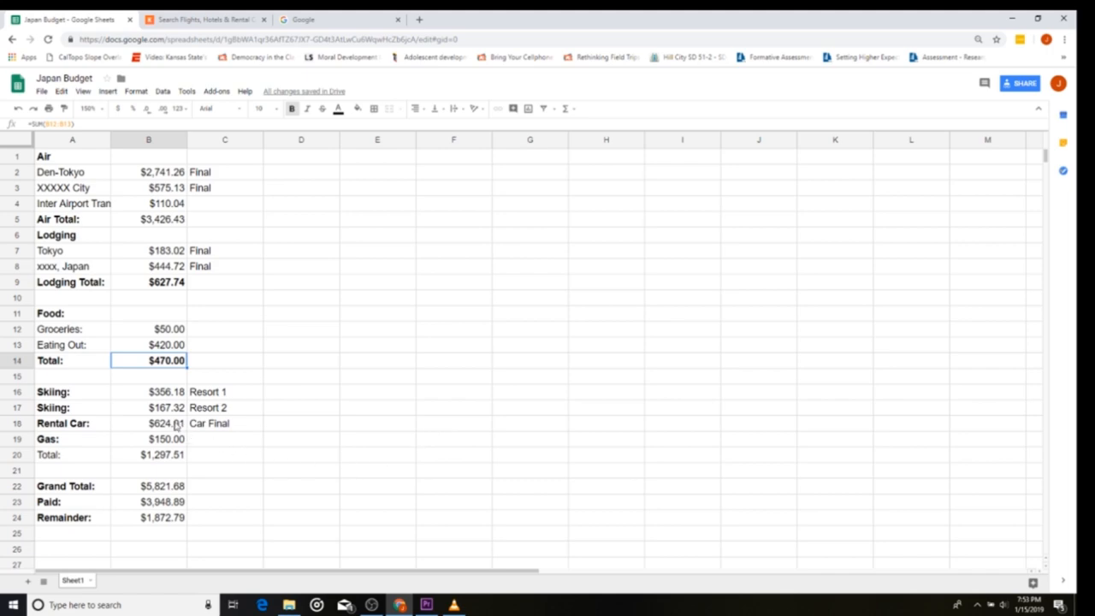
click(149, 391)
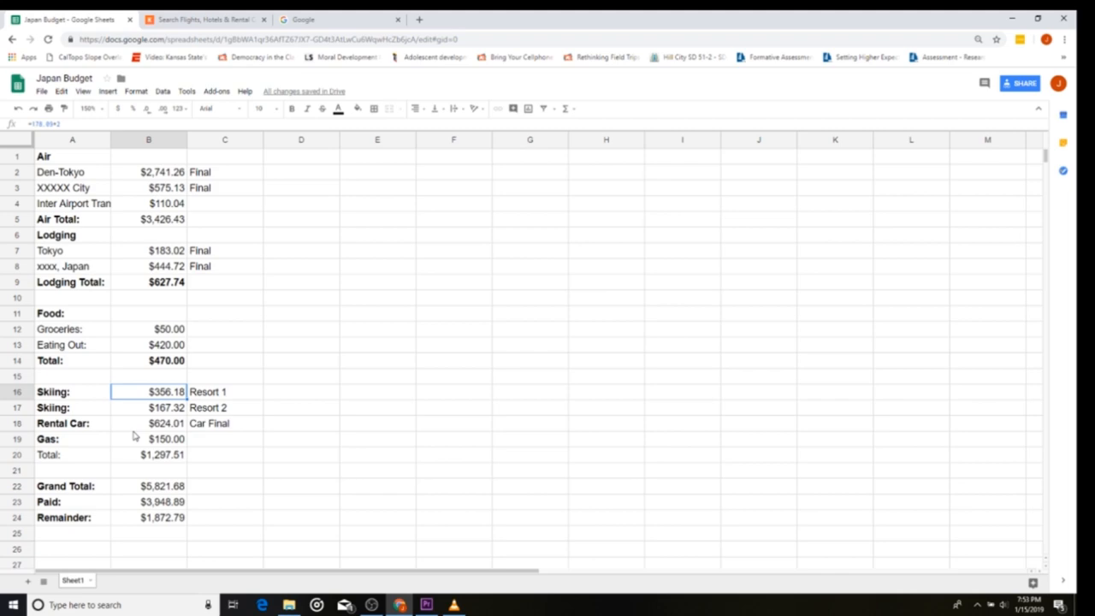
mouse_move(134, 437)
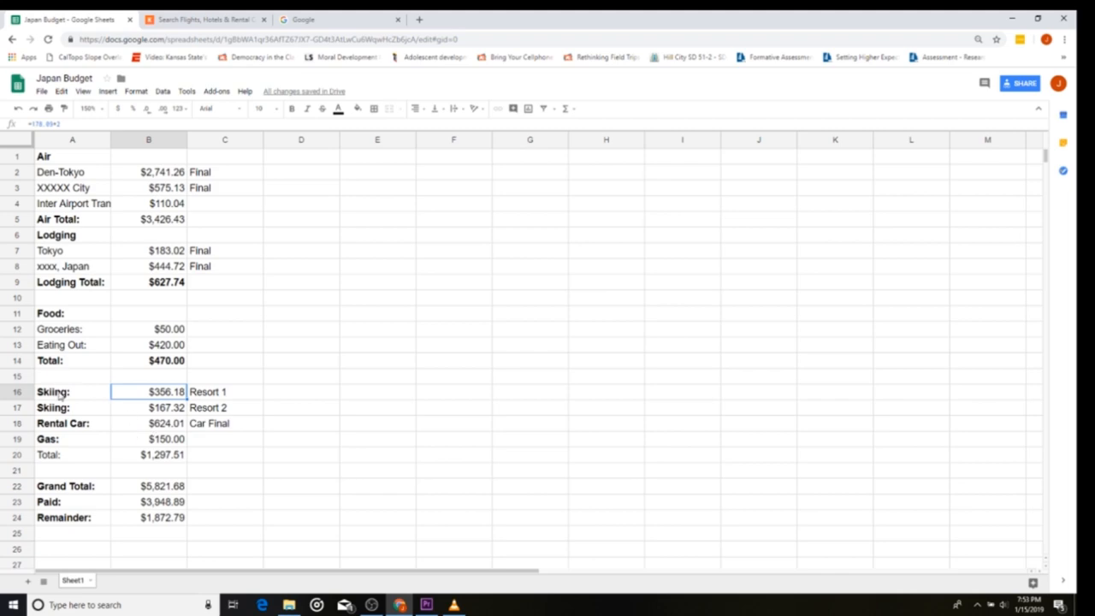
mouse_move(174, 412)
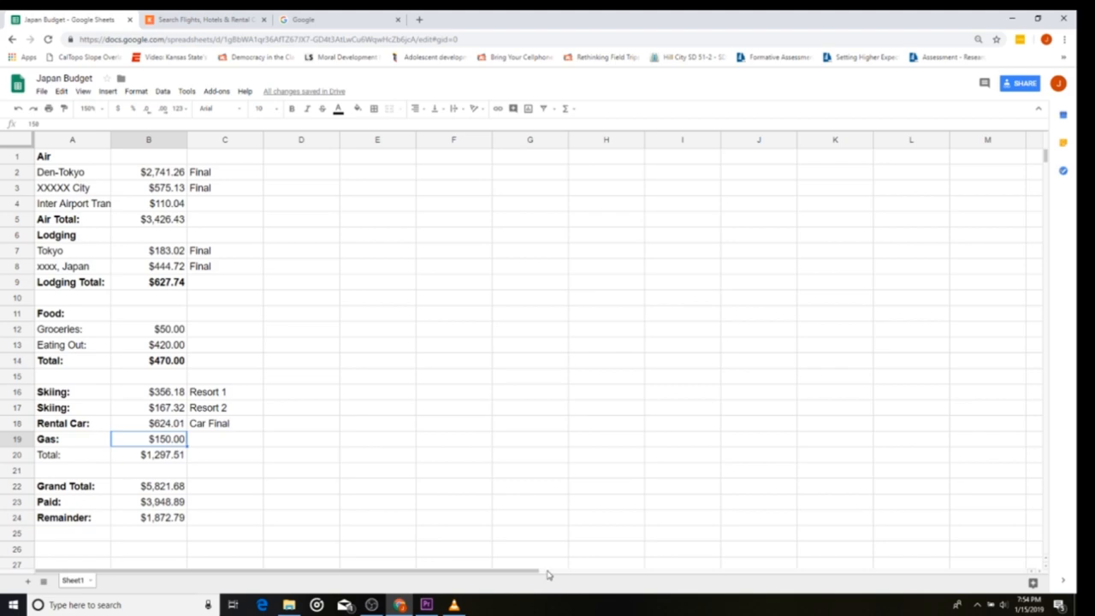
click(149, 391)
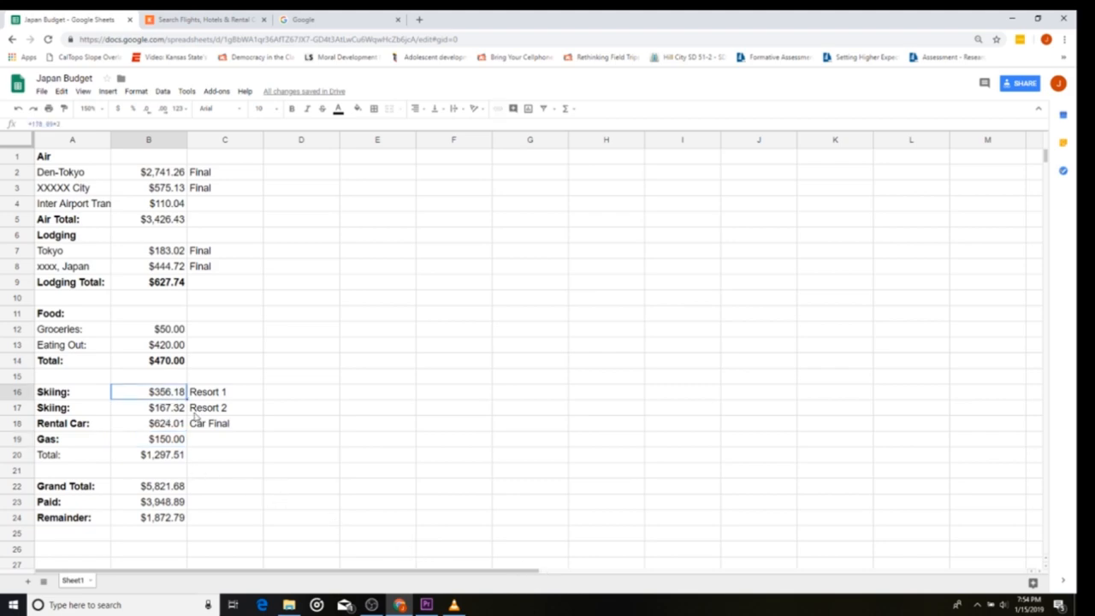
drag(148, 391, 148, 407)
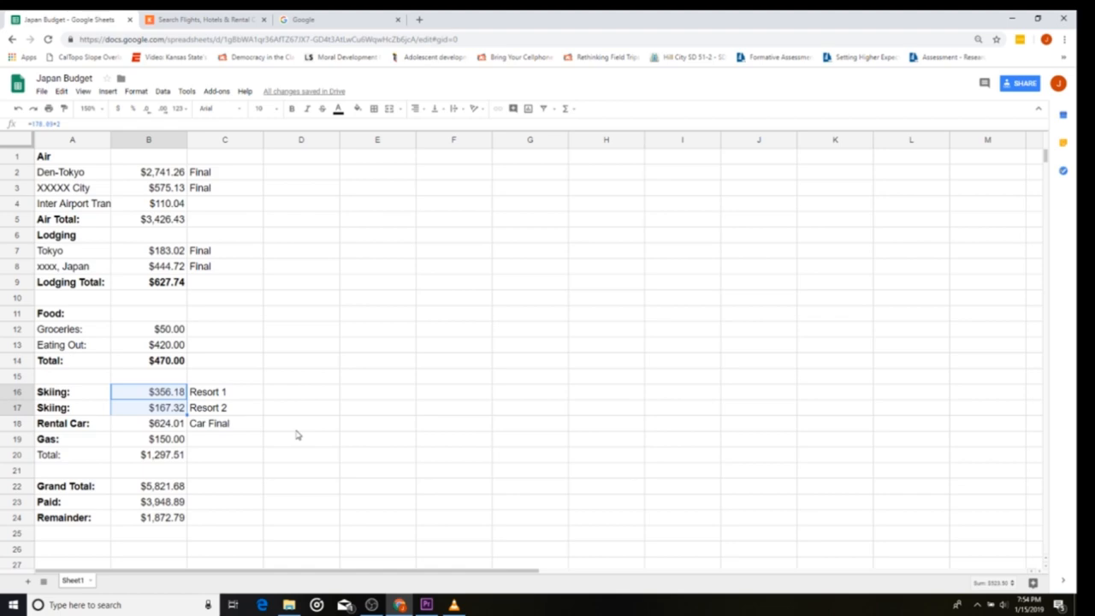
click(148, 423)
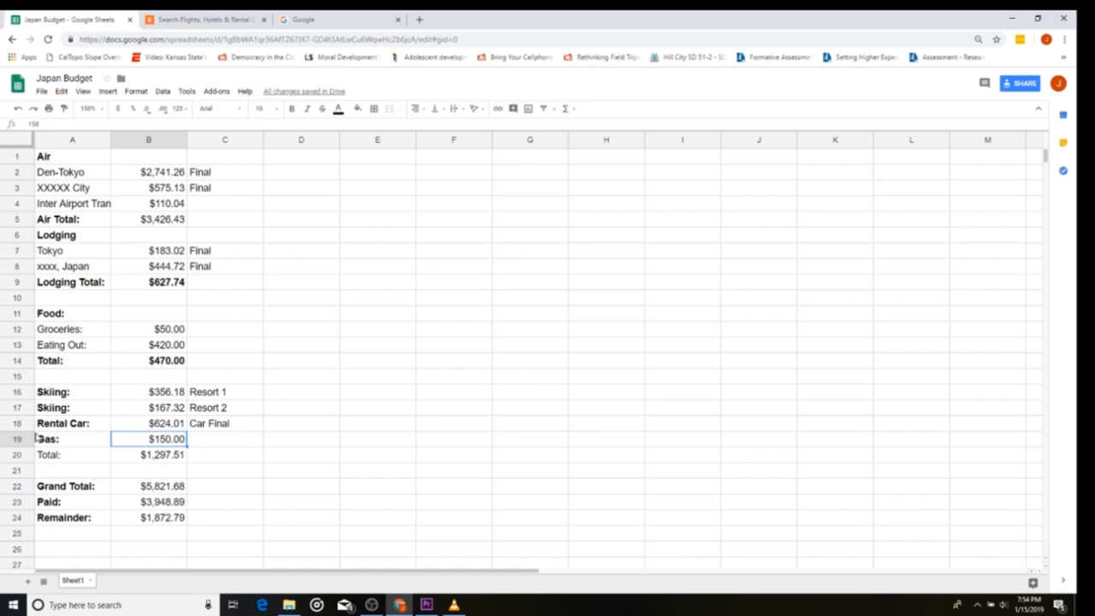
click(148, 455)
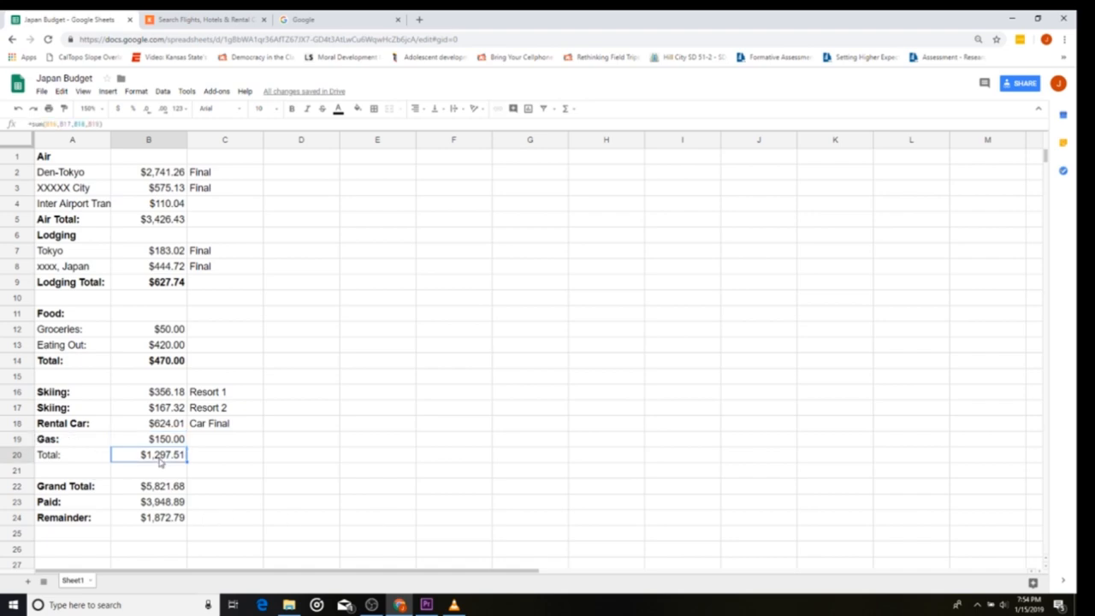
click(149, 486)
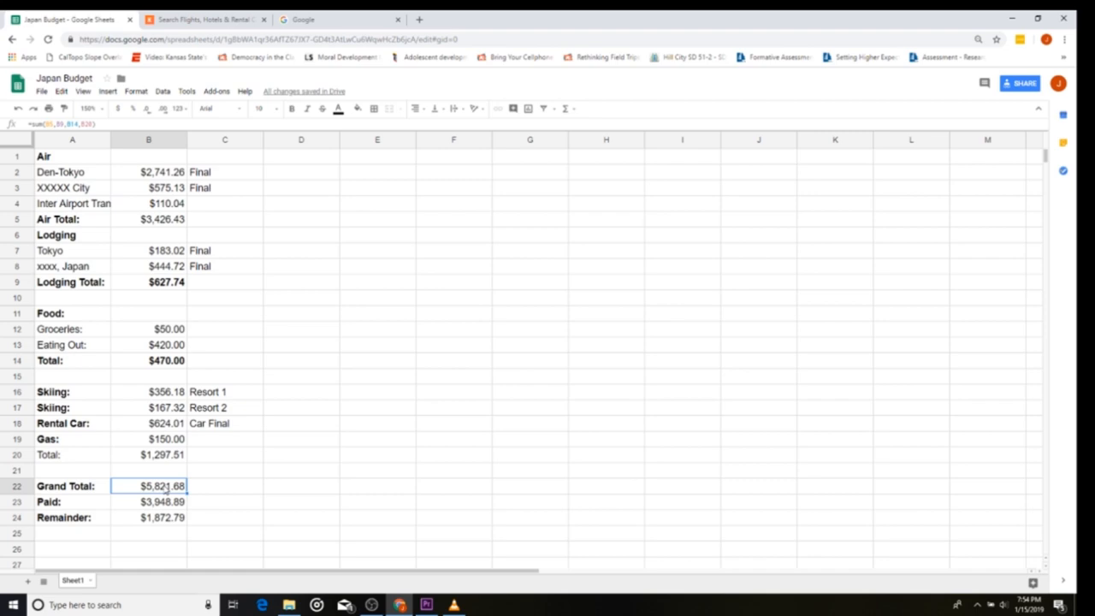
mouse_move(155, 164)
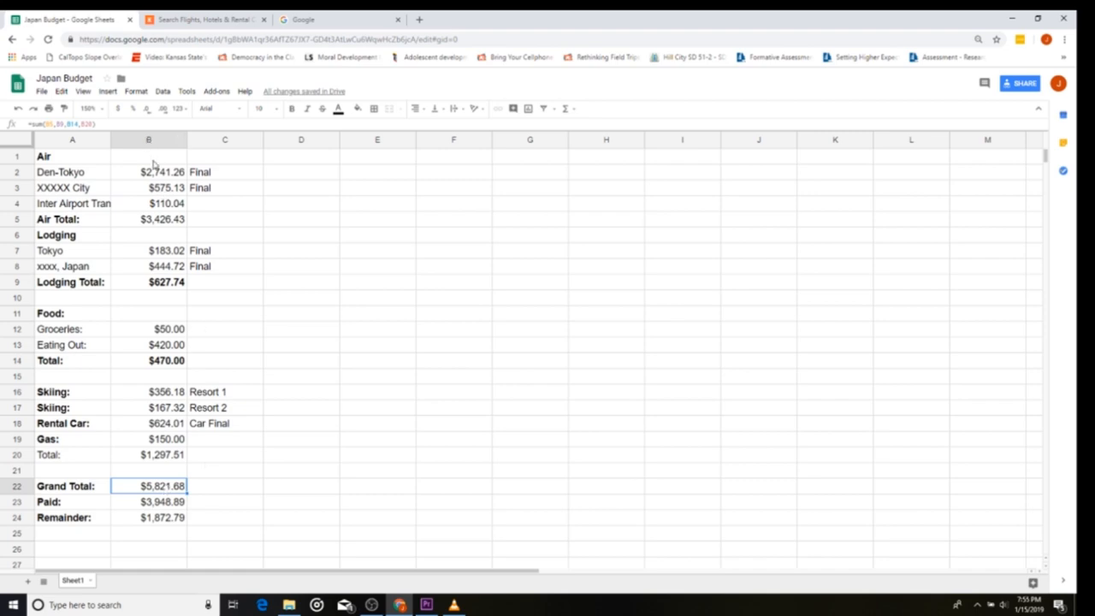
mouse_move(171, 251)
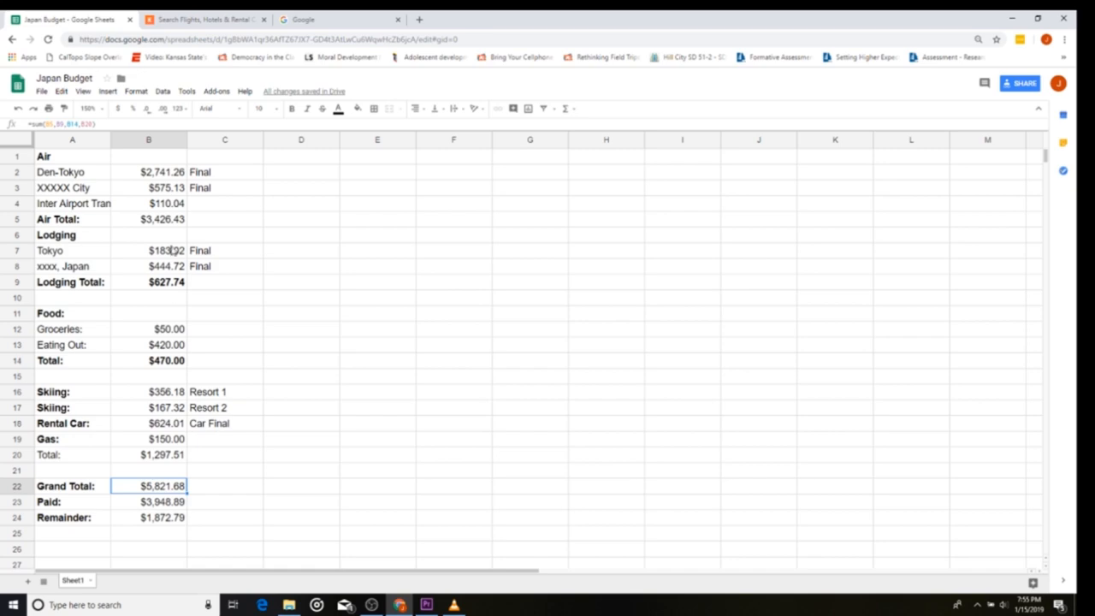
click(149, 282)
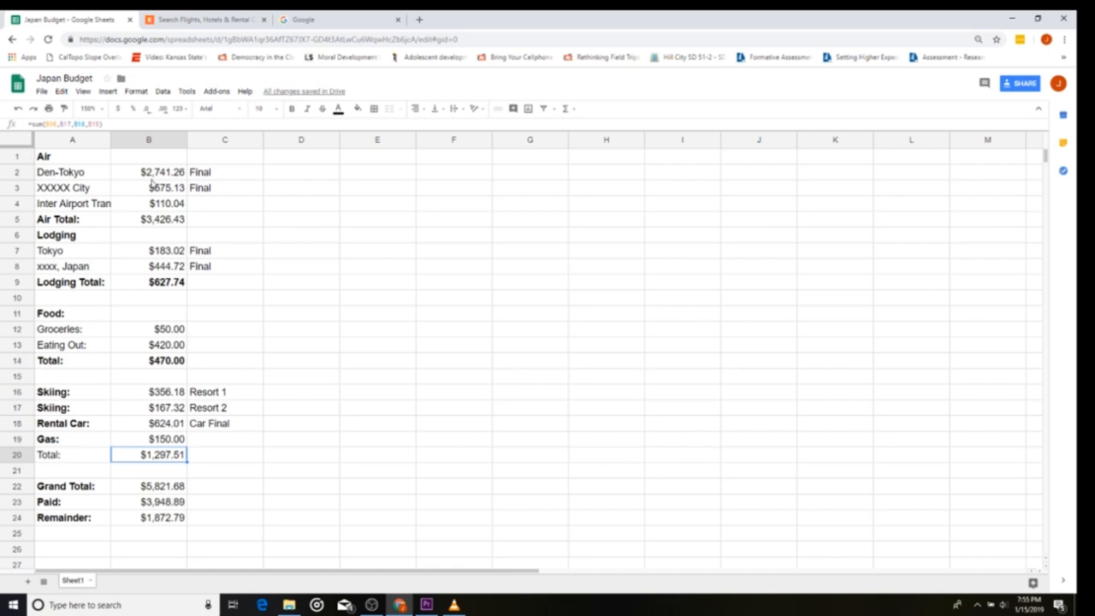
mouse_move(379, 500)
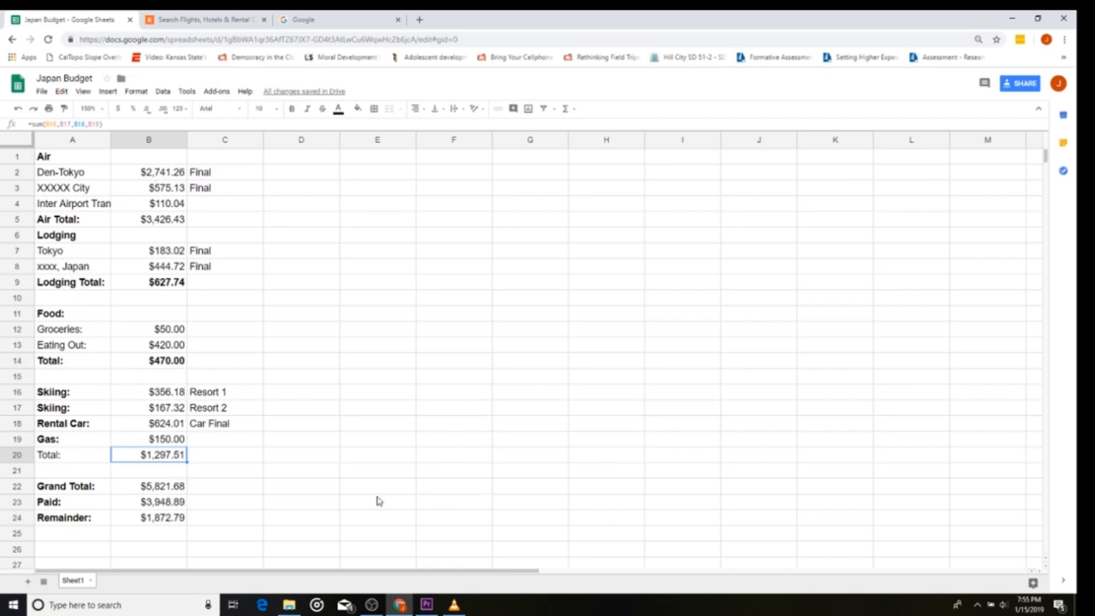
click(300, 486)
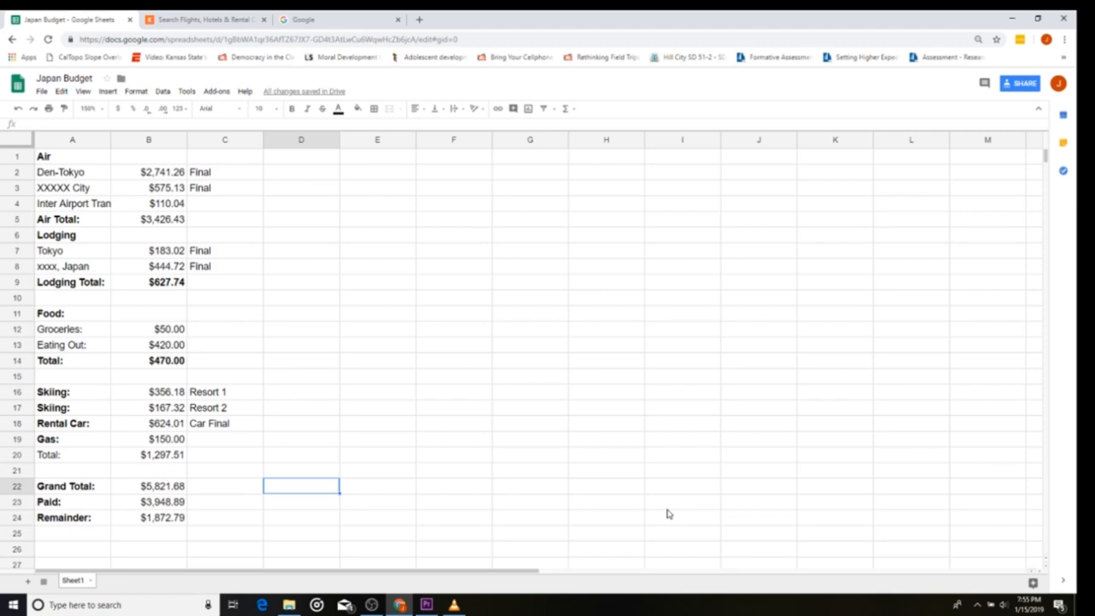
Enter a SUM of B9, B5, B14 and B20 in D22, showing $5,821.68.
text(=s)
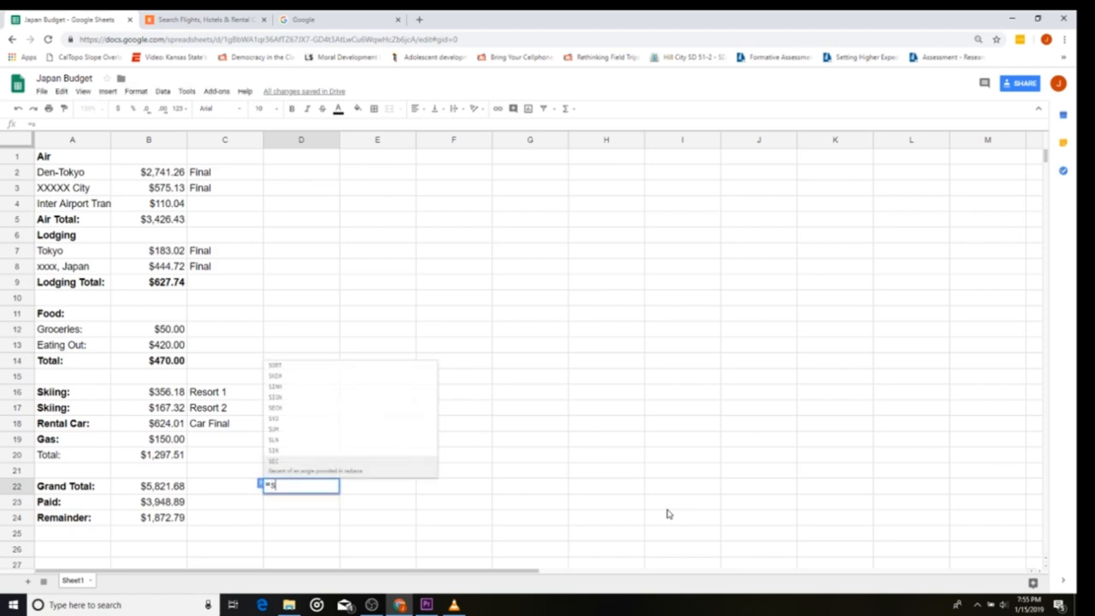
text(um()
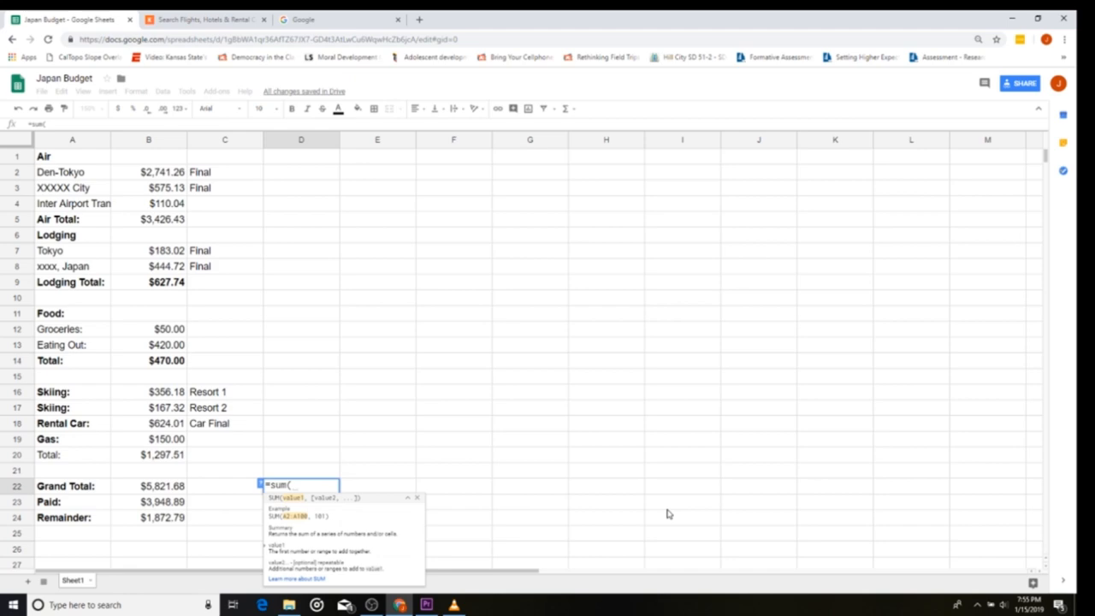
click(149, 219)
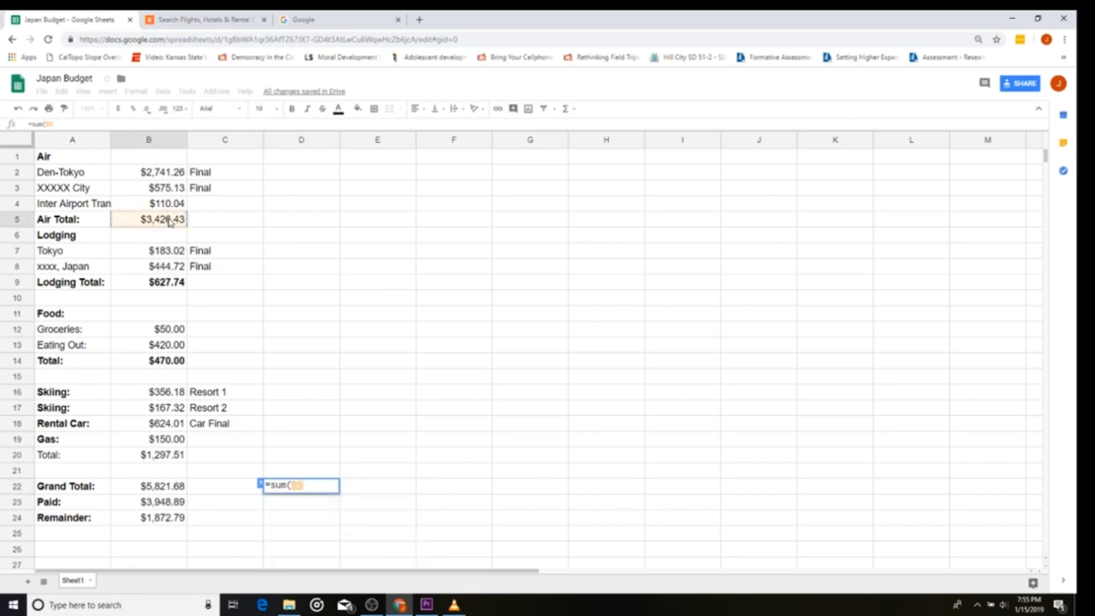
click(148, 282)
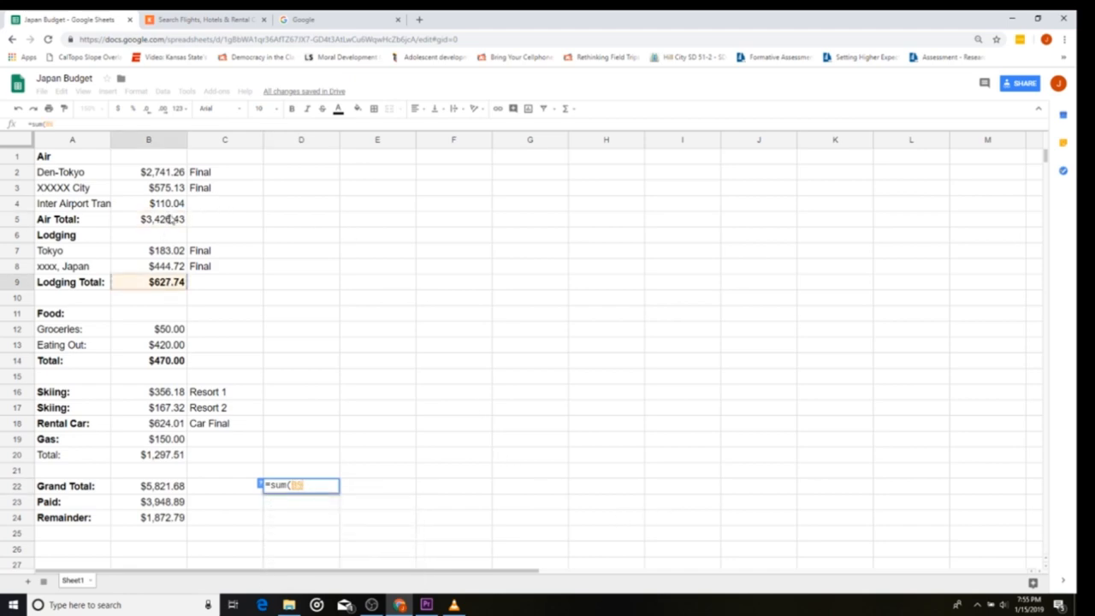
click(149, 219)
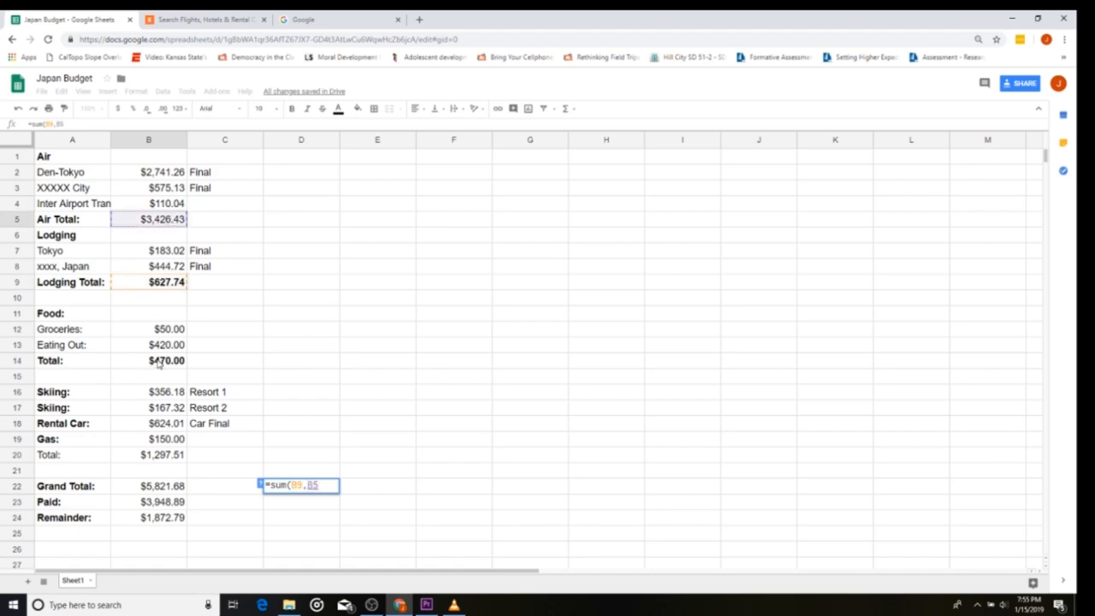
click(166, 360)
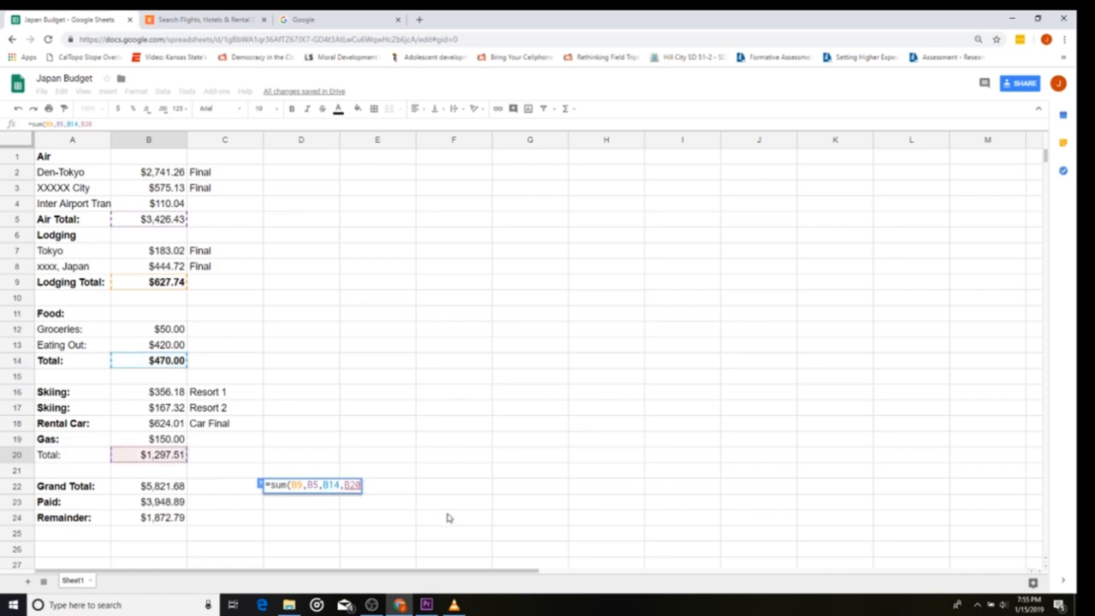
mouse_move(504, 507)
text())
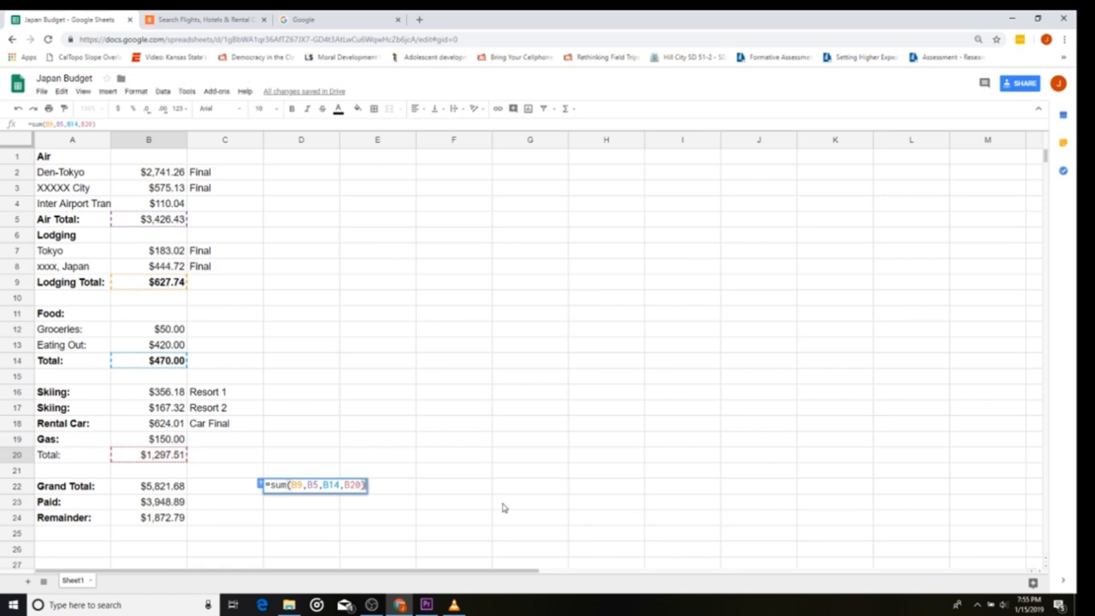
key(enter)
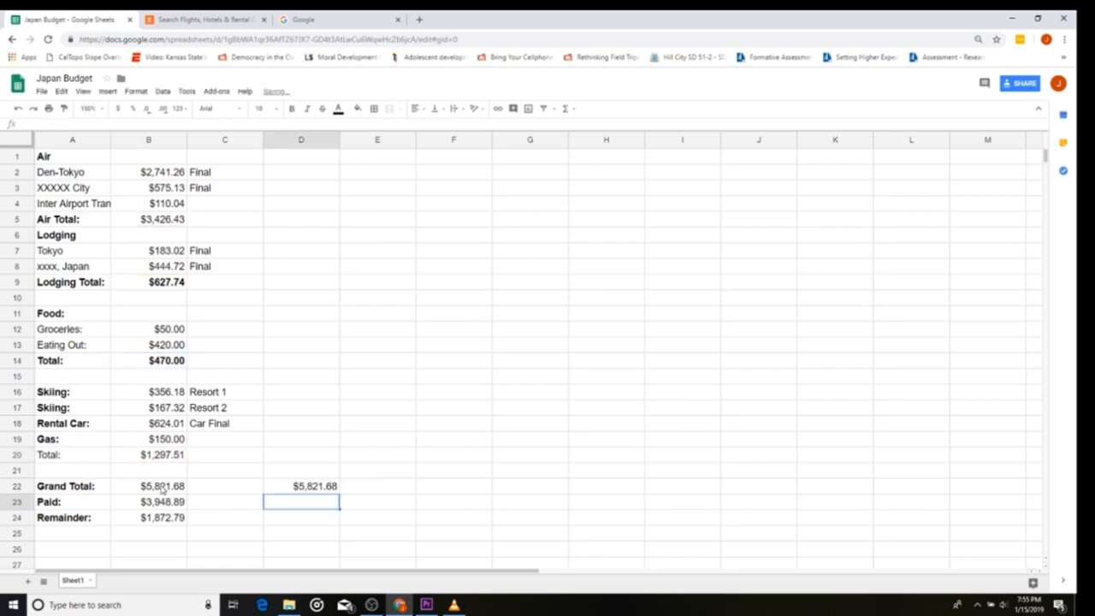
Rewrite D22 as B5+B9+B14+B20 and compare it with the B22 Grand Total.
click(300, 486)
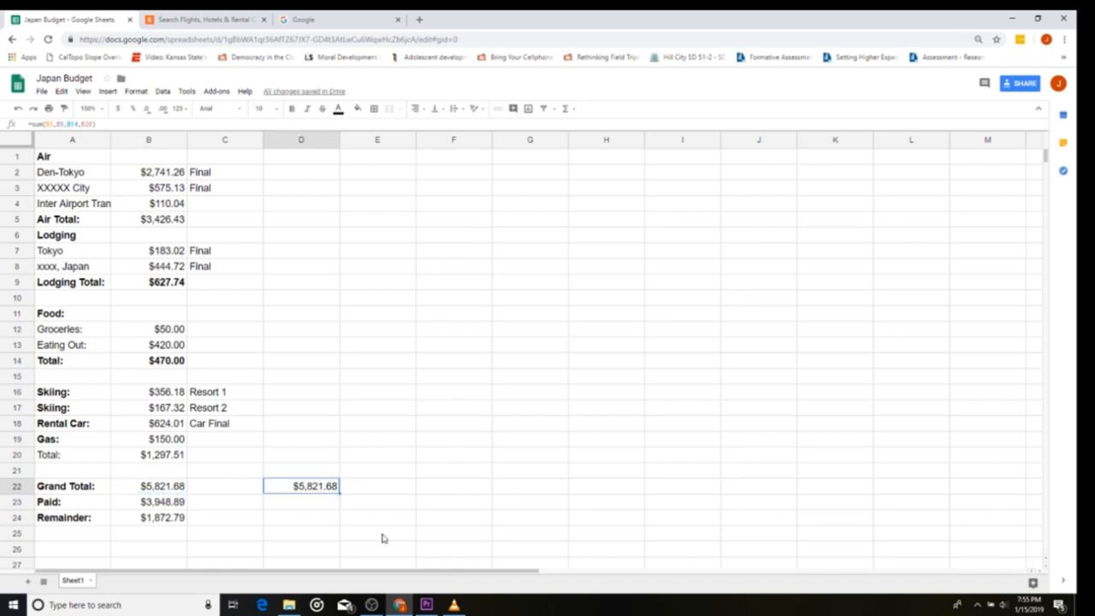
mouse_move(545, 593)
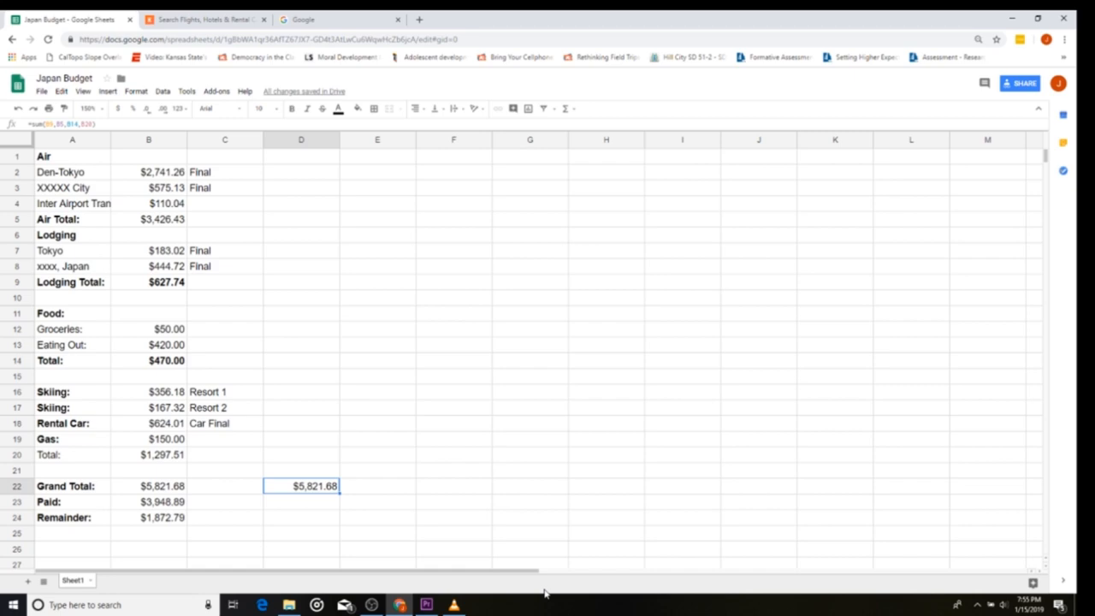
double_click(300, 486)
text(=B5+)
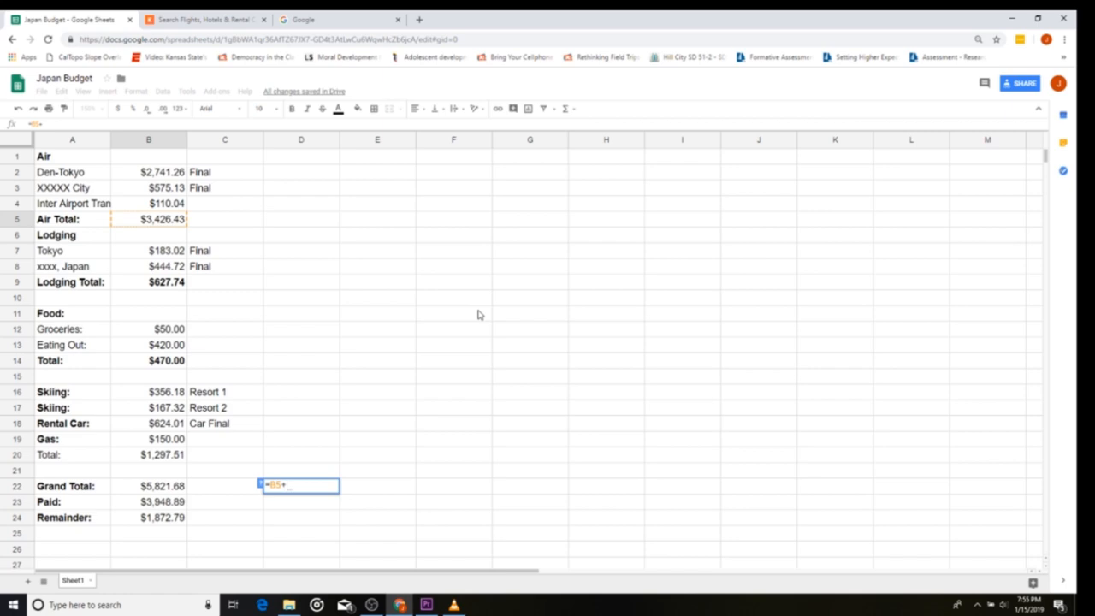
click(148, 282)
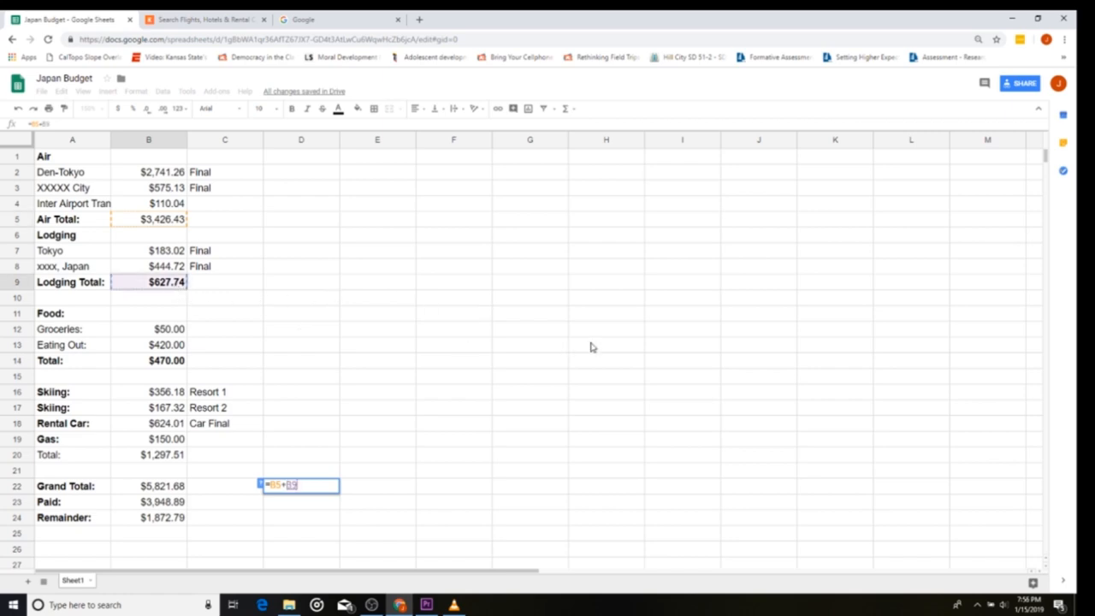
click(149, 360)
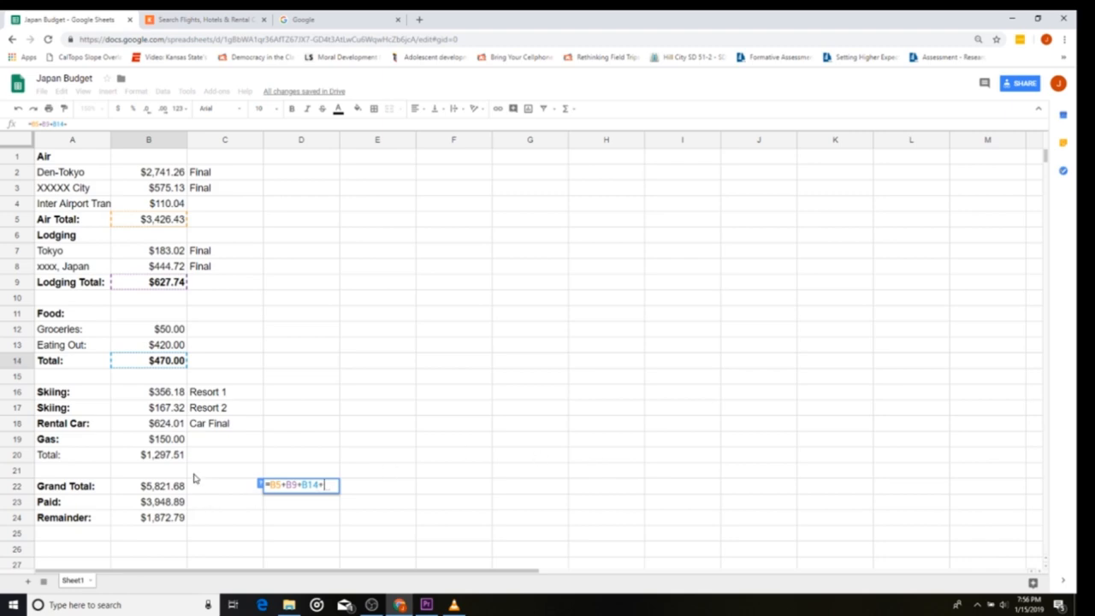
key(Enter)
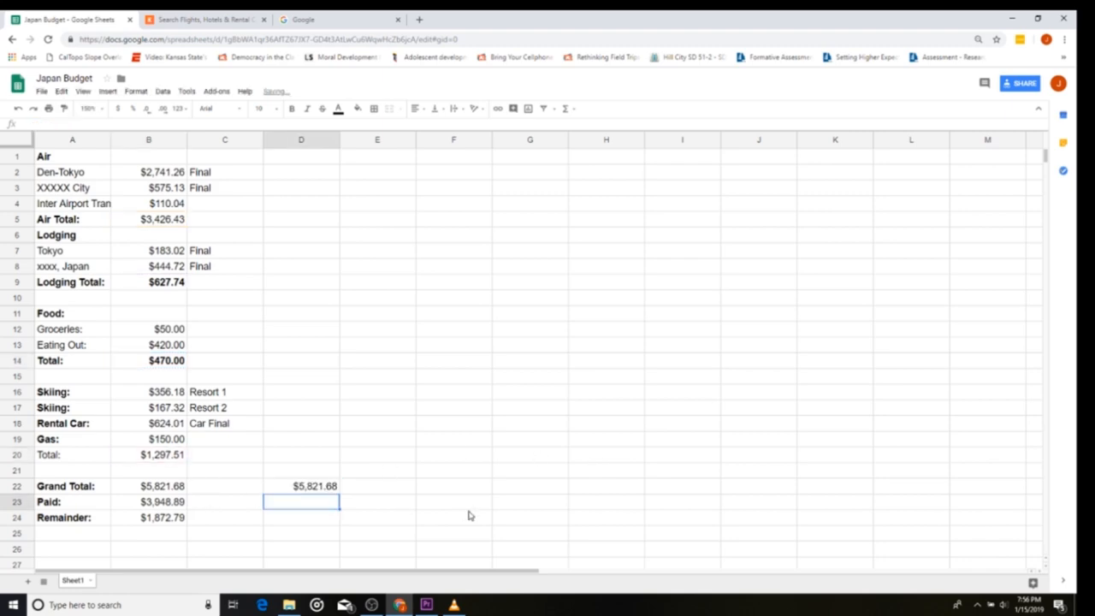
click(148, 486)
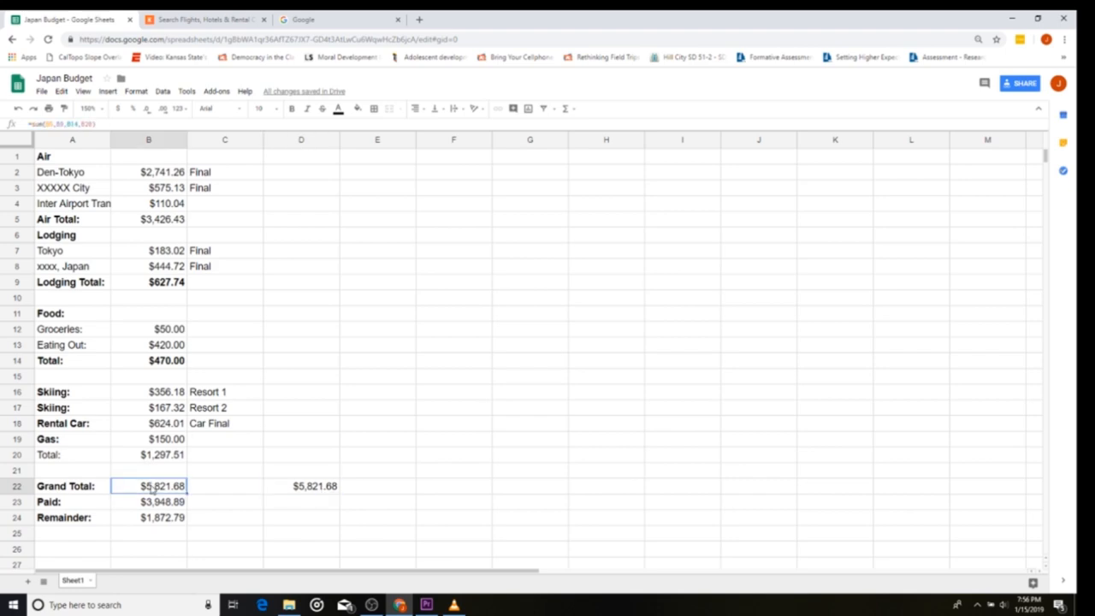
double_click(162, 486)
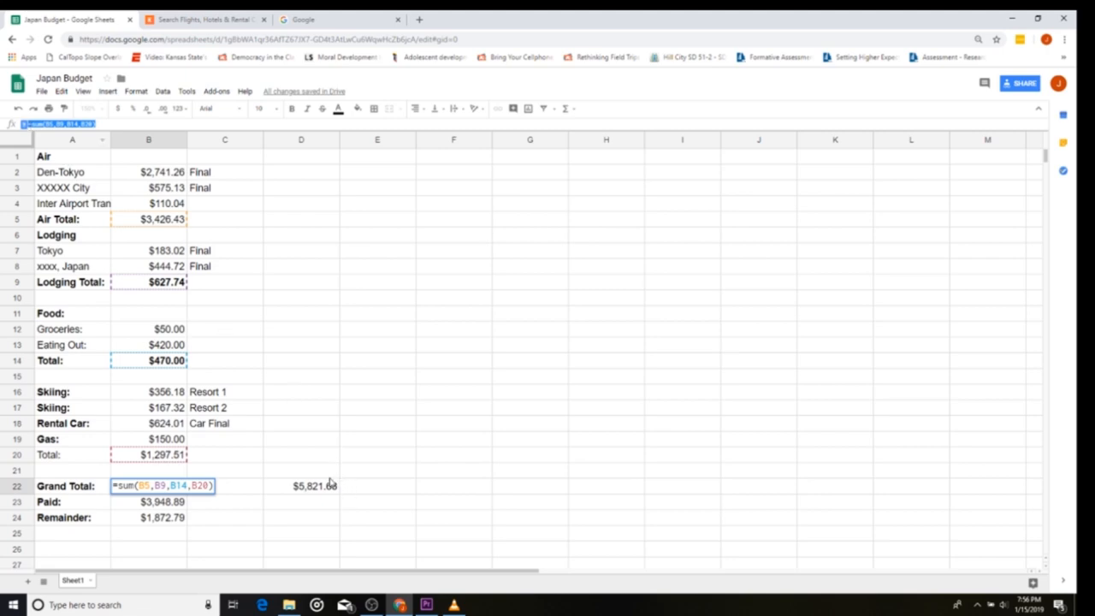
key(enter)
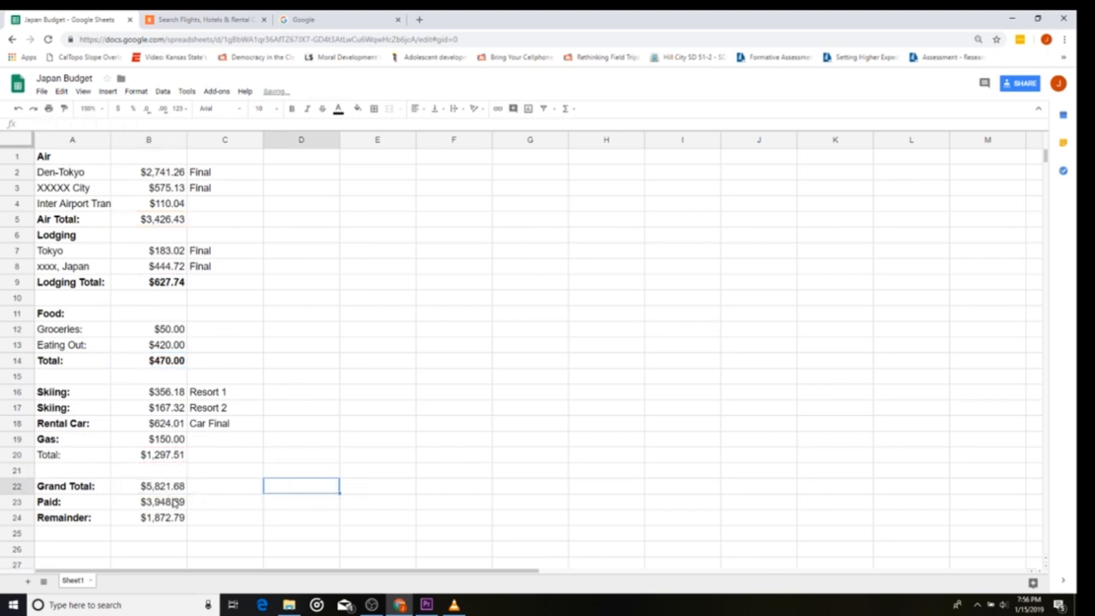
click(148, 502)
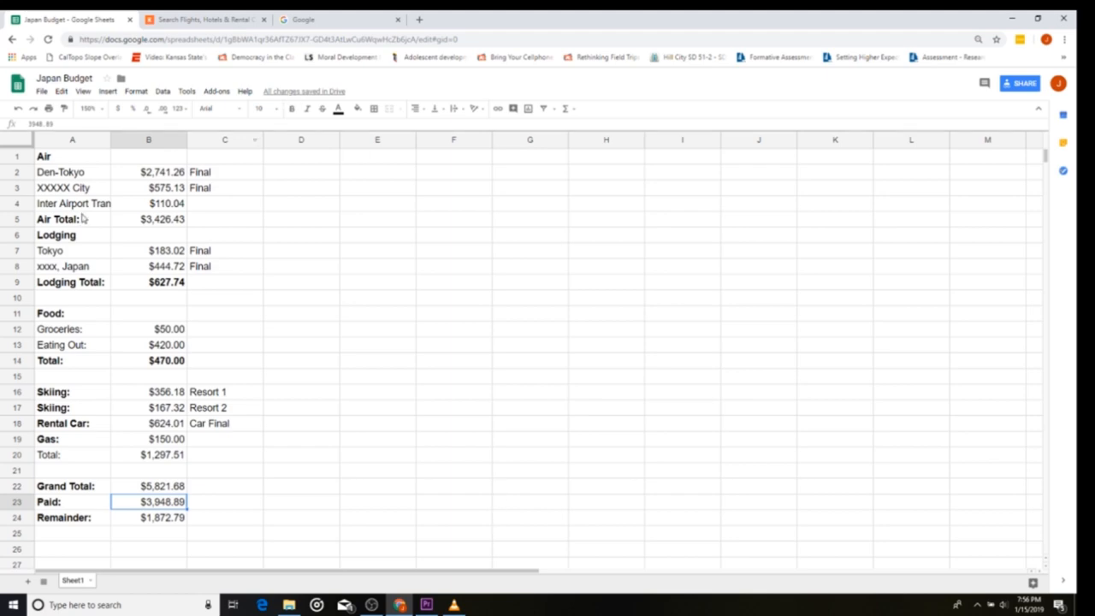
click(149, 203)
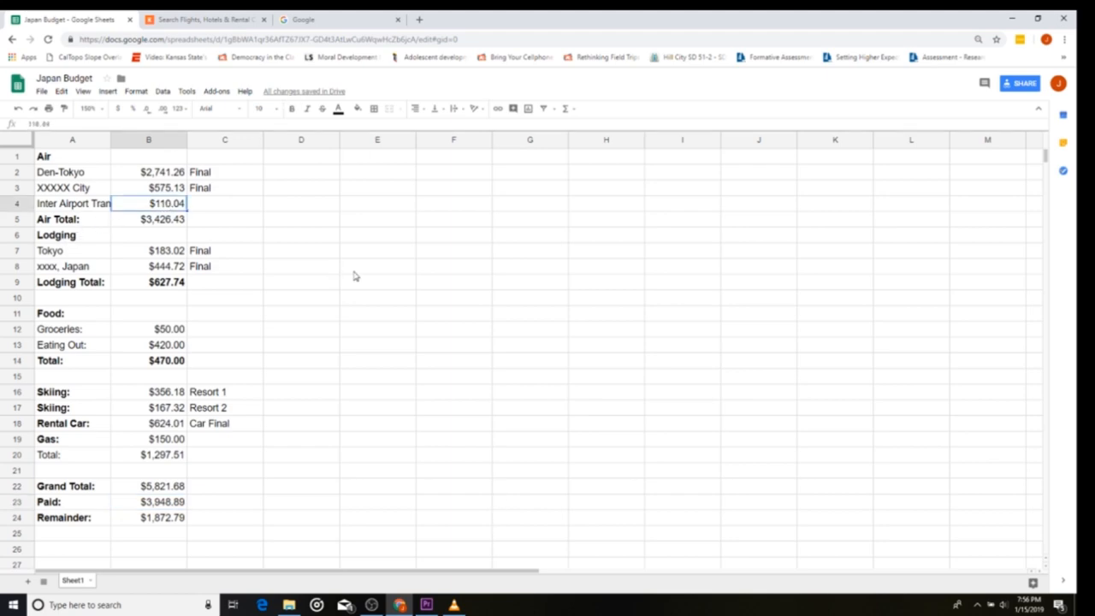
mouse_move(171, 450)
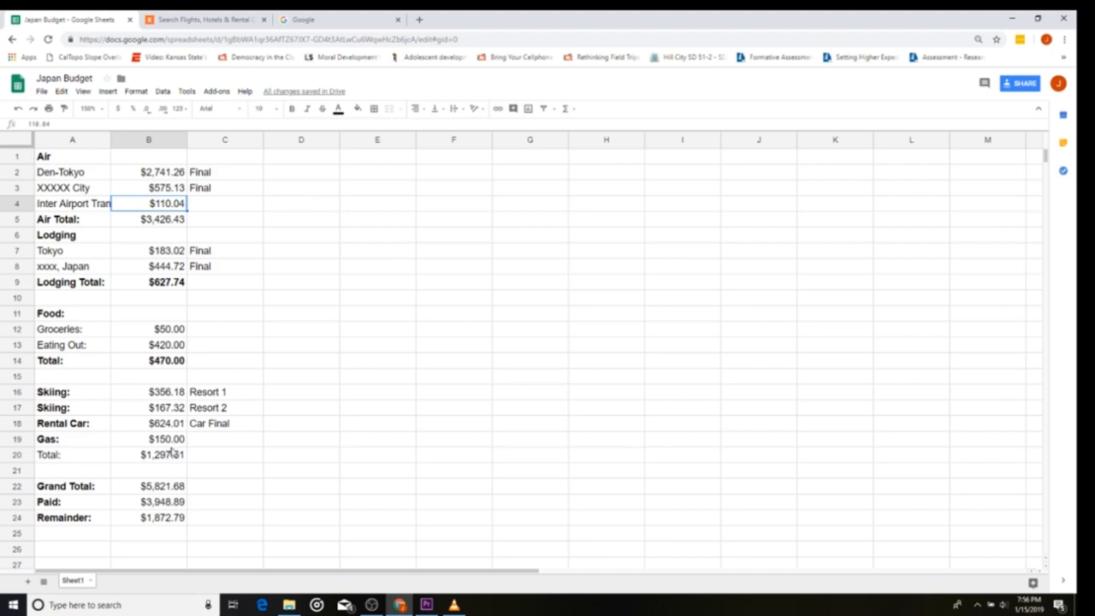
click(149, 392)
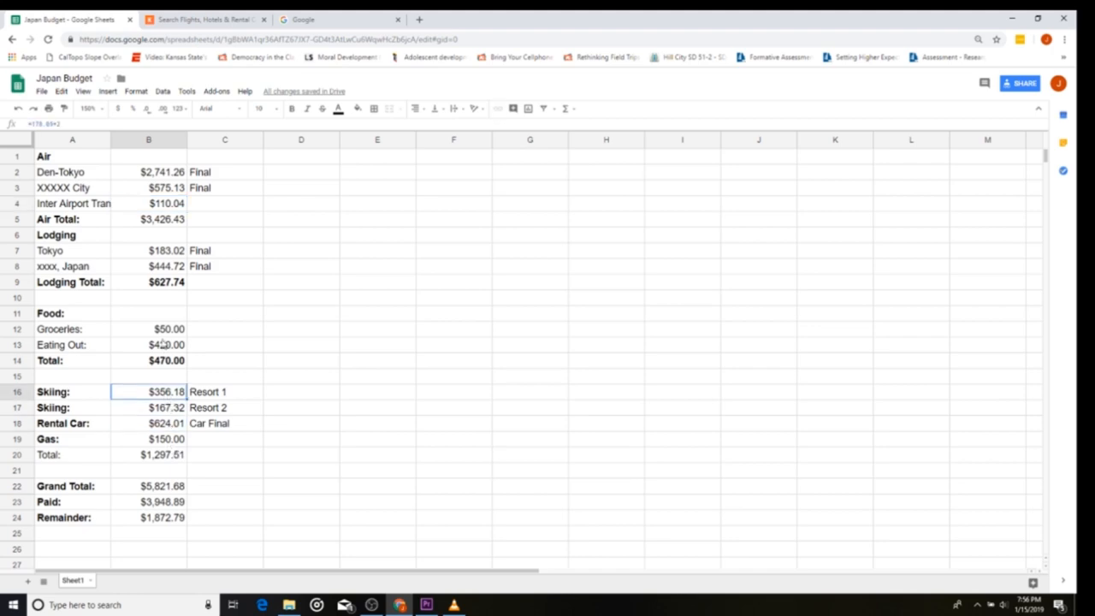
click(148, 345)
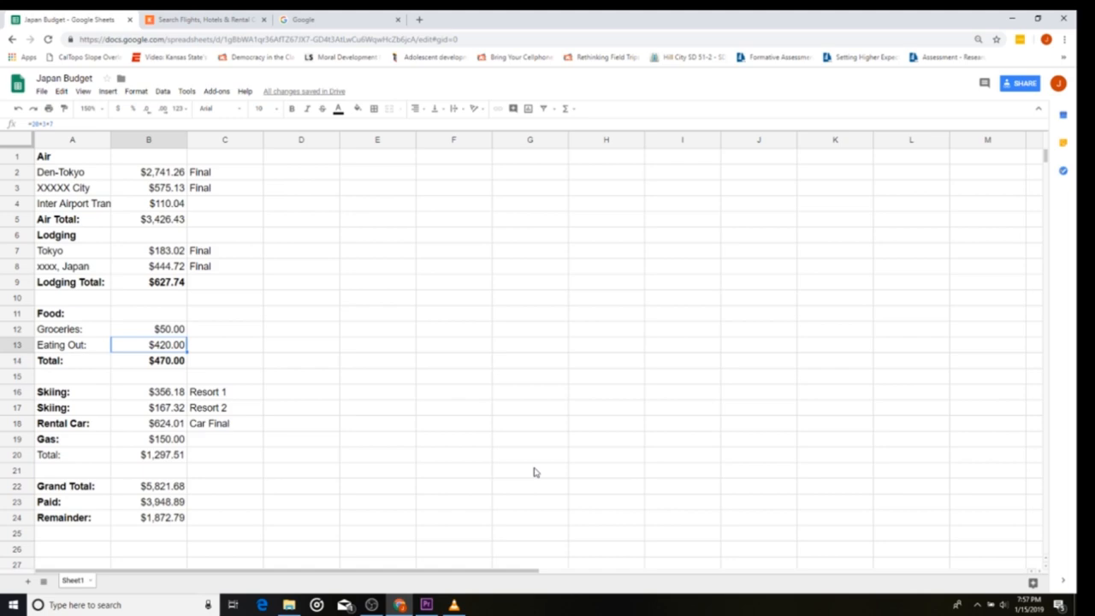
mouse_move(159, 511)
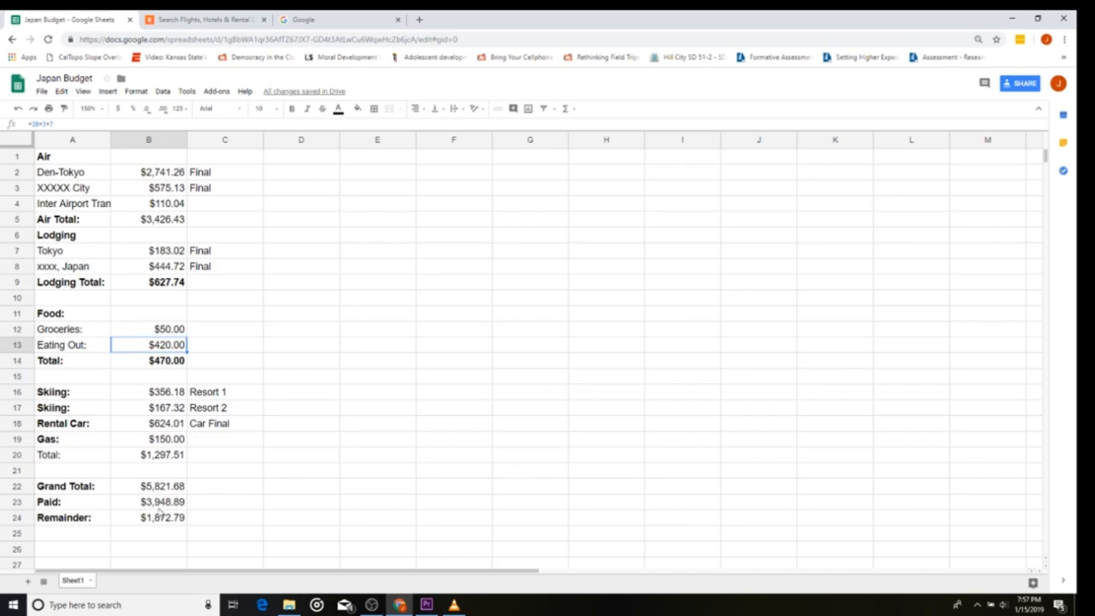
click(149, 501)
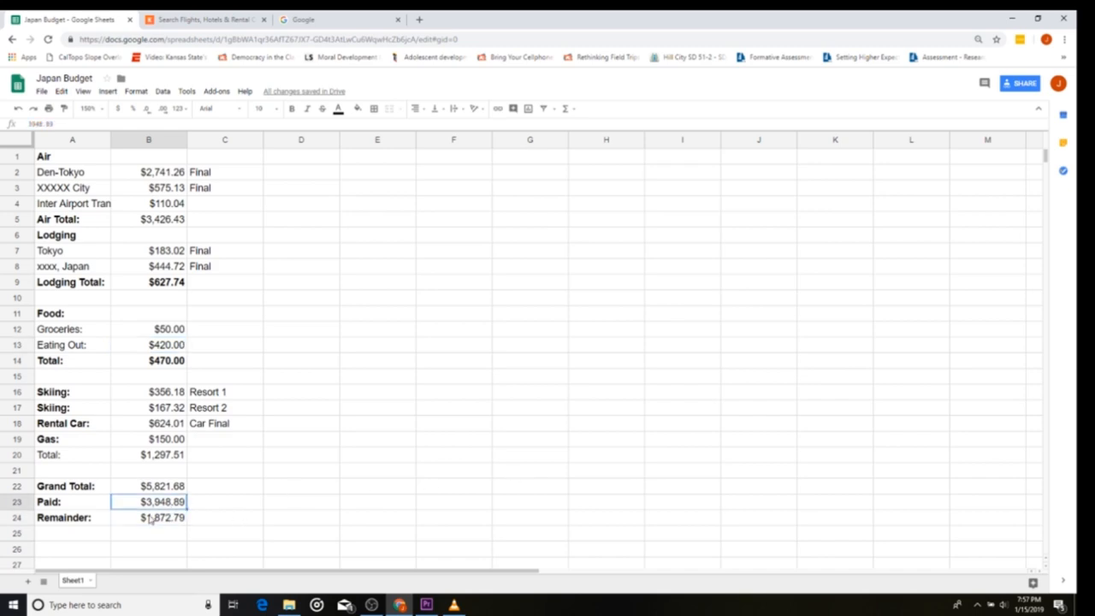
click(149, 517)
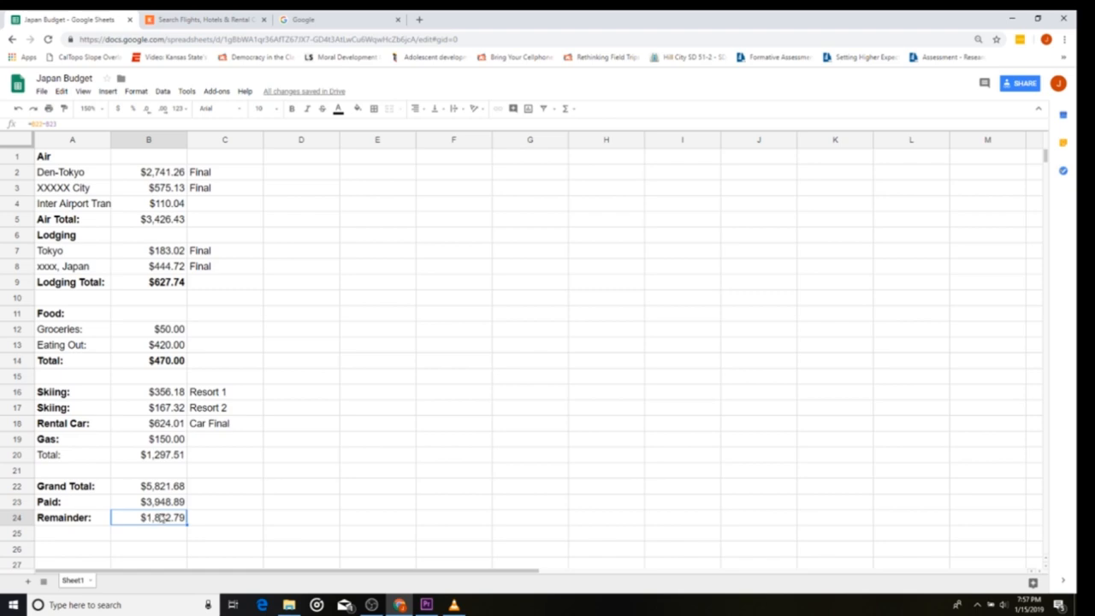
mouse_move(411, 507)
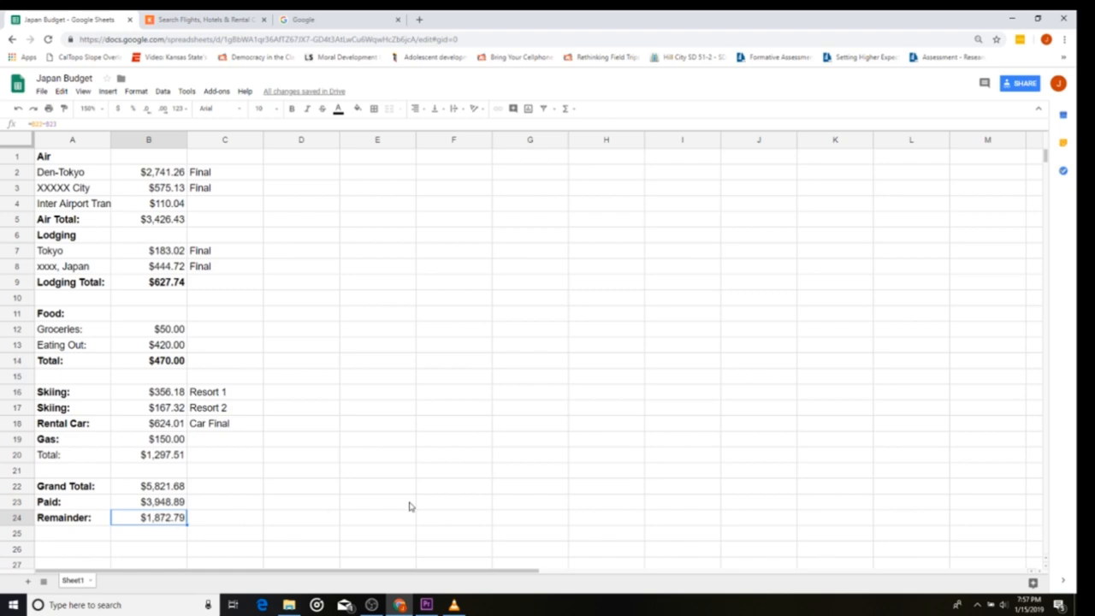
mouse_move(152, 504)
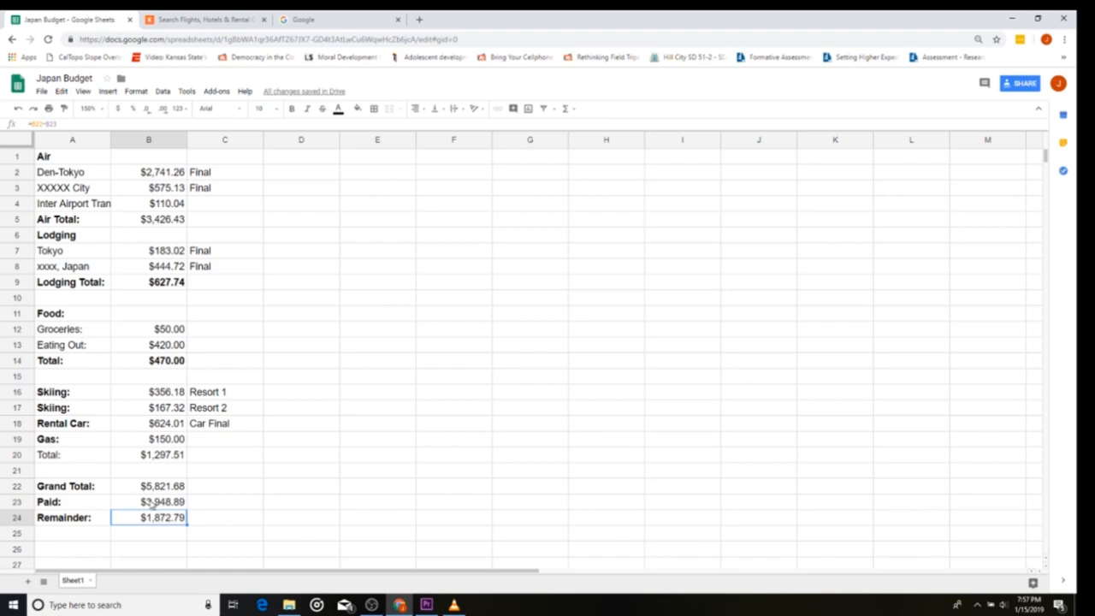
click(149, 503)
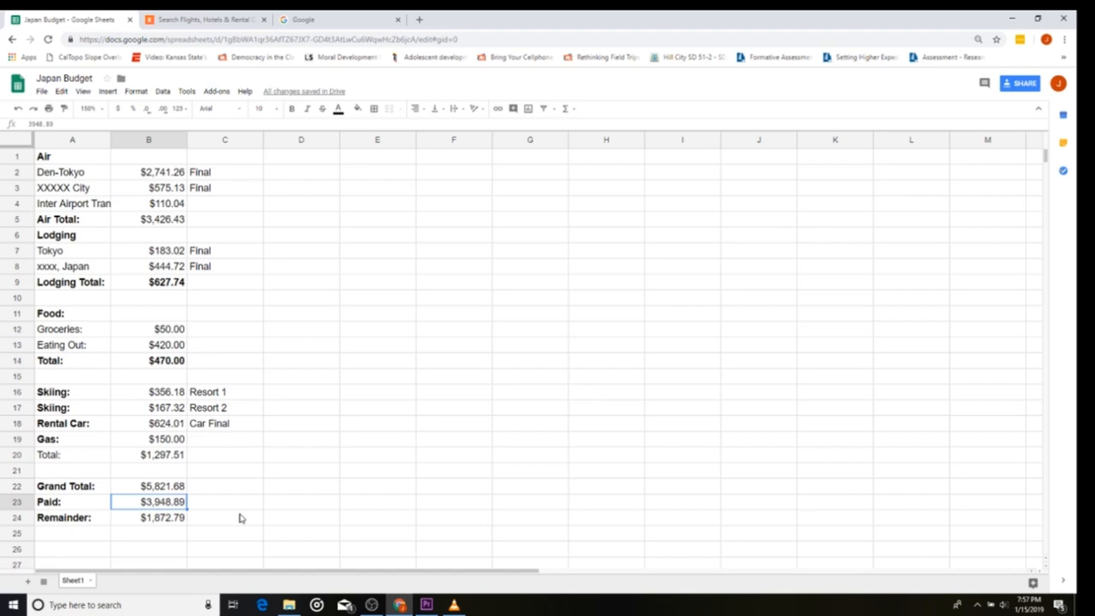
mouse_move(217, 511)
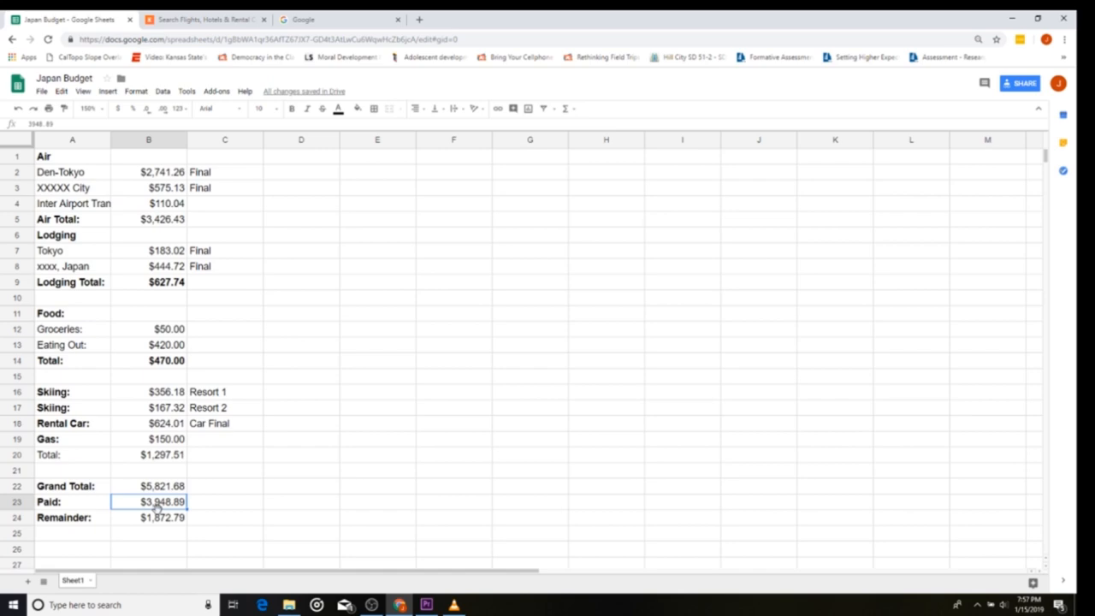
mouse_move(126, 181)
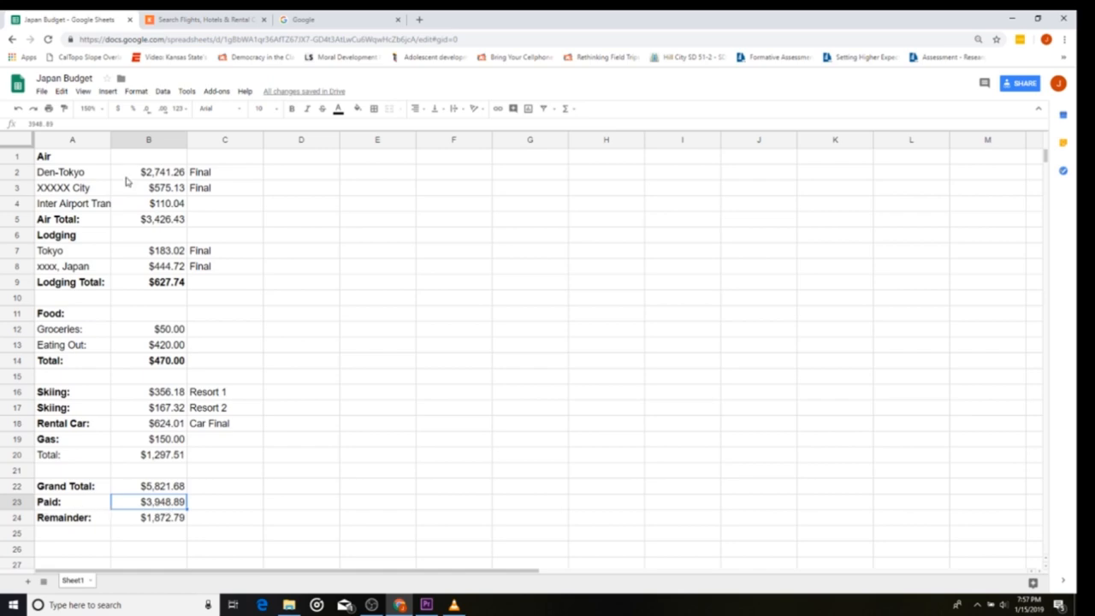
double_click(148, 501)
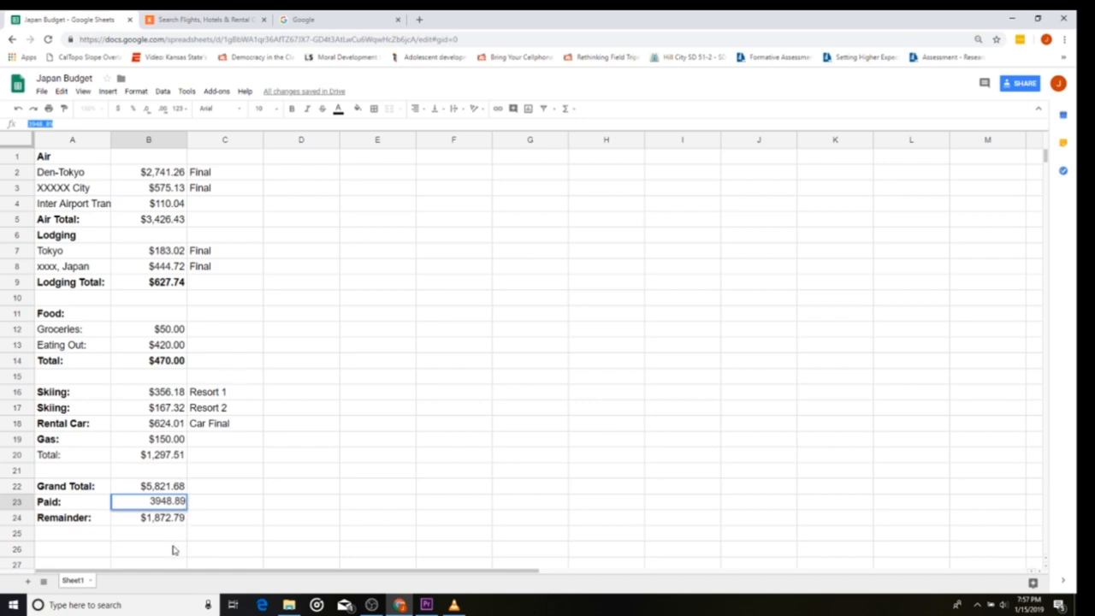
mouse_move(198, 551)
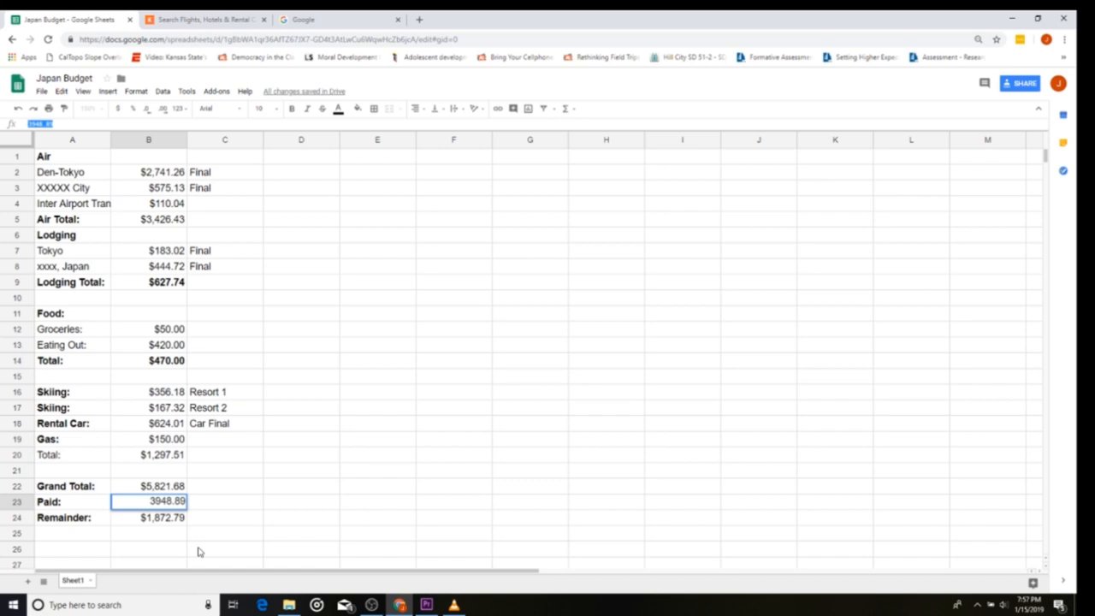
key(enter)
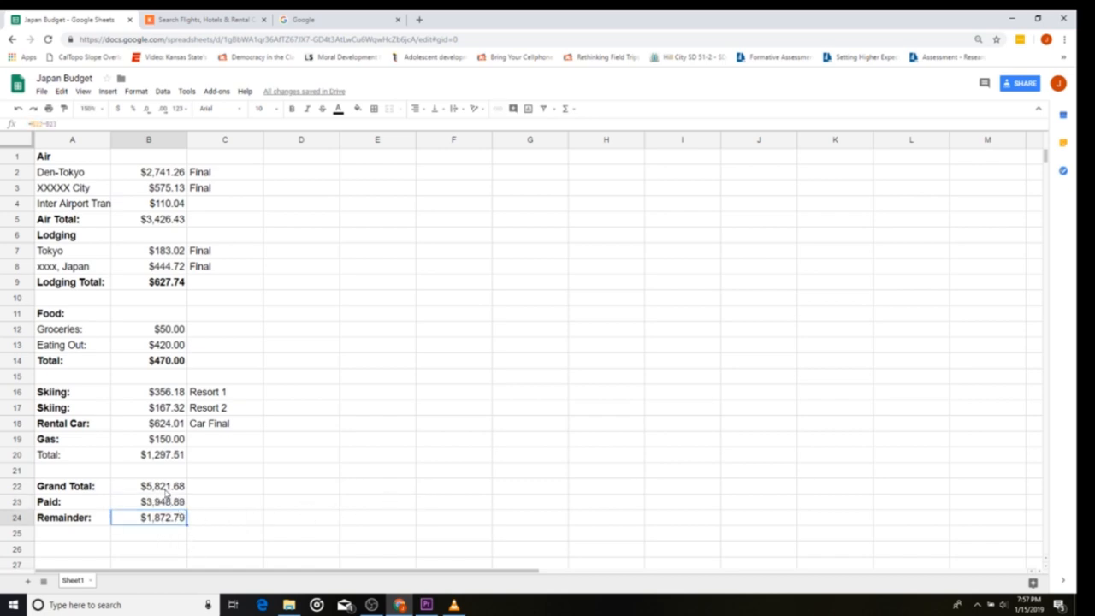
mouse_move(220, 514)
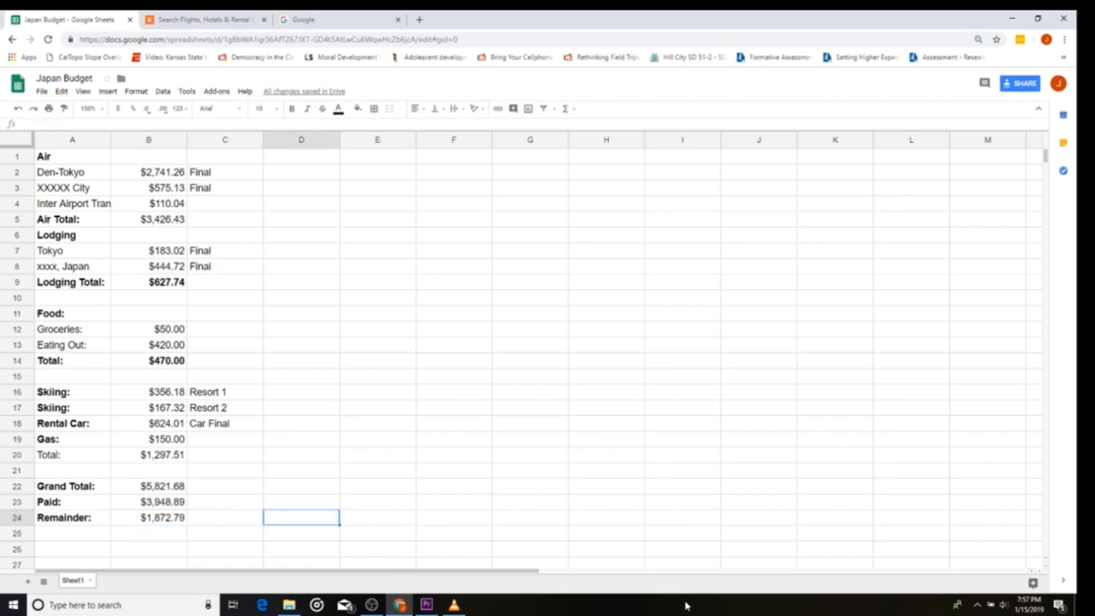
text(=)
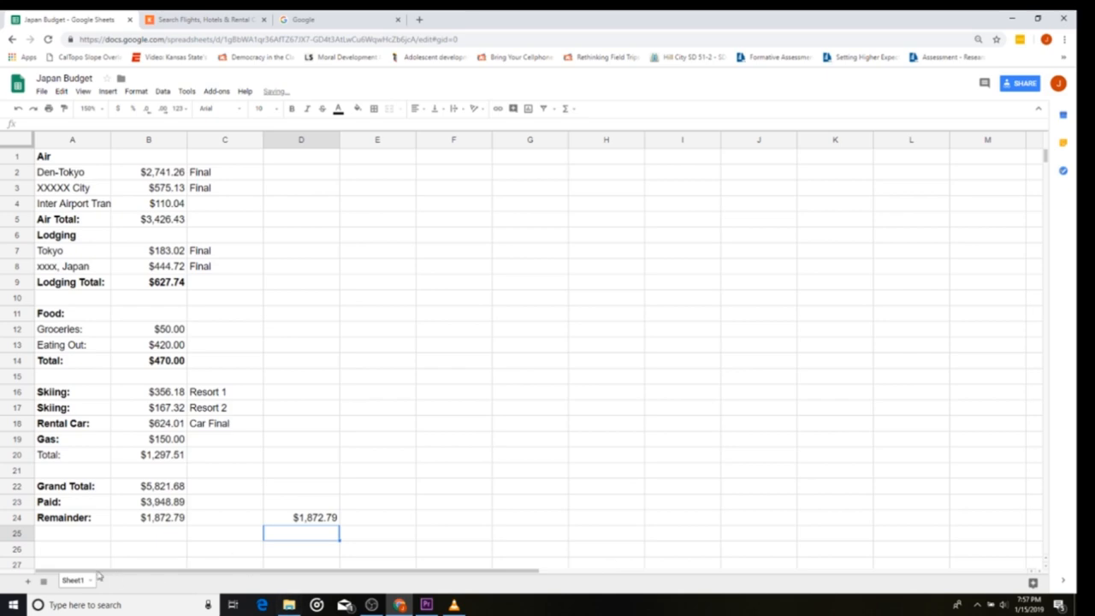
click(149, 517)
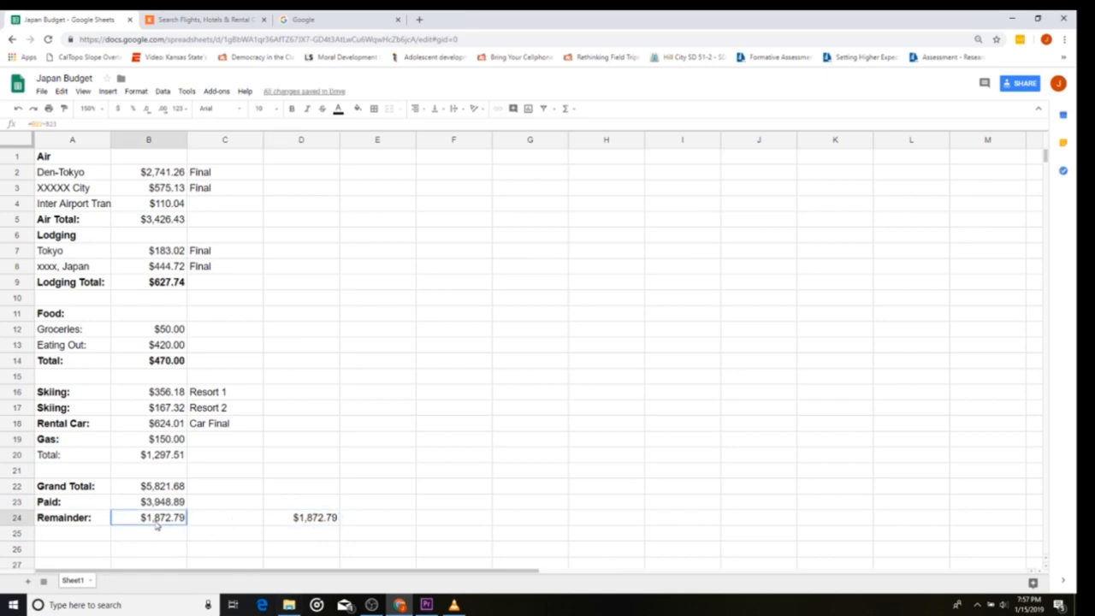
click(300, 517)
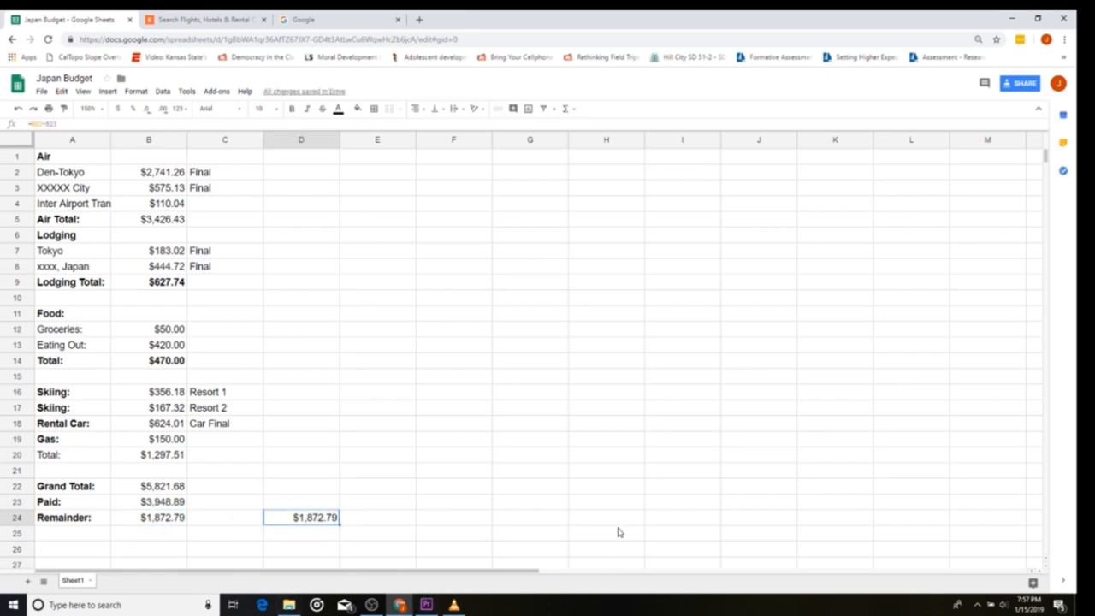
key(Delete)
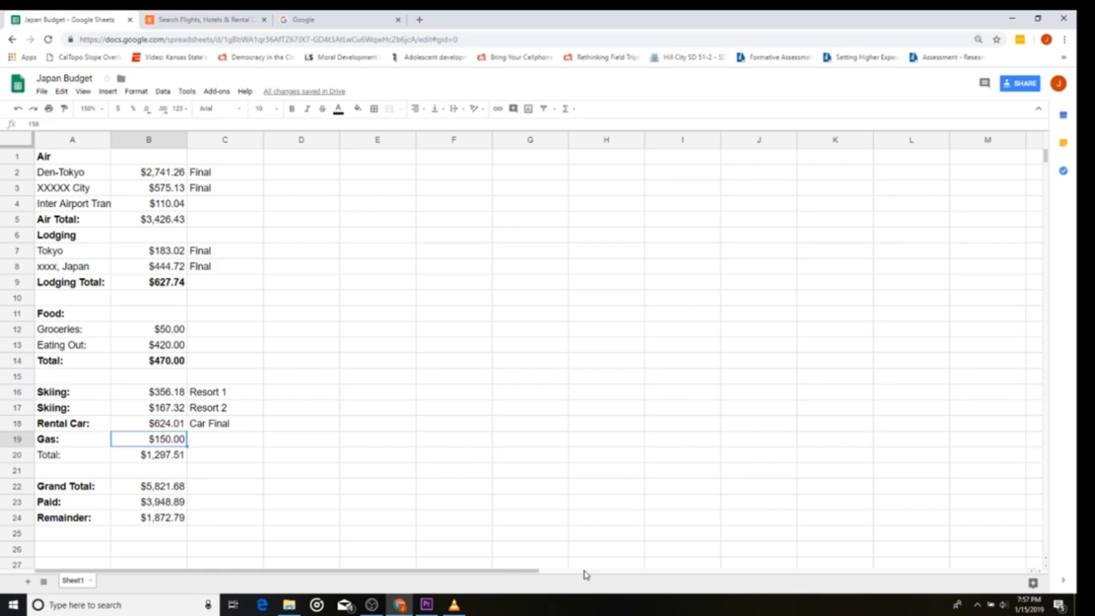
text(30)
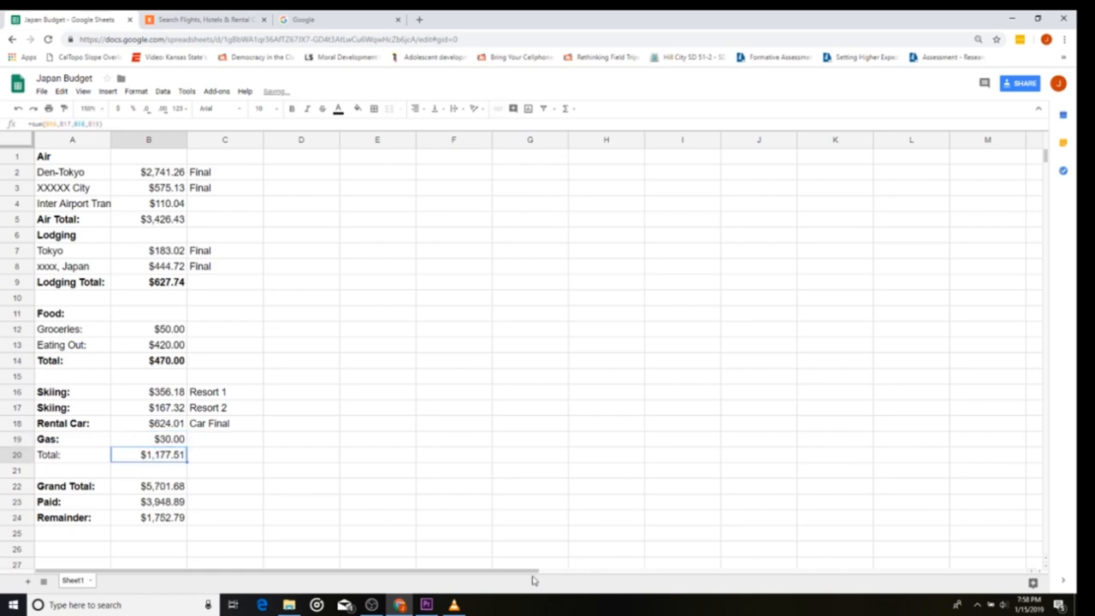
click(148, 501)
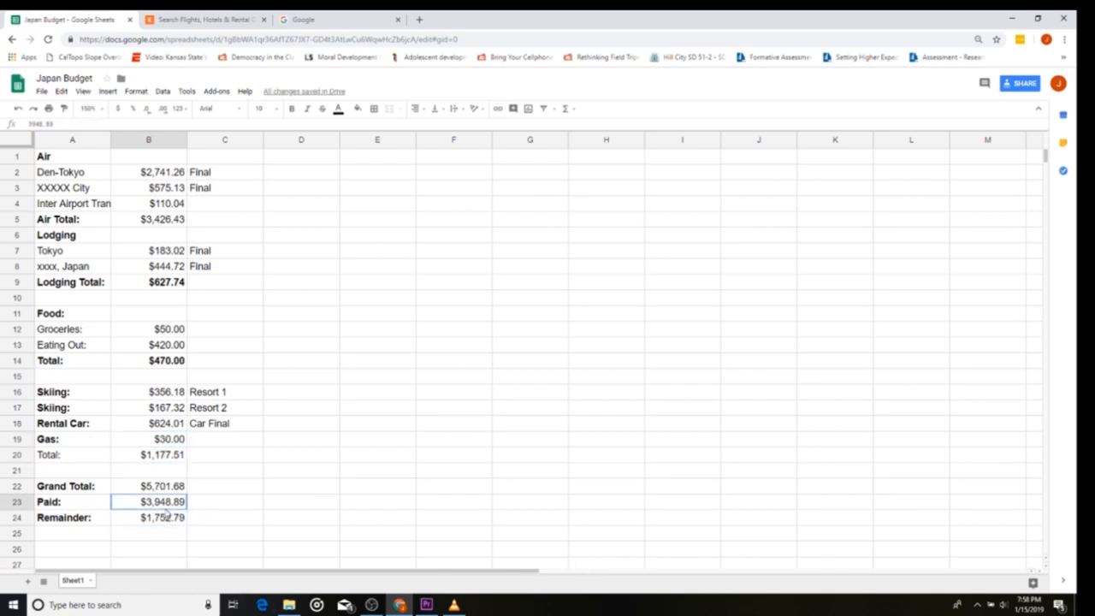
click(150, 439)
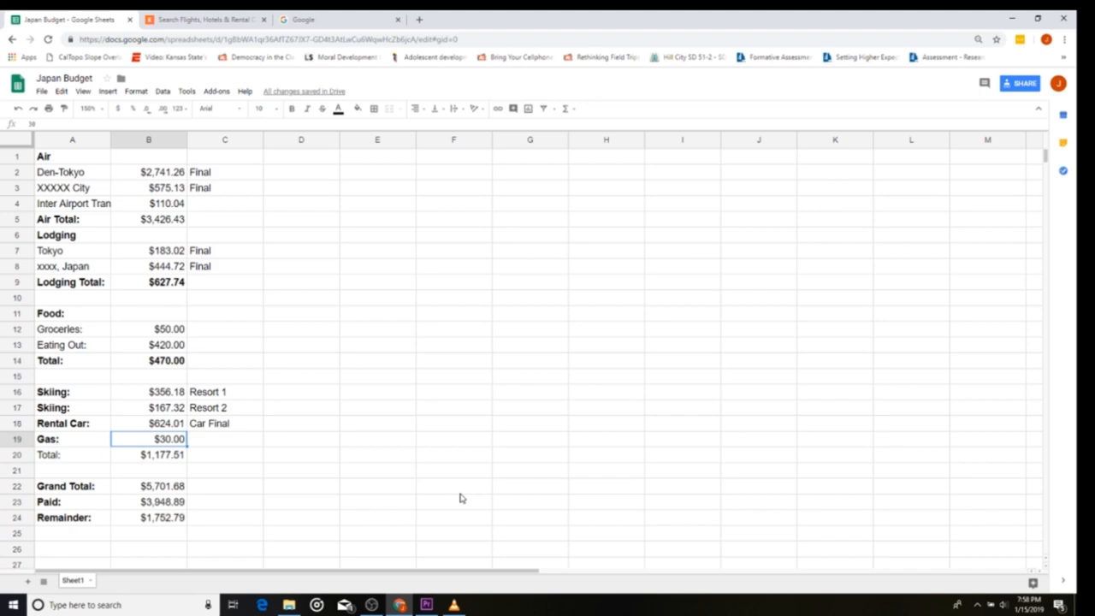
text(150)
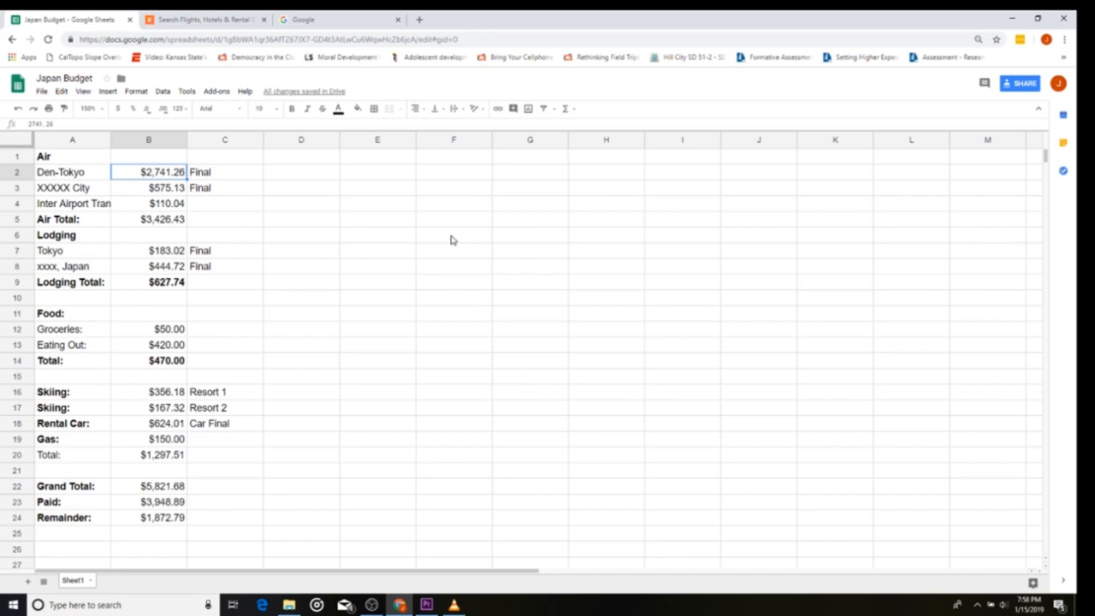
mouse_move(164, 498)
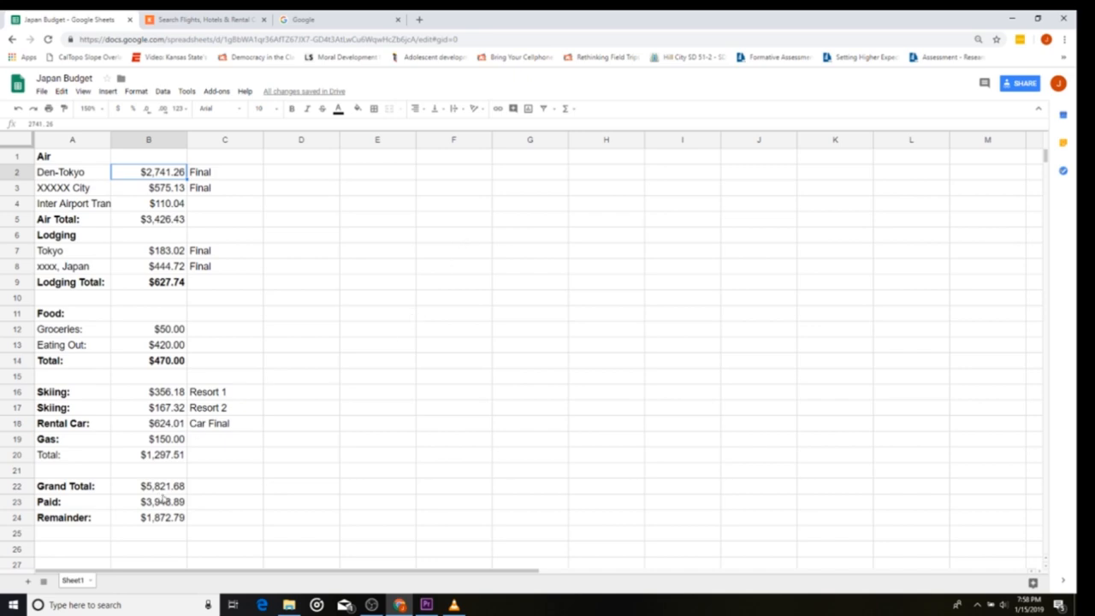
click(149, 517)
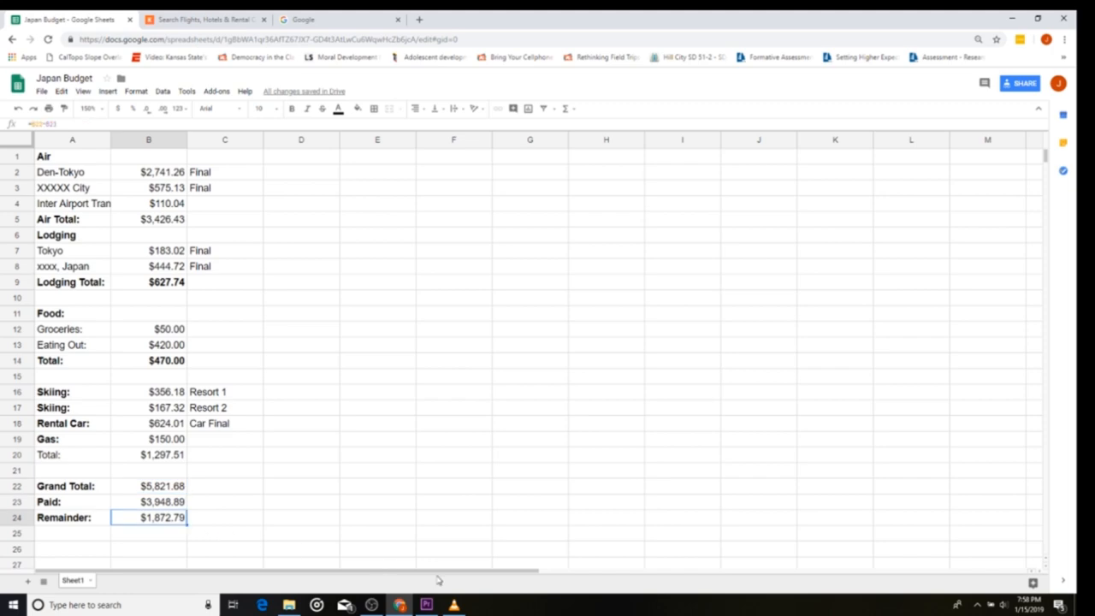
mouse_move(219, 495)
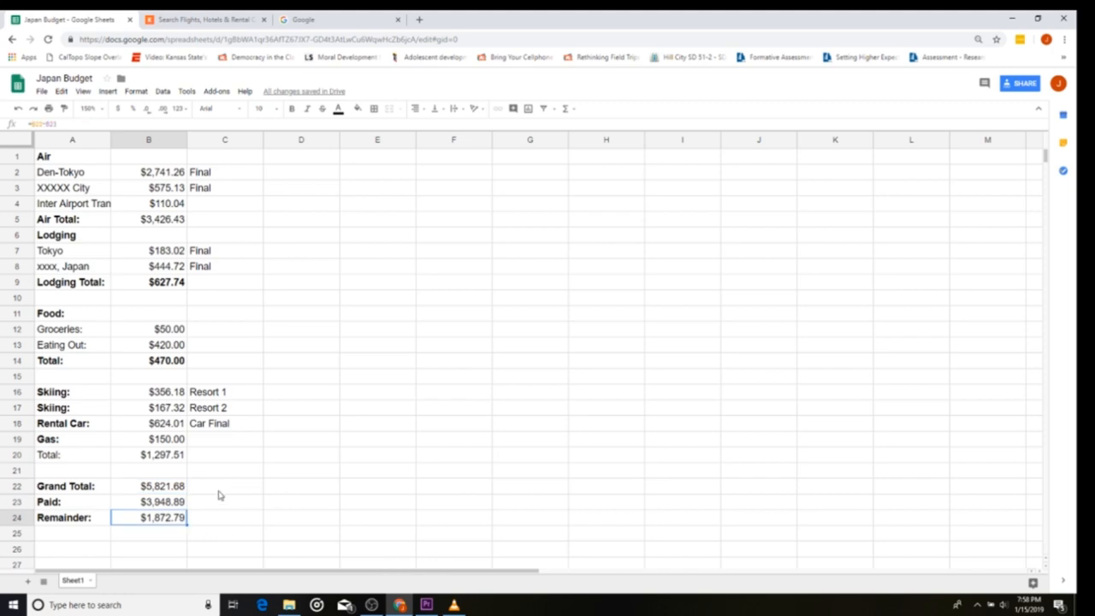
click(149, 502)
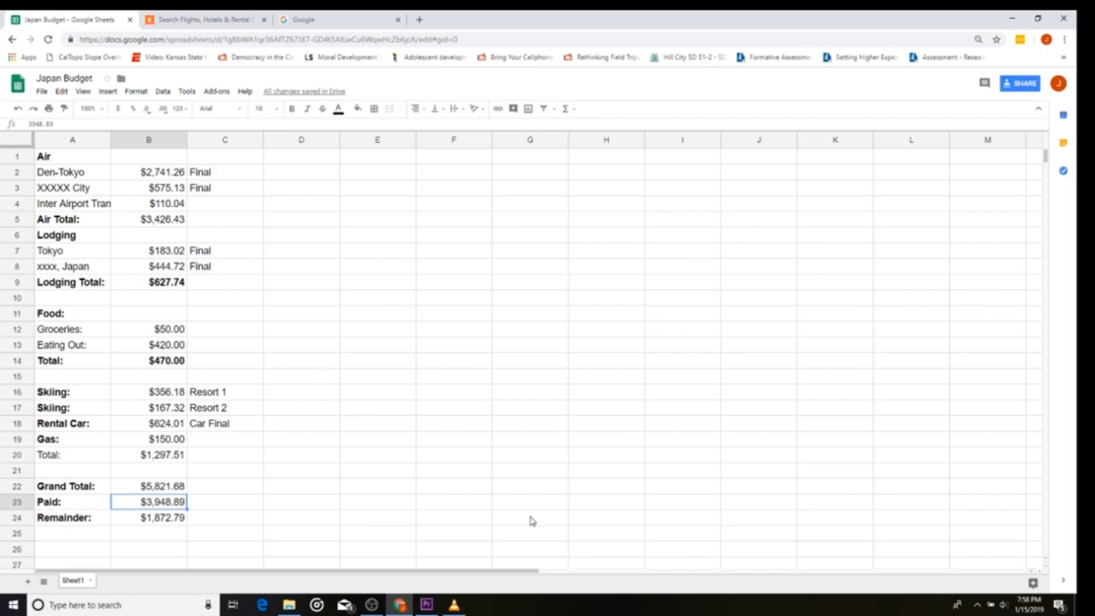